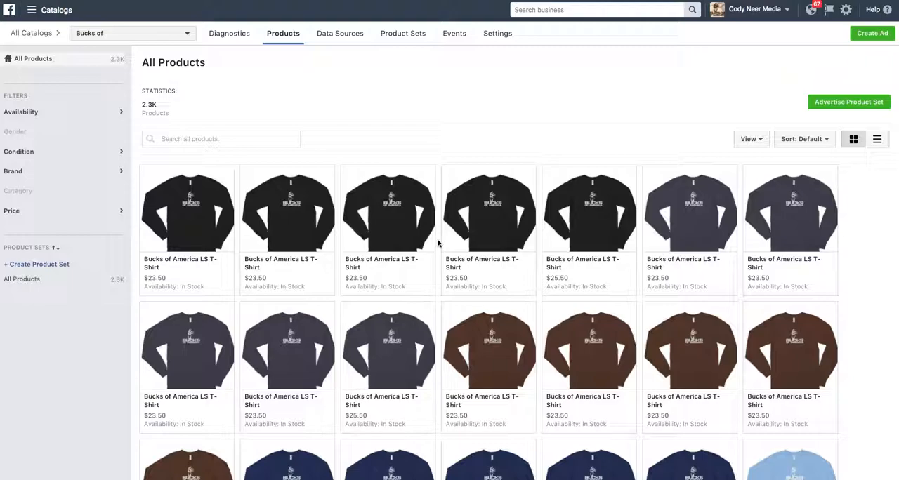
pyautogui.moveTo(267, 143)
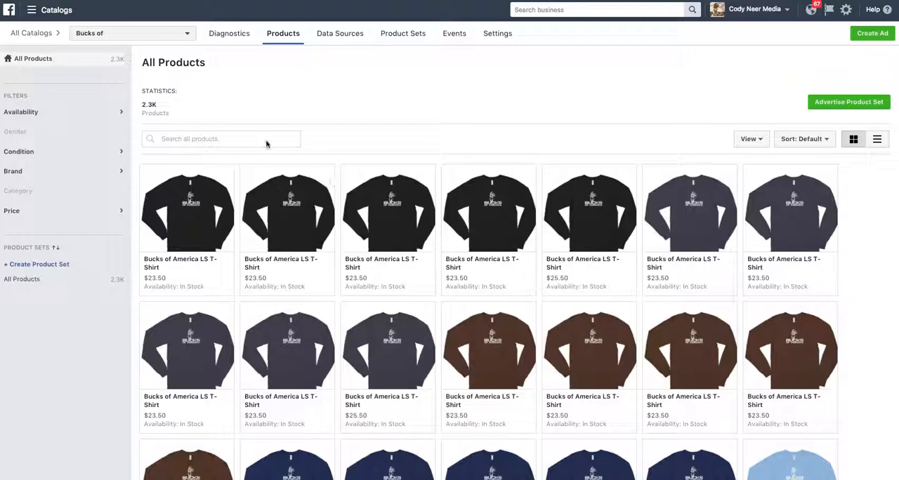
pyautogui.moveTo(167, 118)
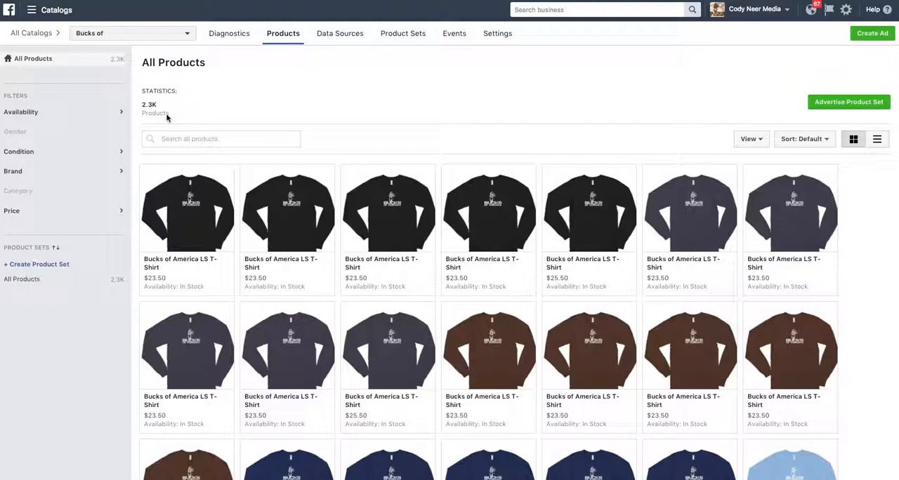
pyautogui.moveTo(175, 93)
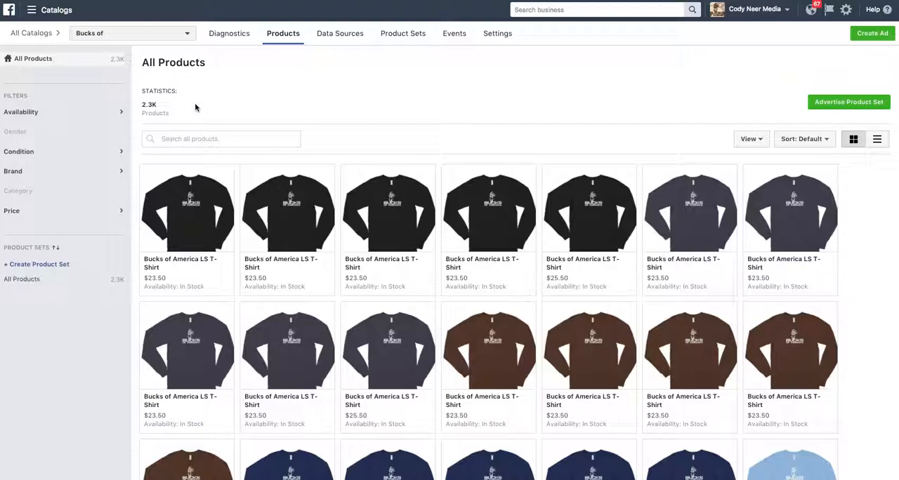
pyautogui.moveTo(199, 102)
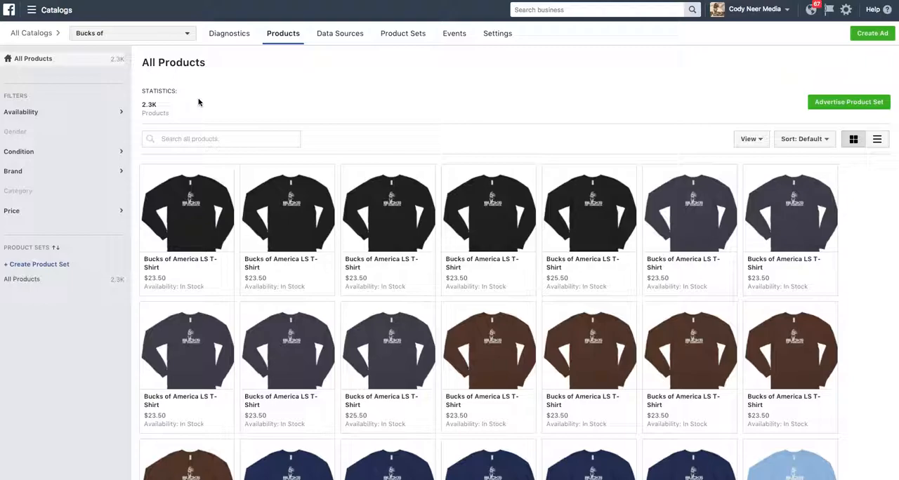
pyautogui.moveTo(97, 34)
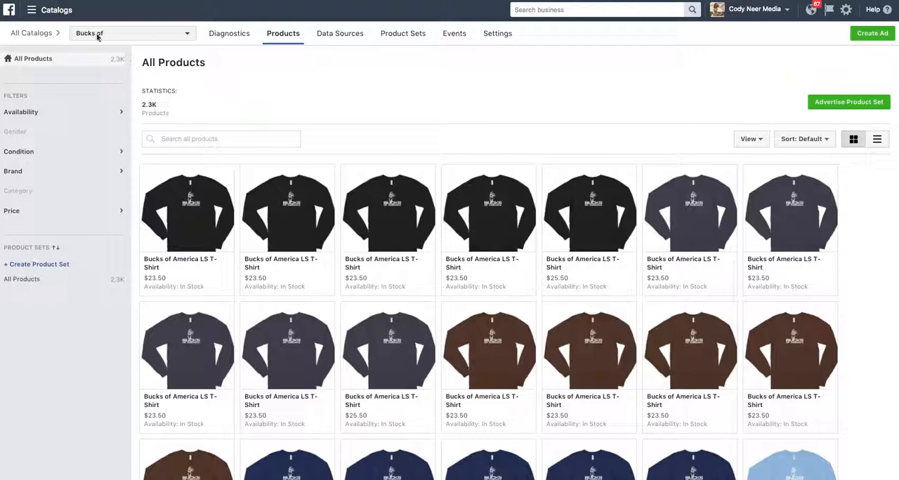
# Go to Ads Manager's Campaigns list and keep the Cody Neer ad account selected
pyautogui.click(34, 11)
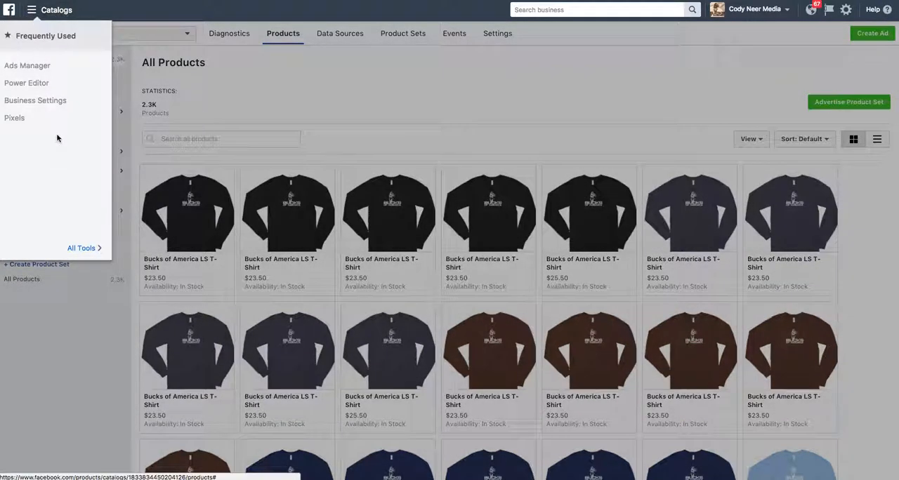
pyautogui.moveTo(29, 65)
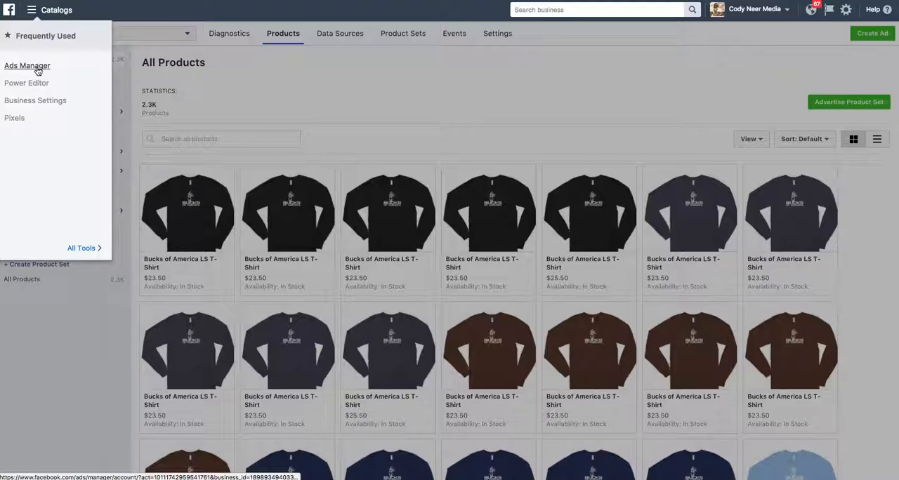
pyautogui.click(31, 64)
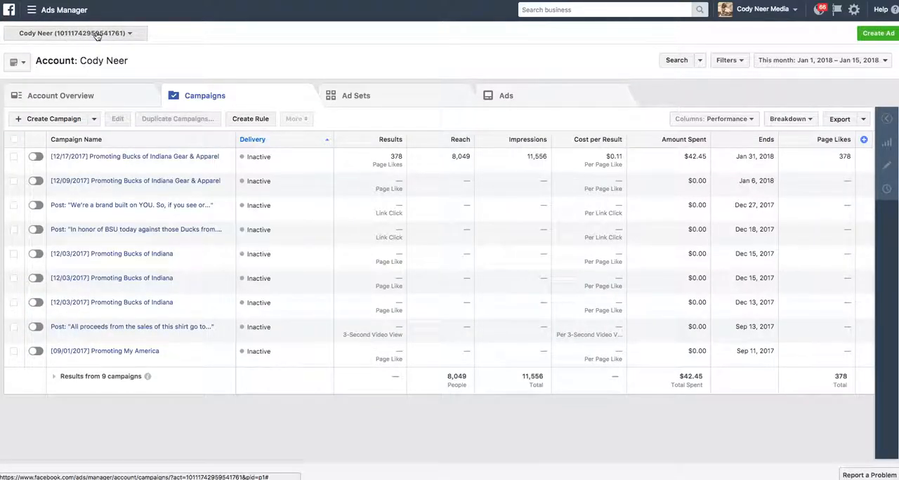
pyautogui.click(78, 33)
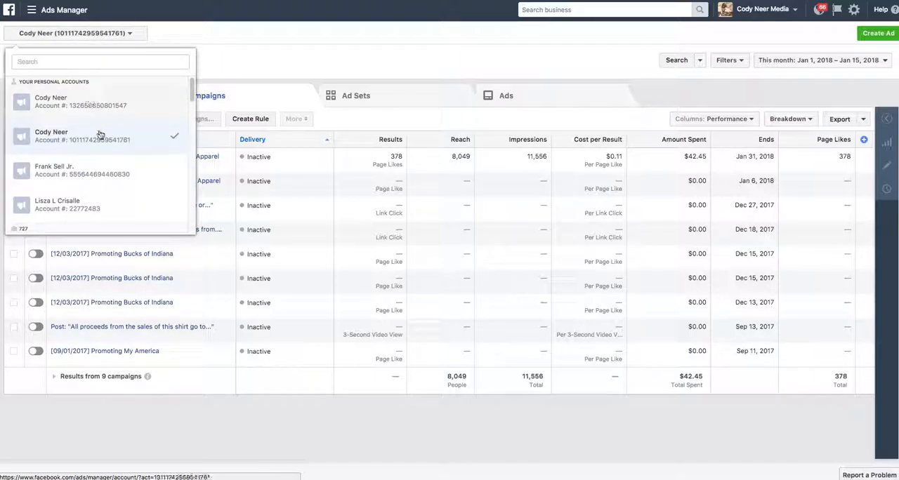
pyautogui.click(91, 136)
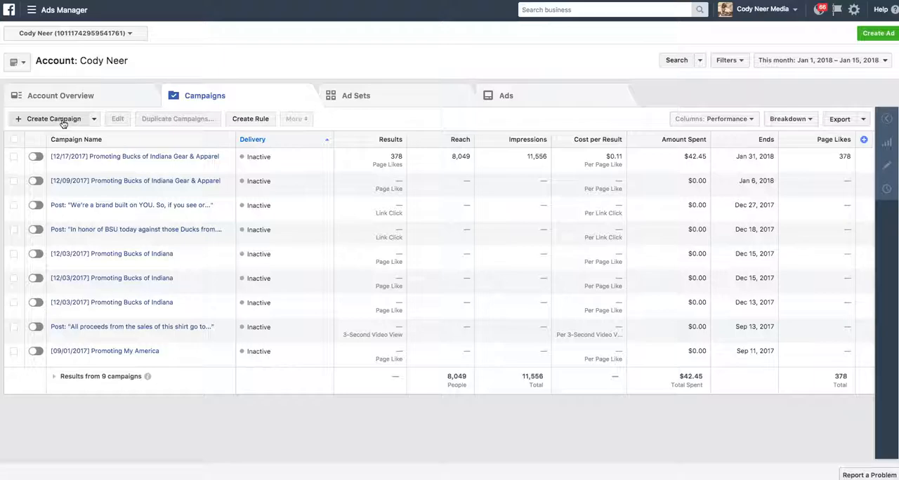
# Create a Catalog sales campaign using the bucks-of-america.myshopify.com product catalog
pyautogui.click(53, 118)
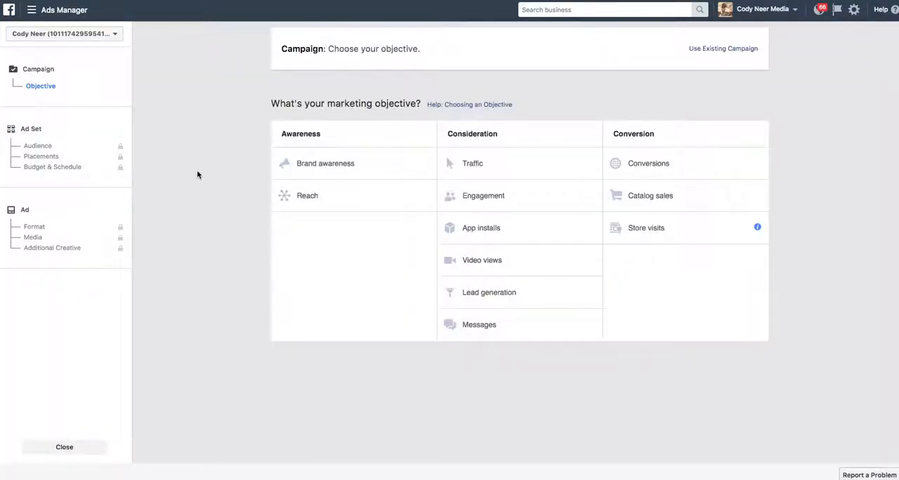
pyautogui.moveTo(193, 177)
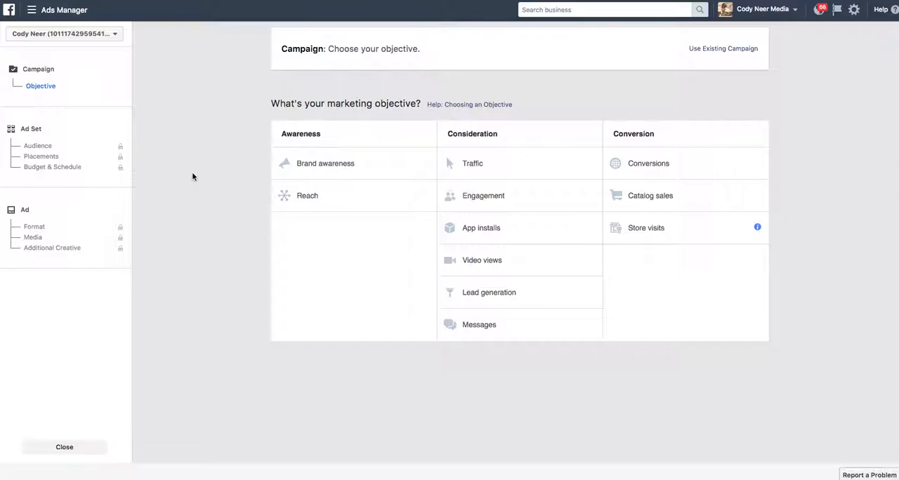
pyautogui.moveTo(657, 200)
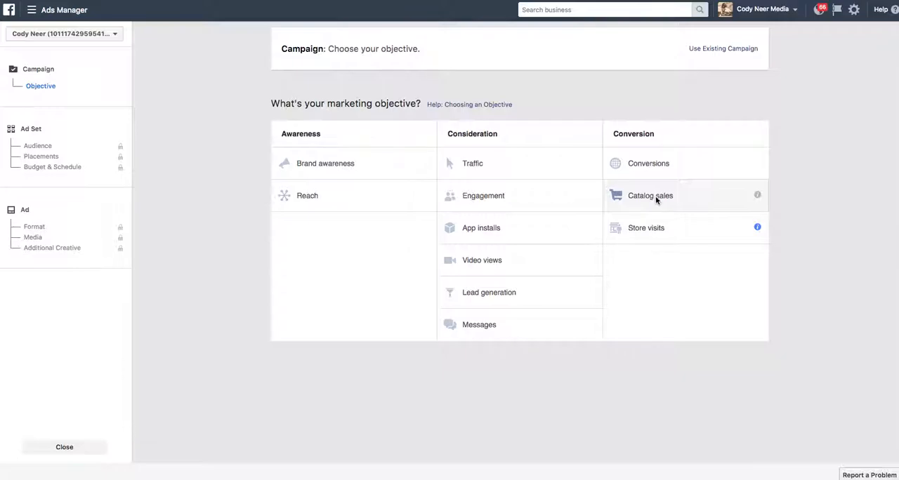
pyautogui.click(649, 195)
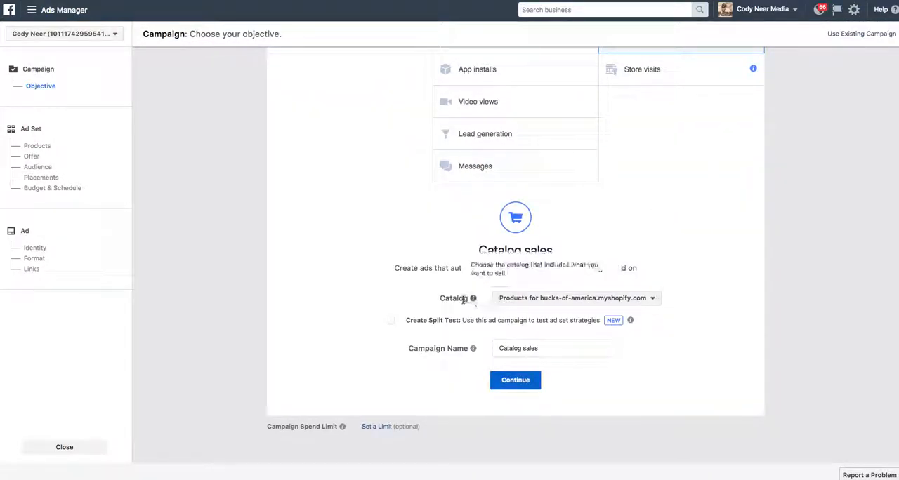
pyautogui.click(576, 298)
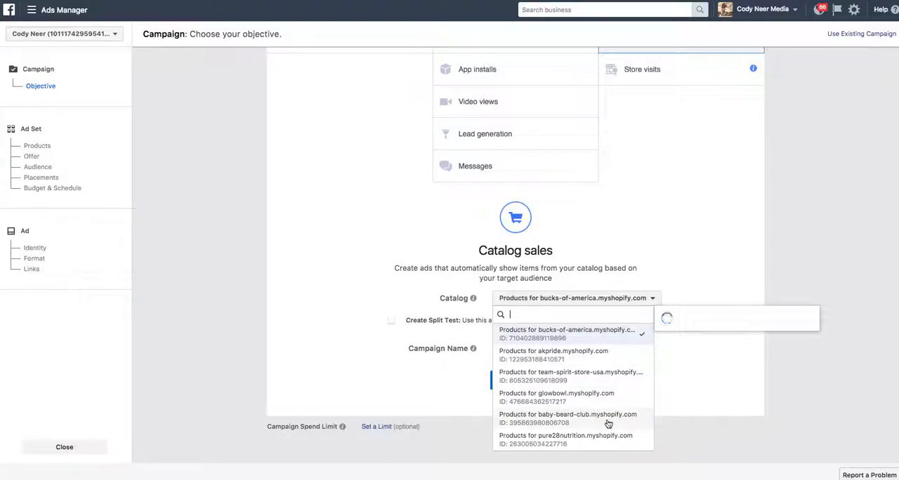
pyautogui.moveTo(517, 334)
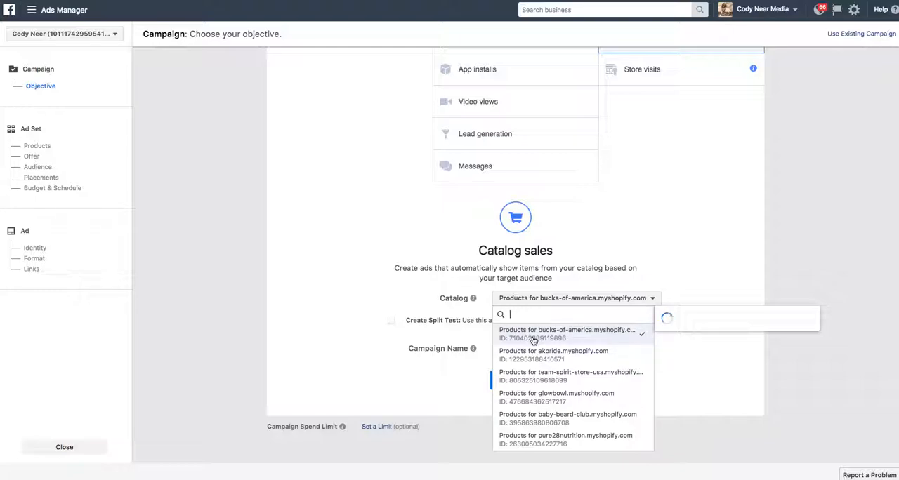
pyautogui.click(569, 330)
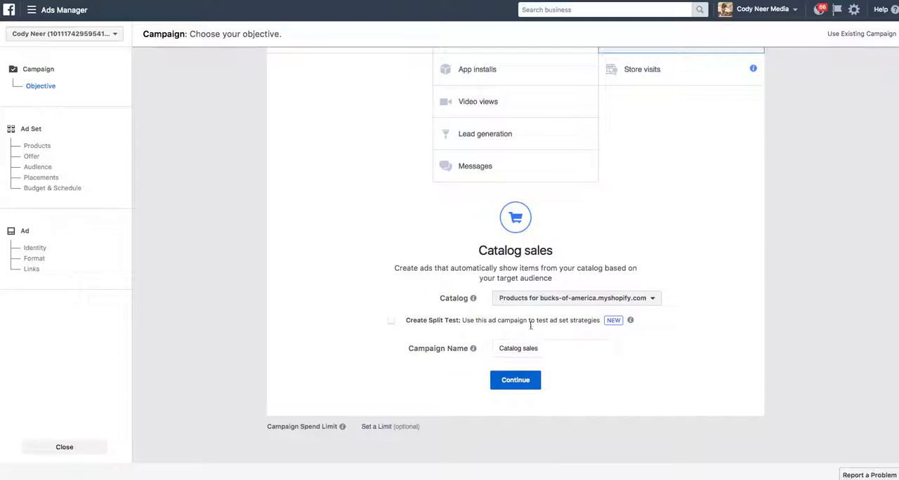
pyautogui.moveTo(388, 323)
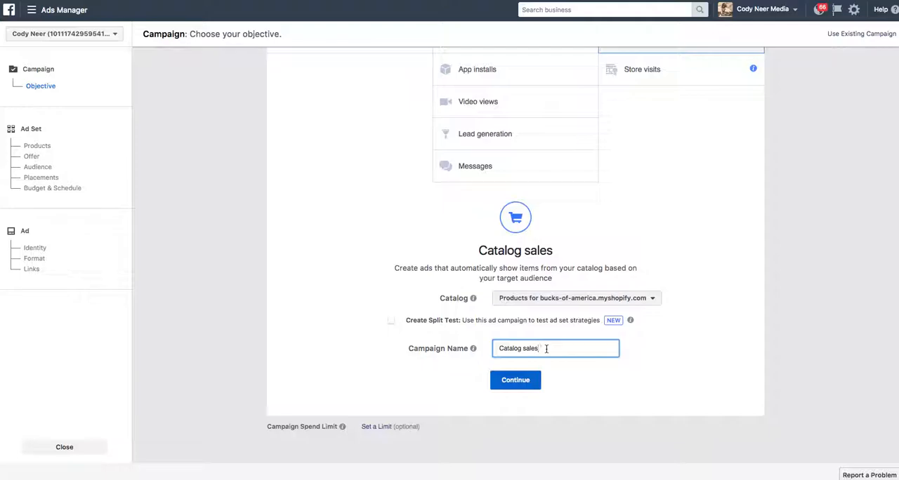
# Rename the campaign from 'Catalog sales' to 'DPA - ATC/NP'
pyautogui.press('Backspace')
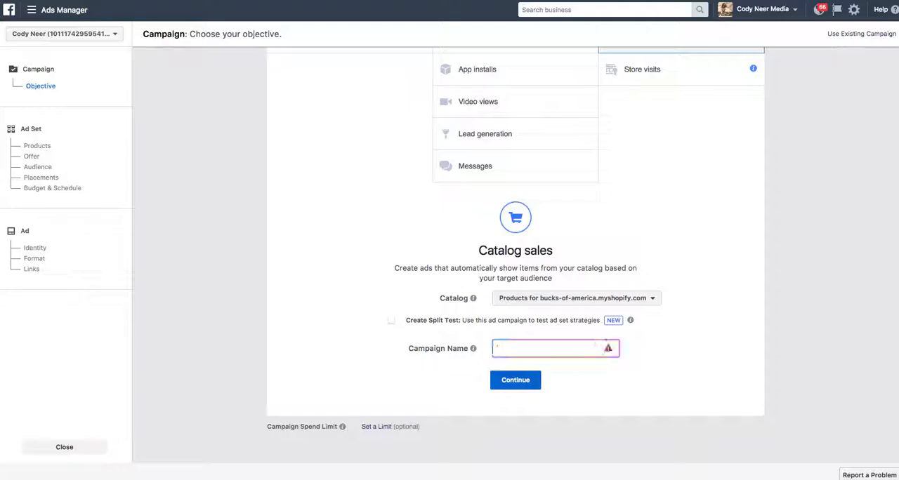
pyautogui.write('DPA -')
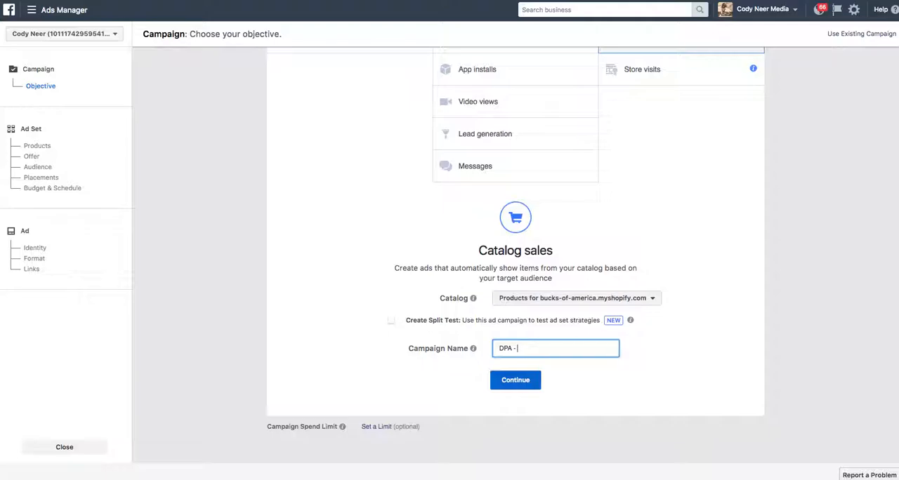
pyautogui.write('Ad')
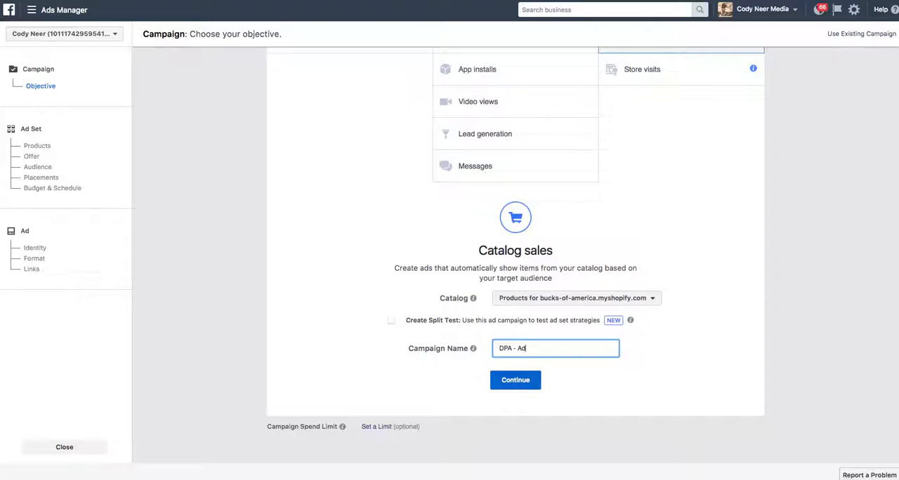
pyautogui.press('Backspace')
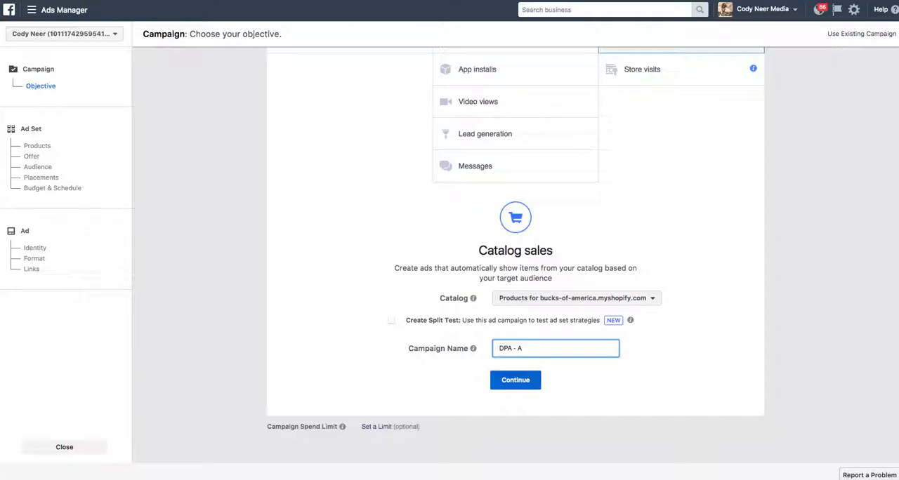
pyautogui.write('TC')
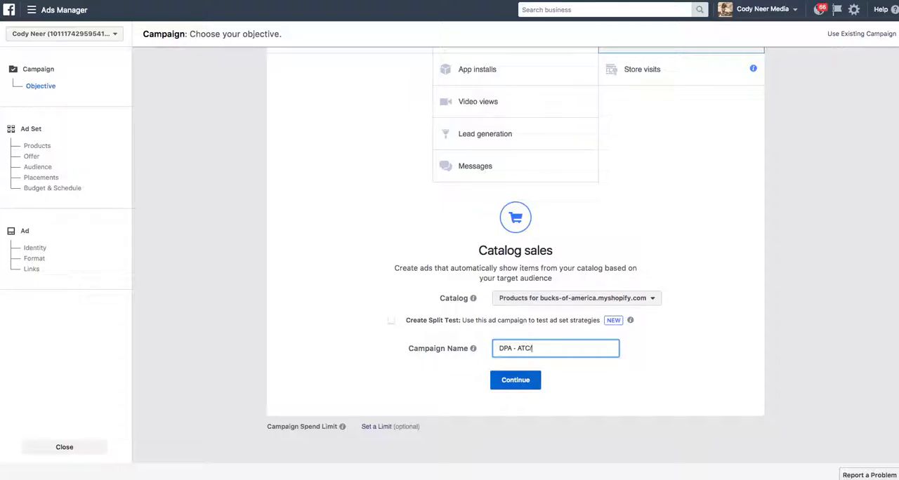
pyautogui.write('/NP')
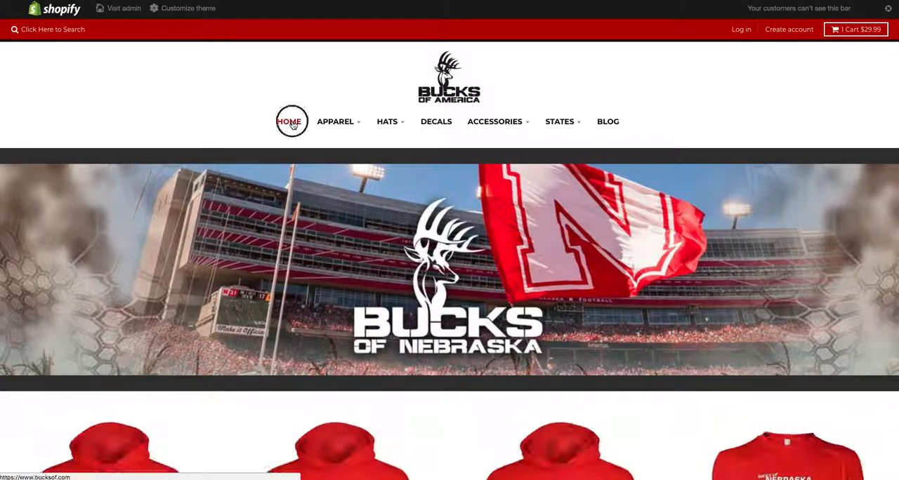
# Add the Brown Camo Sport Frayed Hat to the Shopify store cart from its product page
pyautogui.scroll(-3)
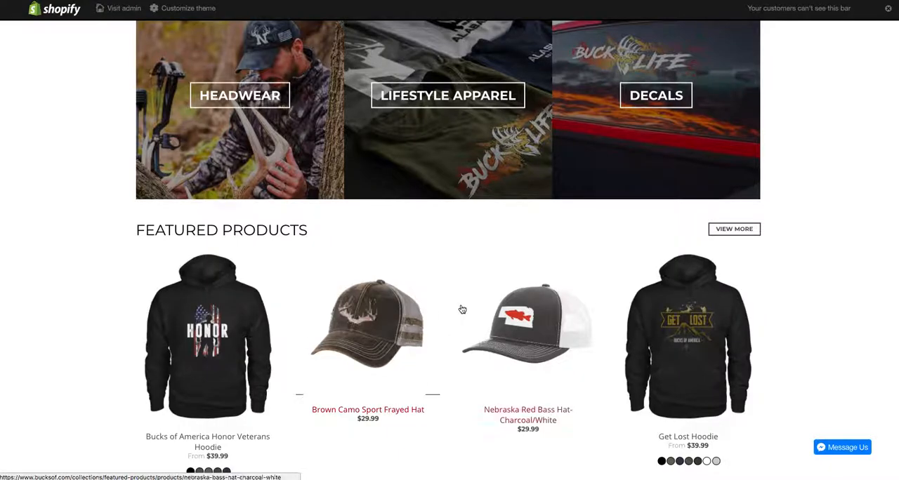
pyautogui.click(368, 323)
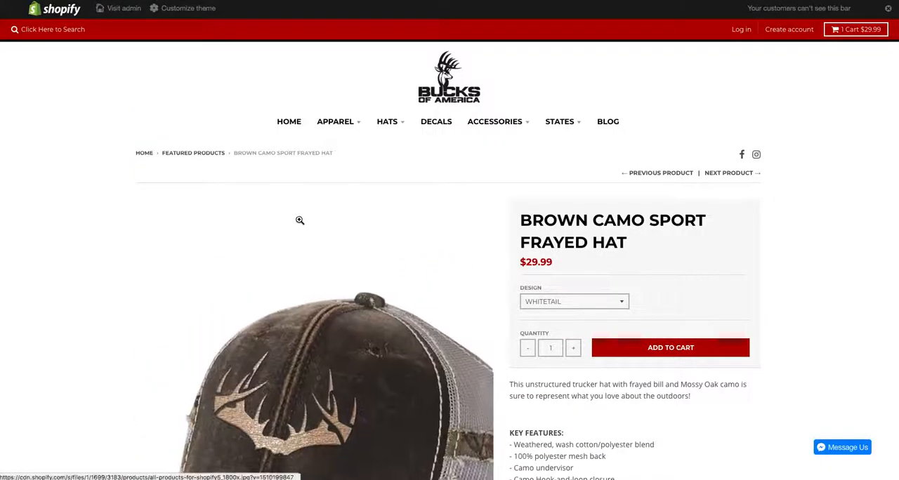
pyautogui.scroll(-3)
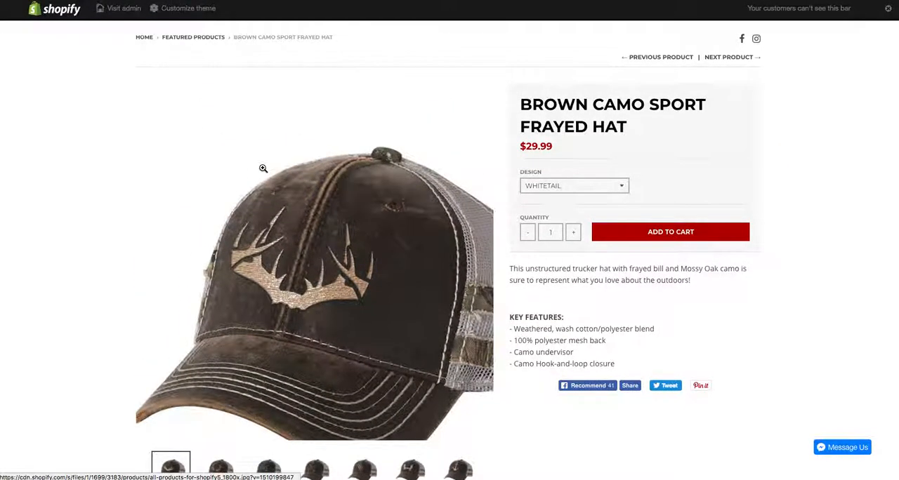
pyautogui.scroll(-3)
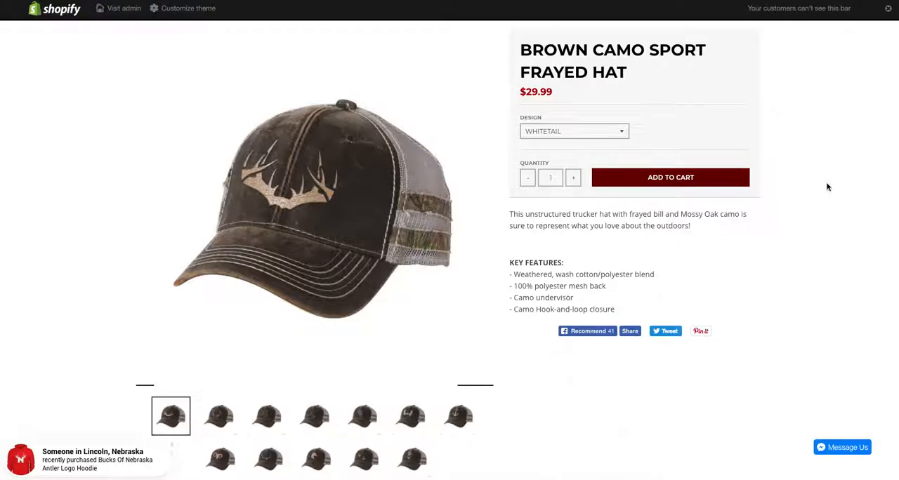
pyautogui.click(668, 177)
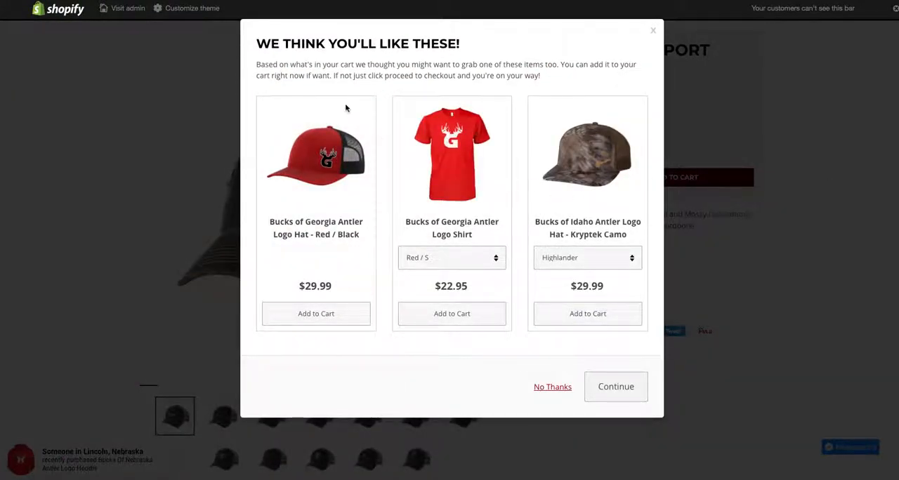
pyautogui.moveTo(498, 236)
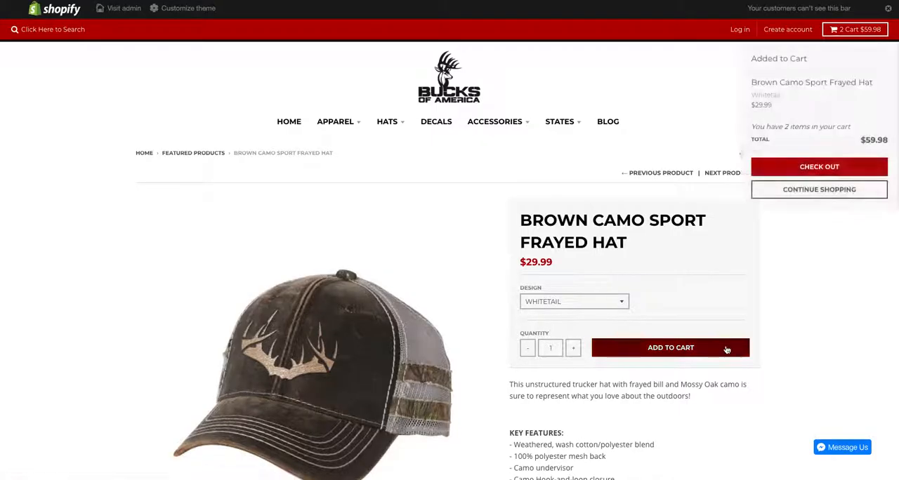
# Proceed to the cart checkout showing two hats totaling $59.98
pyautogui.click(817, 180)
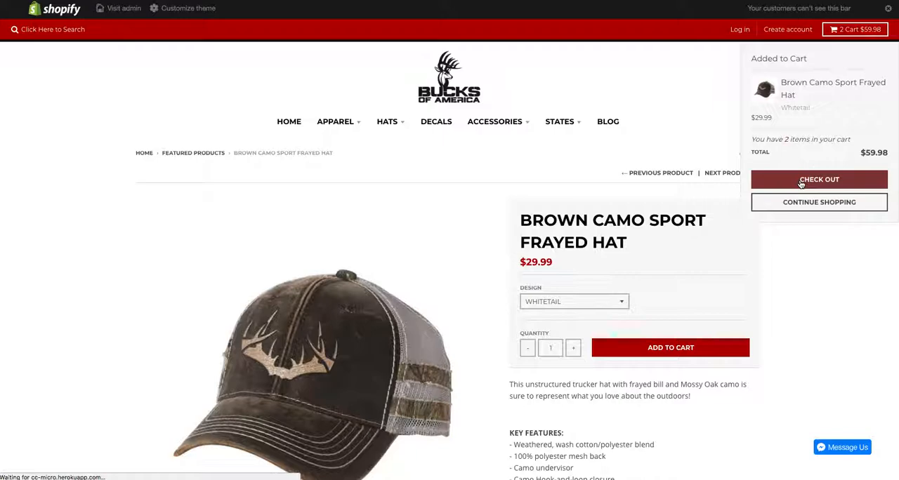
pyautogui.click(818, 180)
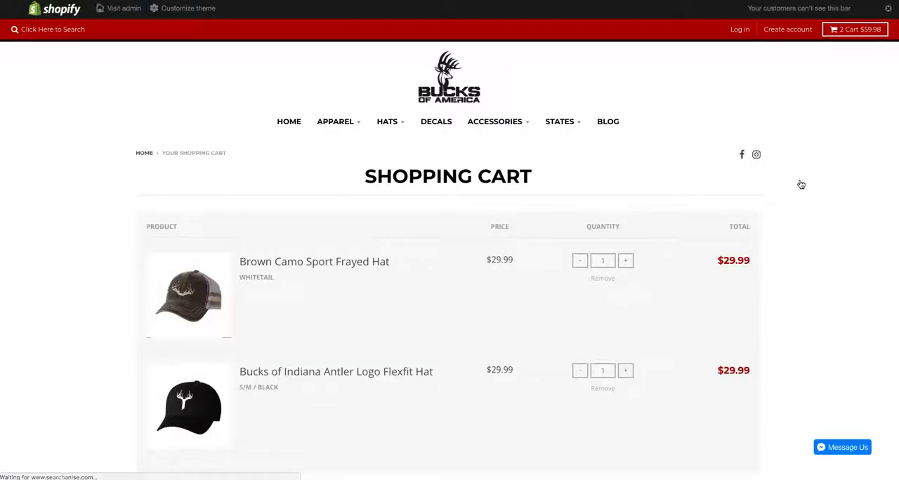
pyautogui.scroll(-3)
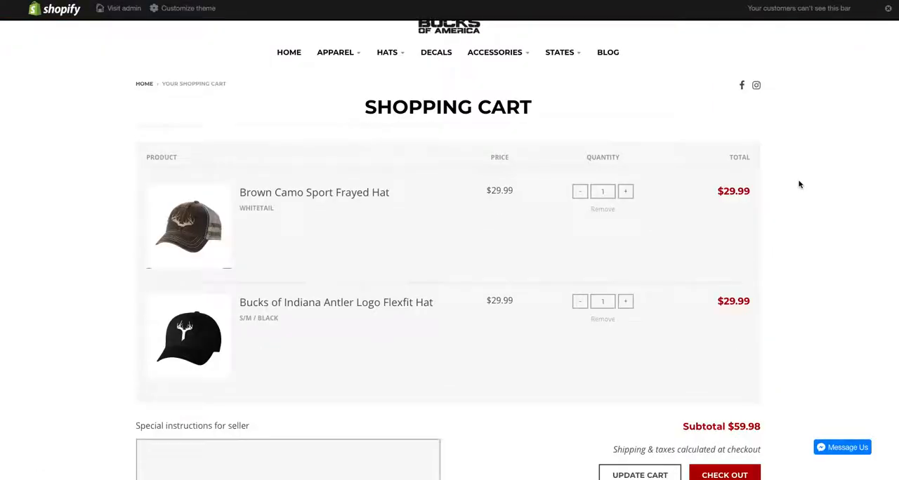
pyautogui.moveTo(548, 216)
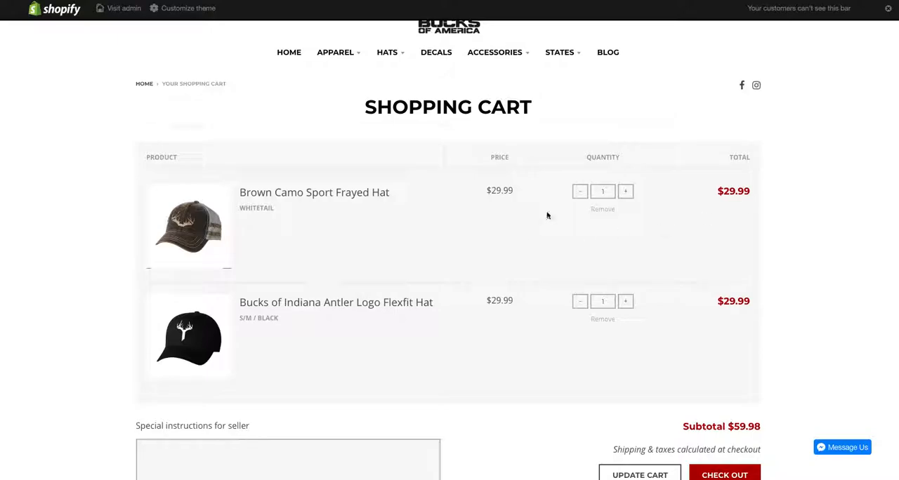
pyautogui.moveTo(874, 156)
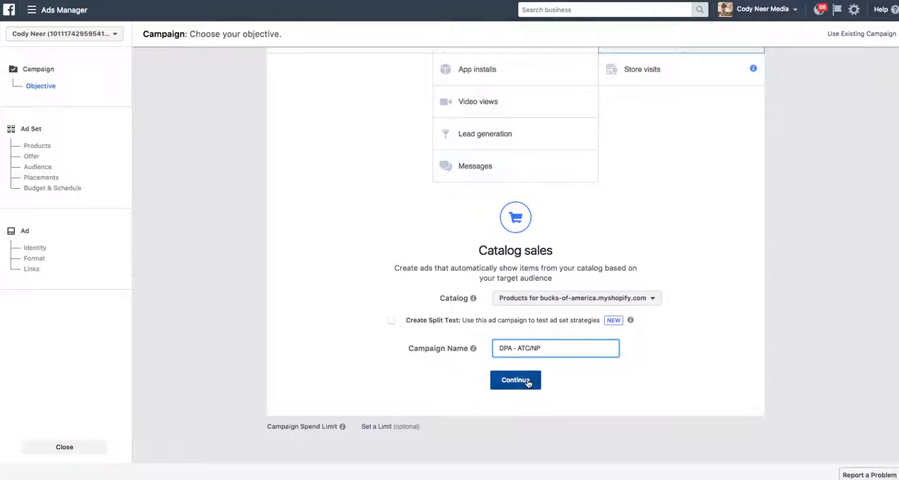
# Continue from the campaign setup to the ad set step
pyautogui.click(516, 379)
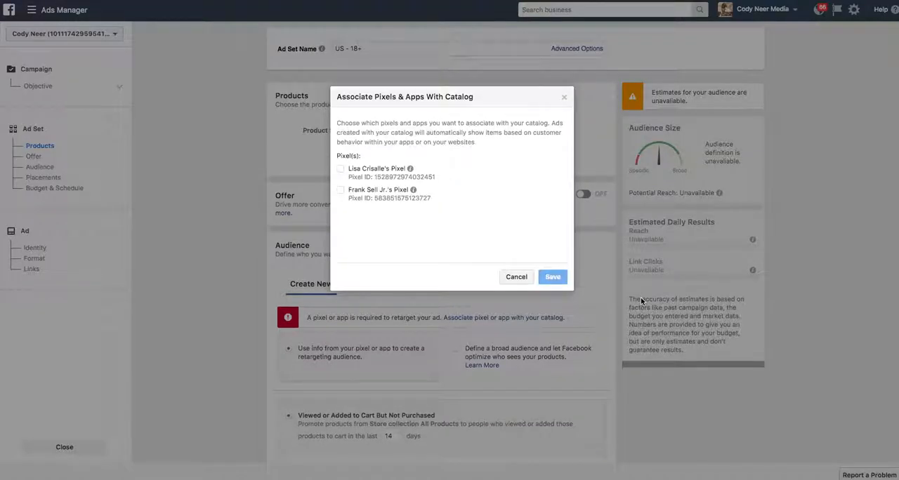
pyautogui.moveTo(436, 220)
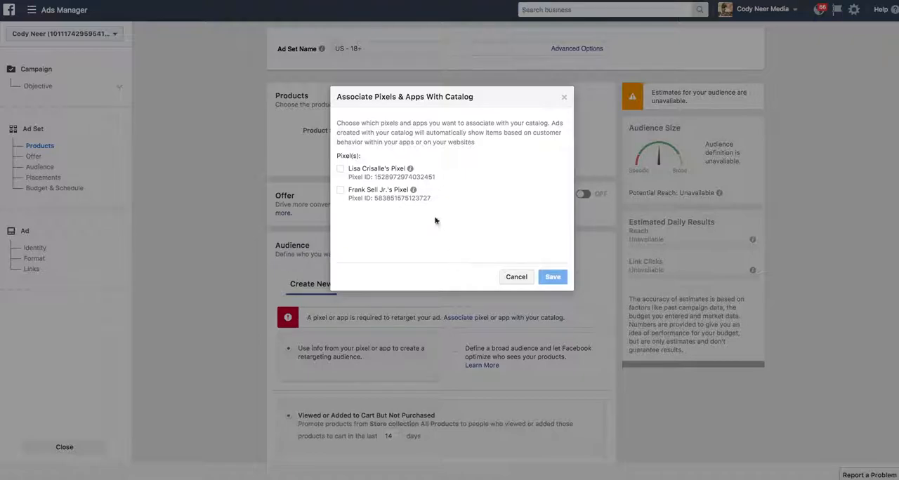
pyautogui.moveTo(499, 214)
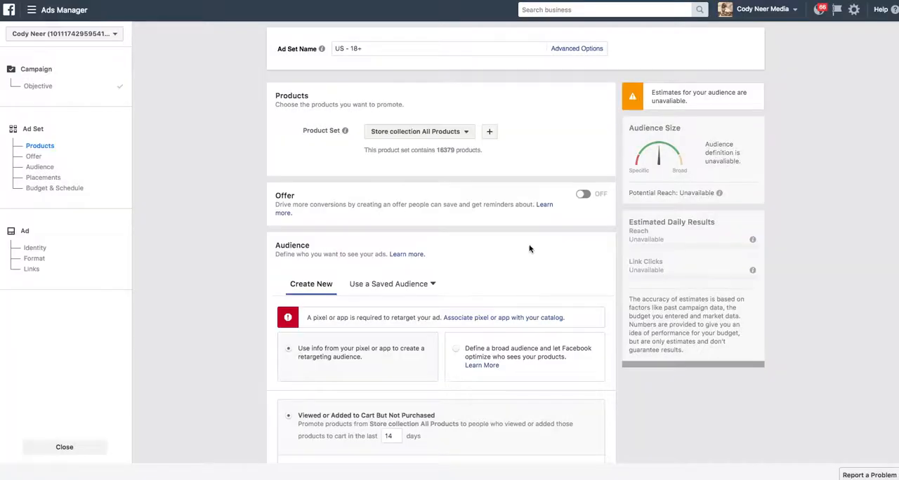
pyautogui.moveTo(508, 217)
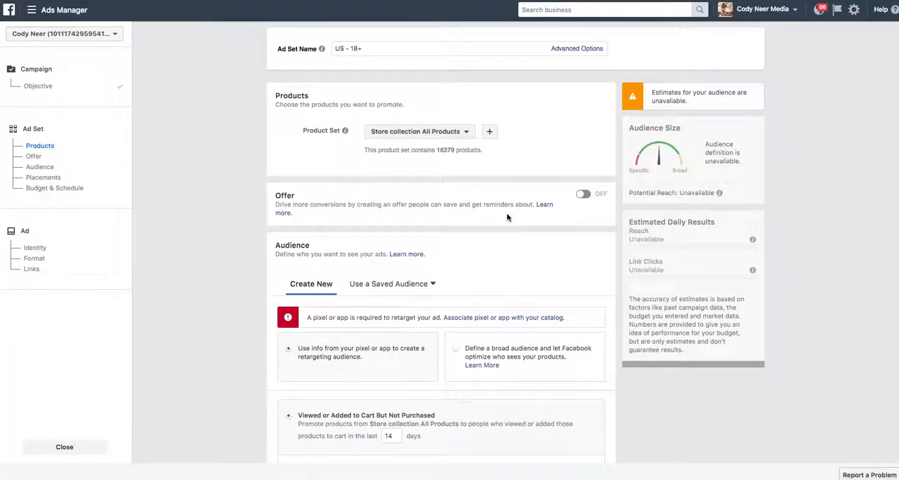
pyautogui.moveTo(199, 181)
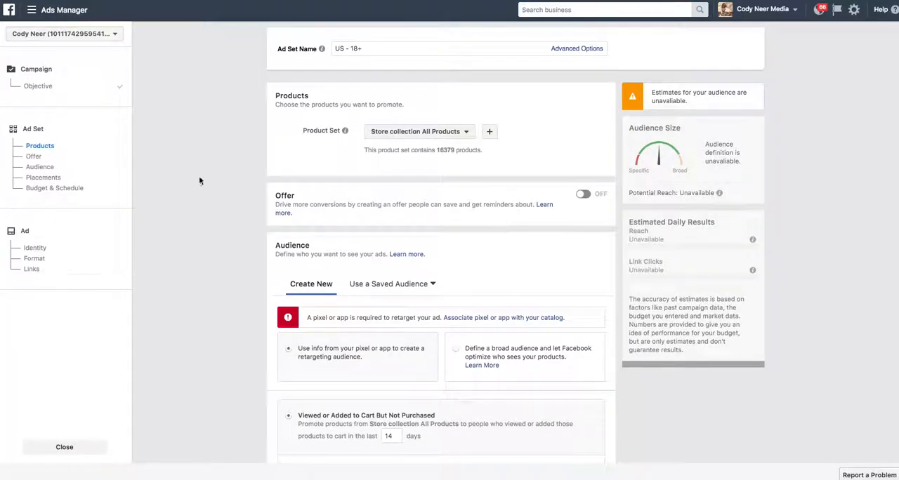
pyautogui.moveTo(368, 186)
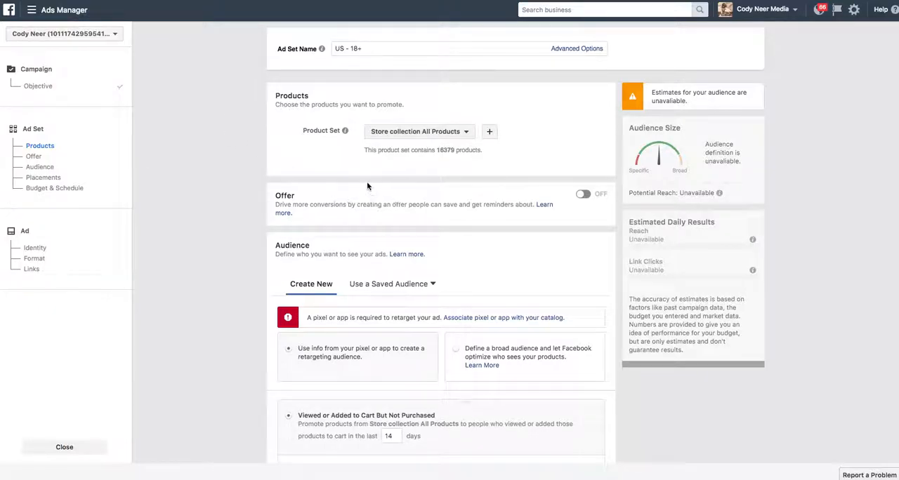
pyautogui.moveTo(331, 169)
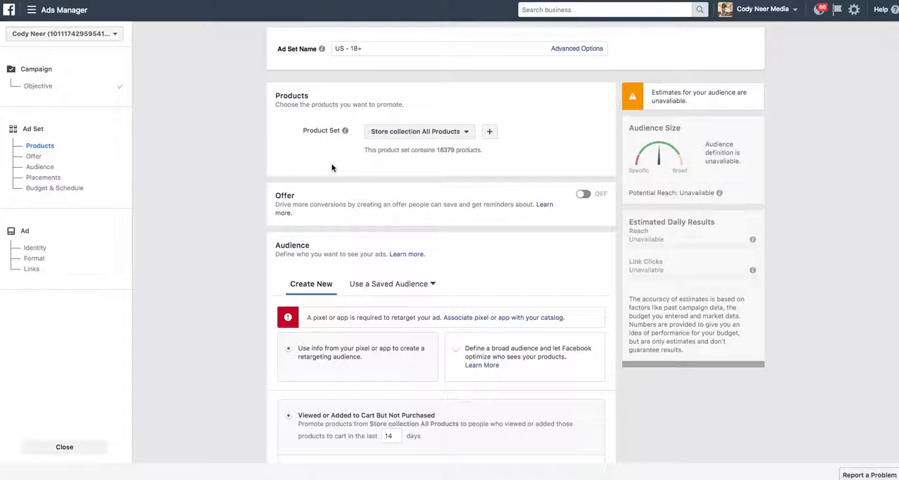
pyautogui.moveTo(332, 167)
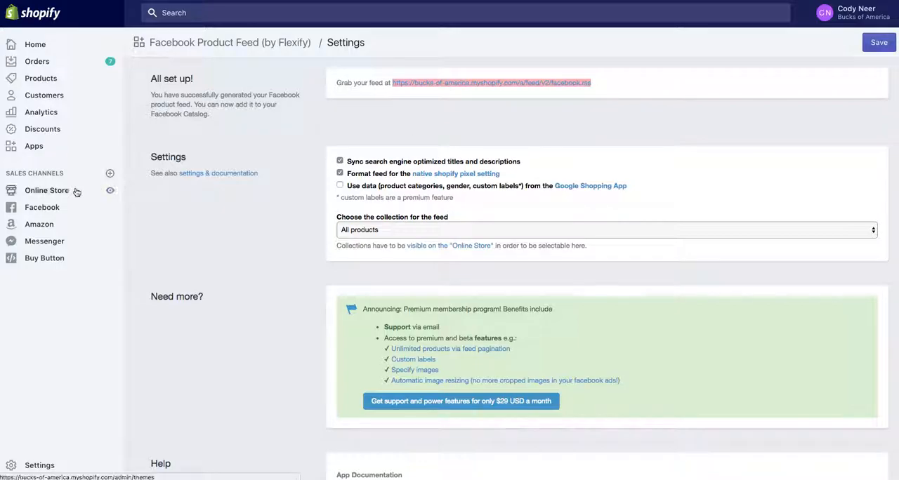
# View the Shopify Online Store preferences showing the connected Facebook Pixel ID
pyautogui.click(48, 191)
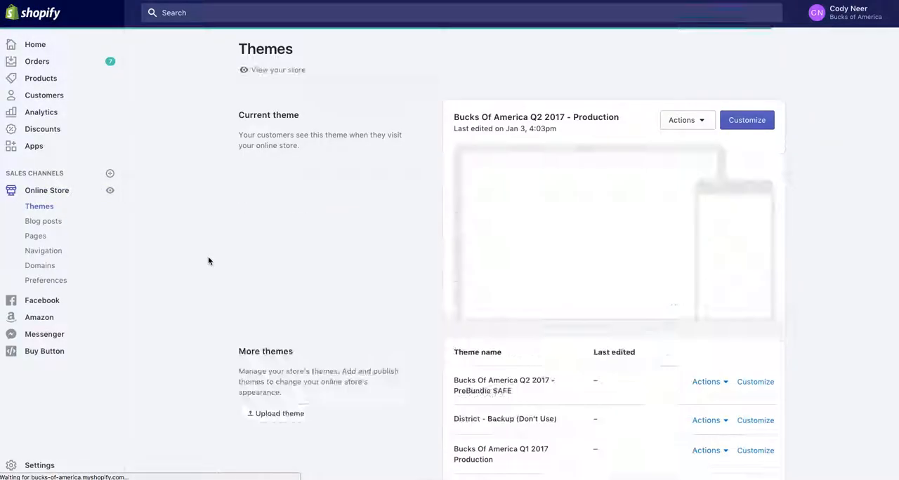
pyautogui.click(44, 280)
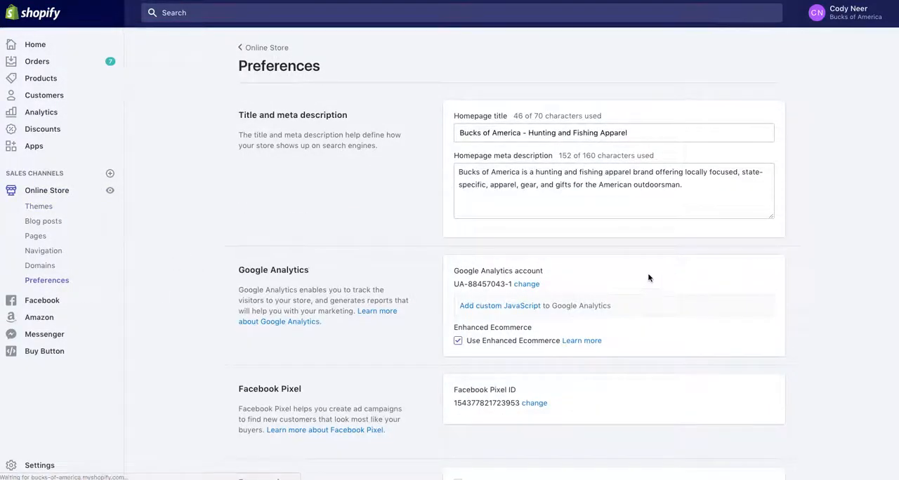
pyautogui.scroll(-3)
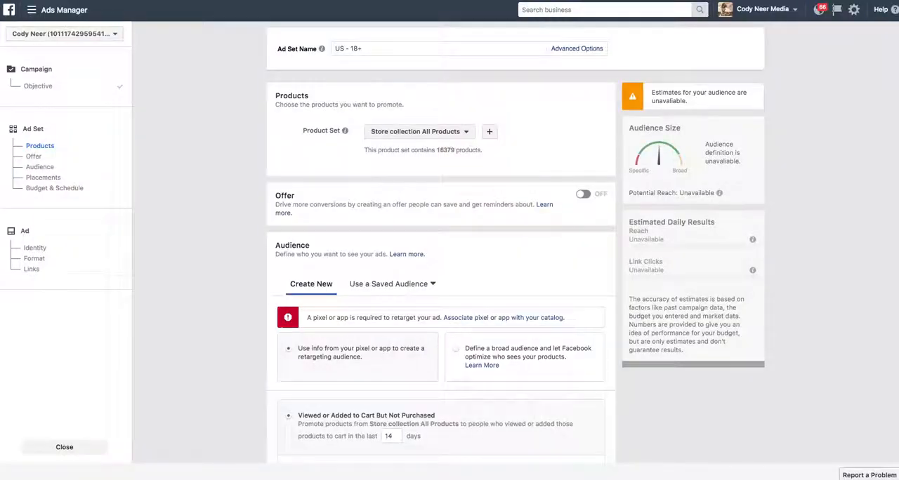
pyautogui.moveTo(312, 191)
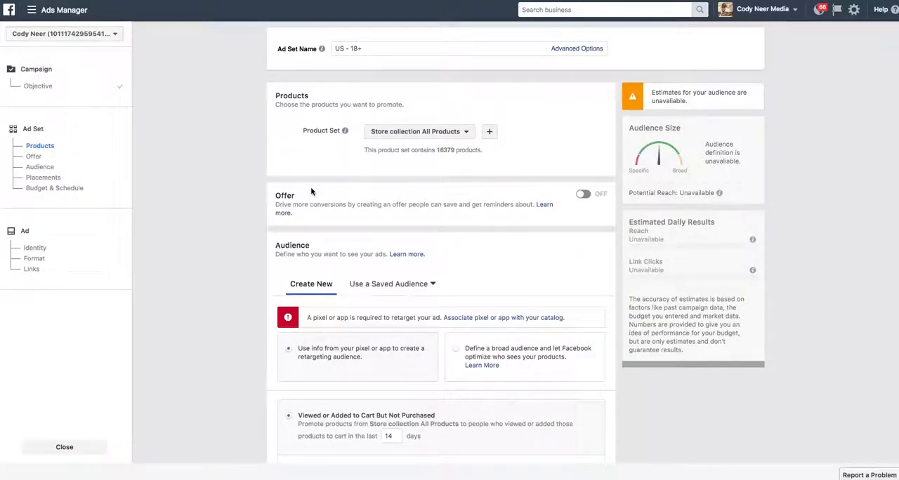
pyautogui.moveTo(839, 206)
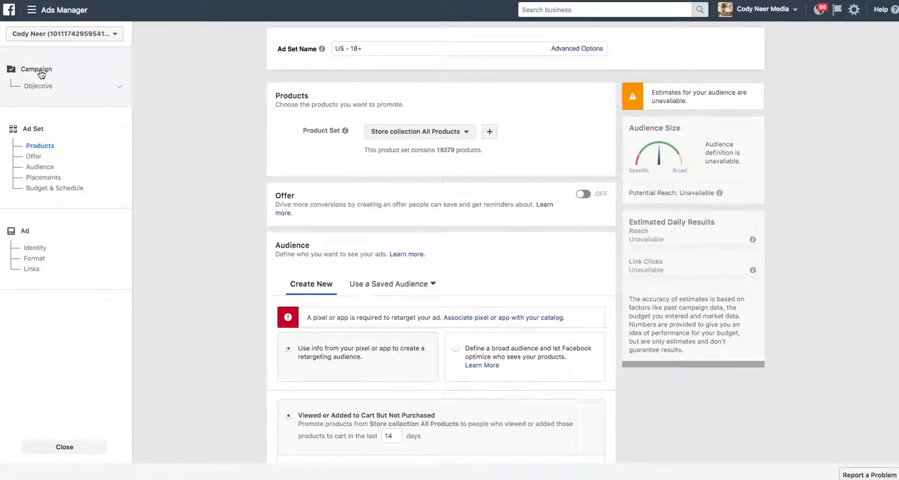
pyautogui.moveTo(314, 88)
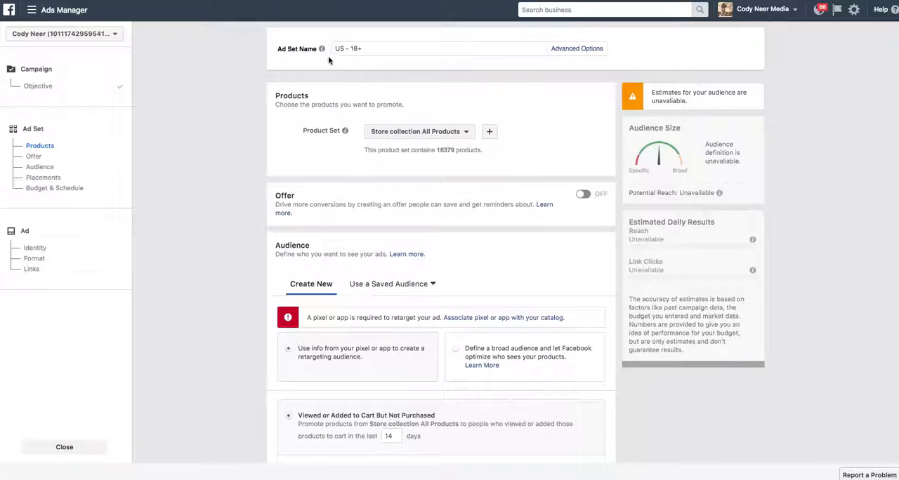
pyautogui.click(337, 48)
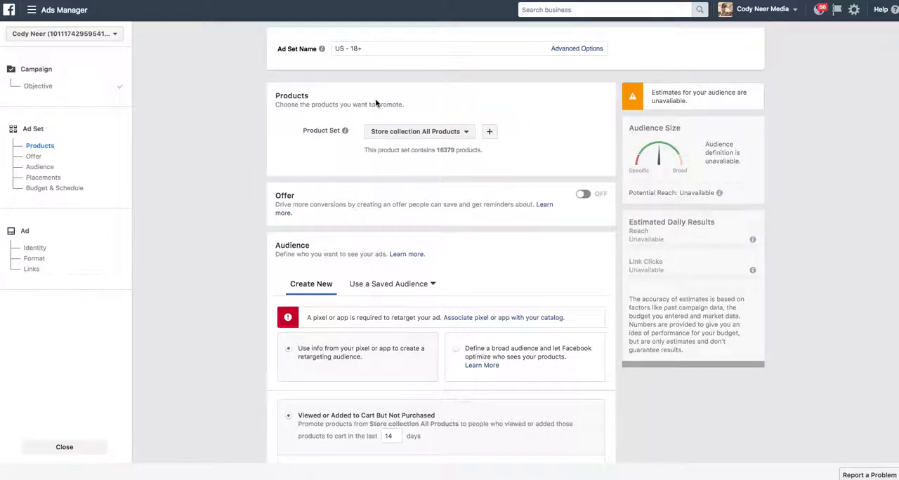
pyautogui.moveTo(427, 118)
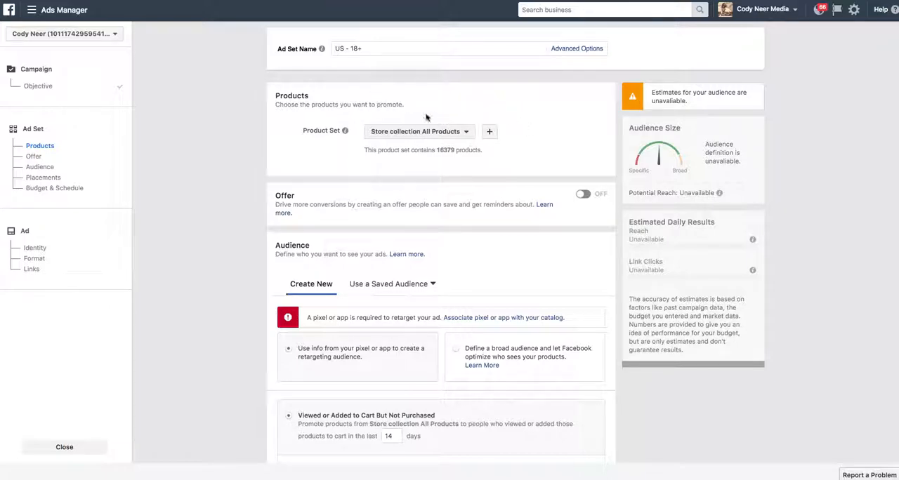
pyautogui.click(417, 132)
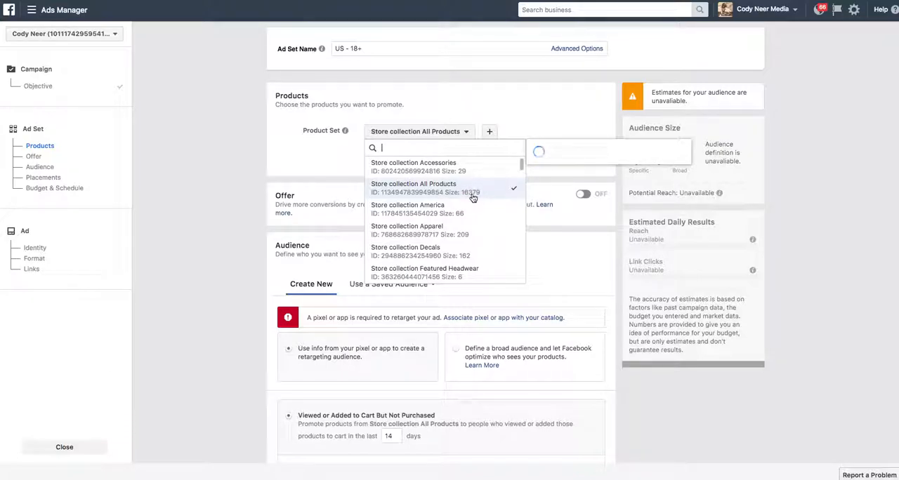
pyautogui.click(434, 188)
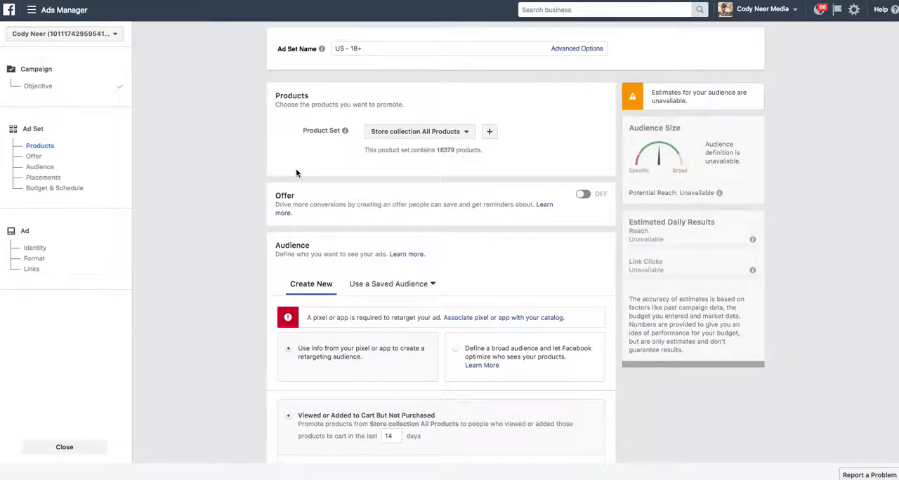
pyautogui.moveTo(362, 160)
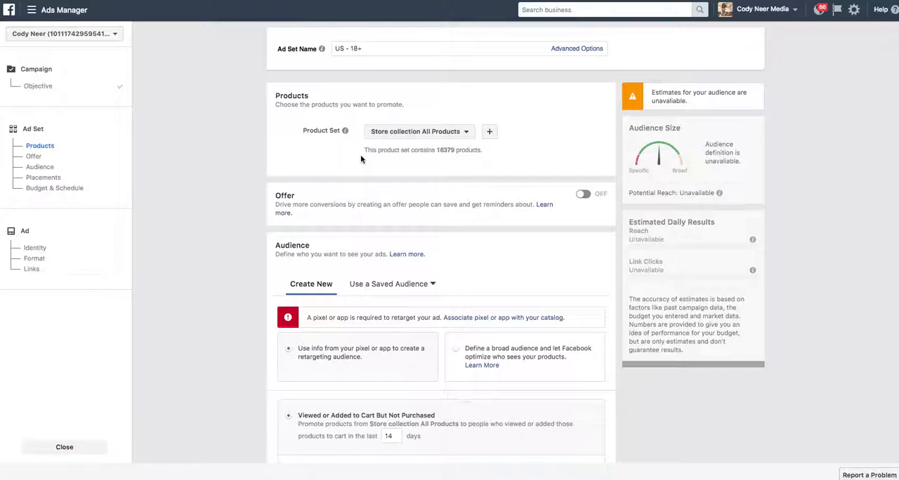
pyautogui.moveTo(850, 185)
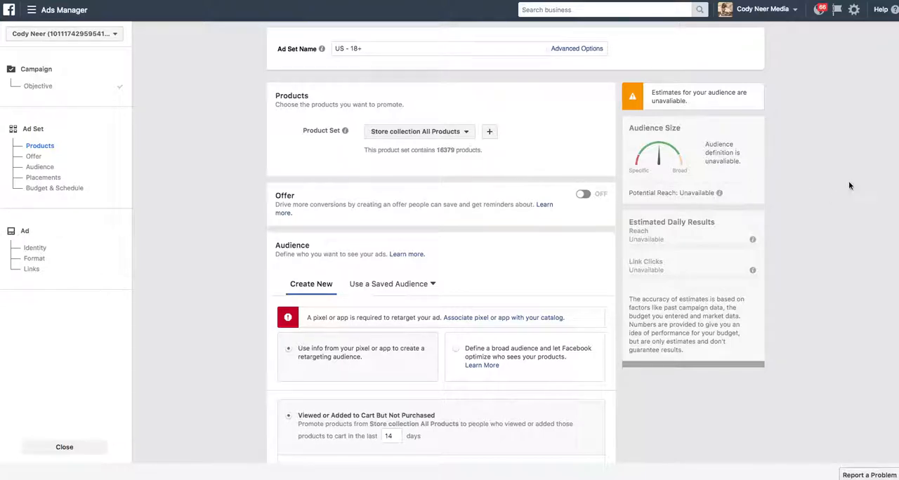
# Retarget people who added to cart but didn't purchase within the last 7 days
pyautogui.scroll(-3)
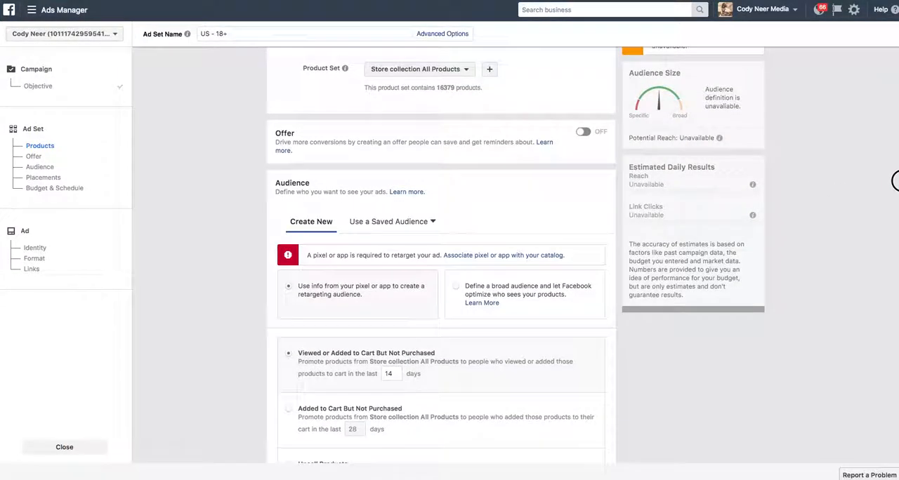
pyautogui.scroll(-3)
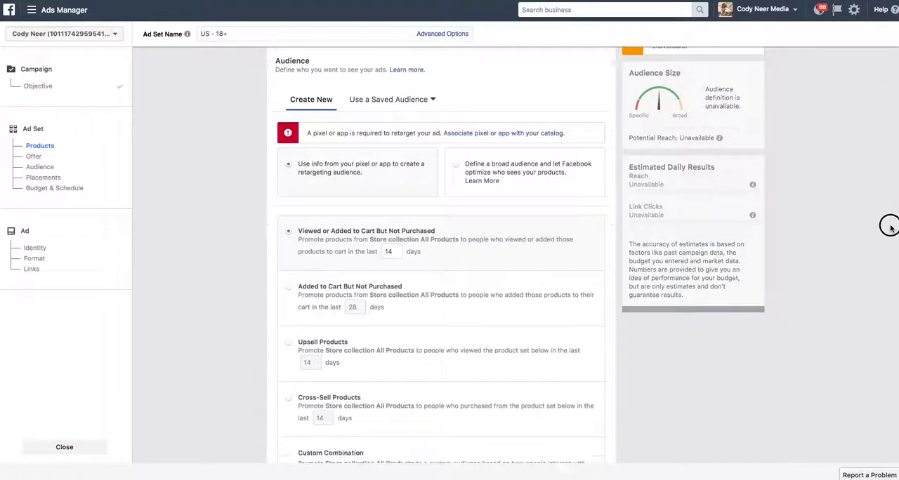
pyautogui.scroll(-3)
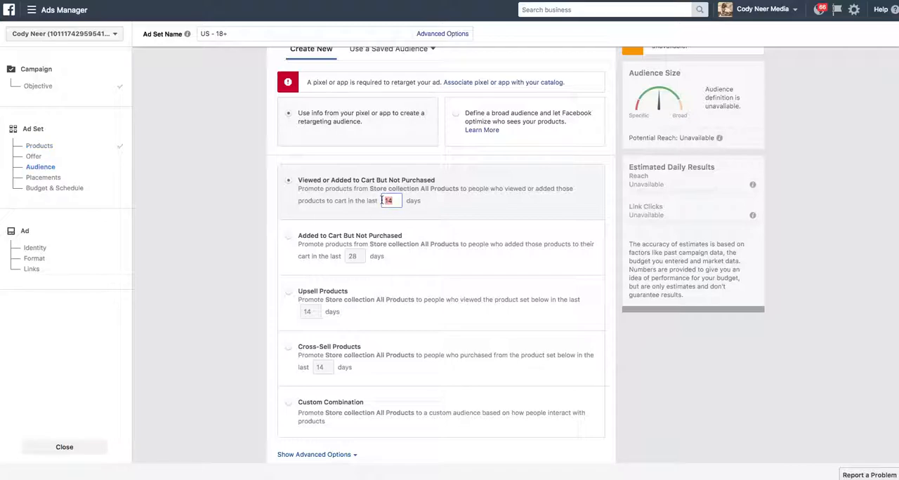
pyautogui.write('7')
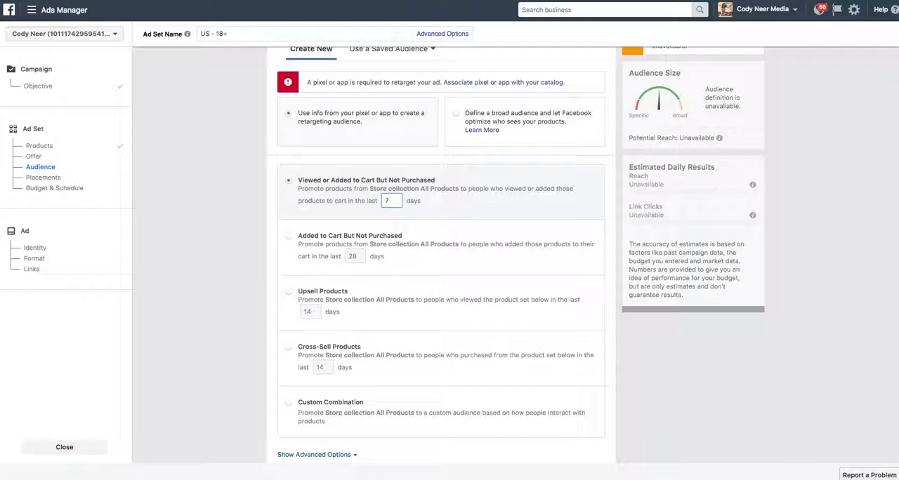
pyautogui.moveTo(417, 241)
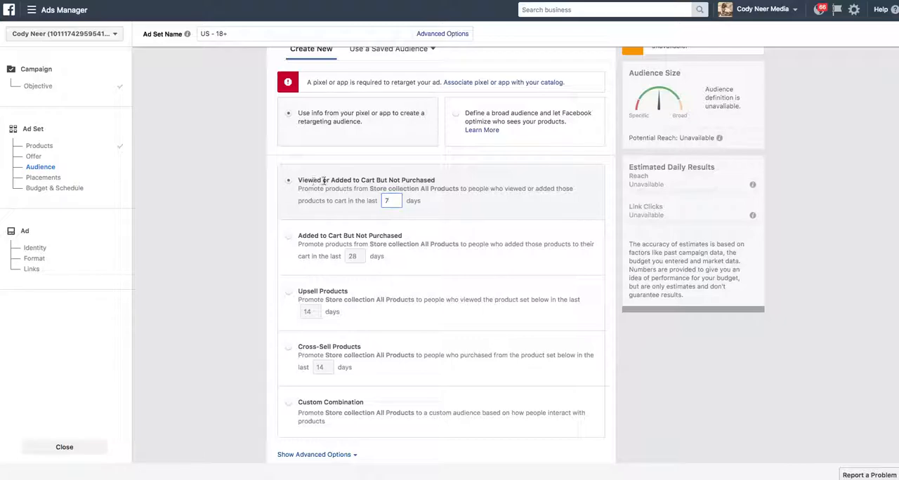
pyautogui.moveTo(427, 231)
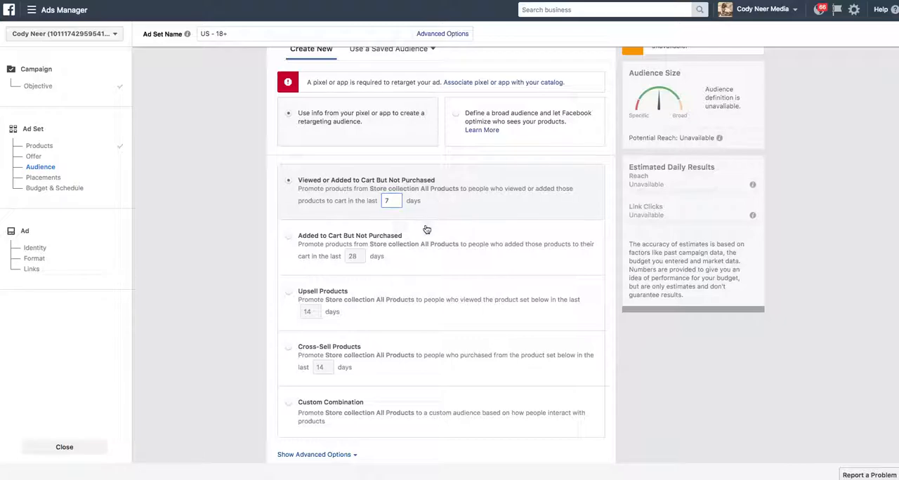
pyautogui.moveTo(337, 244)
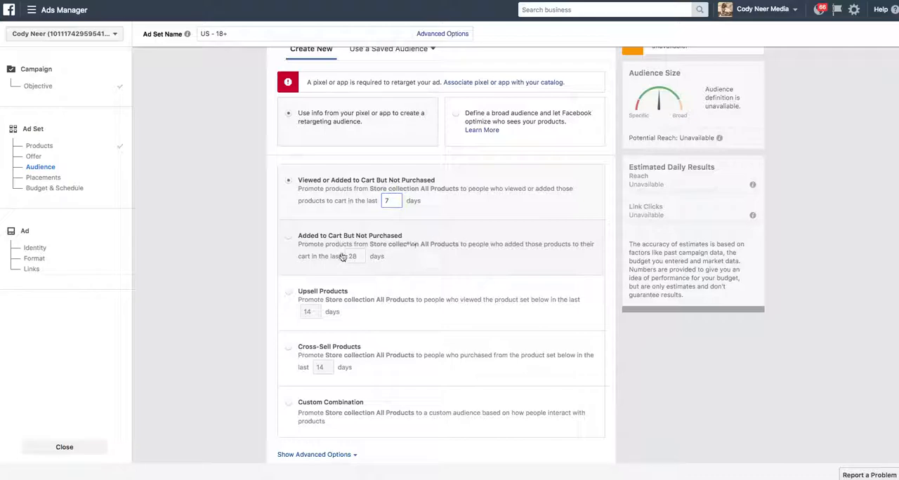
pyautogui.click(288, 236)
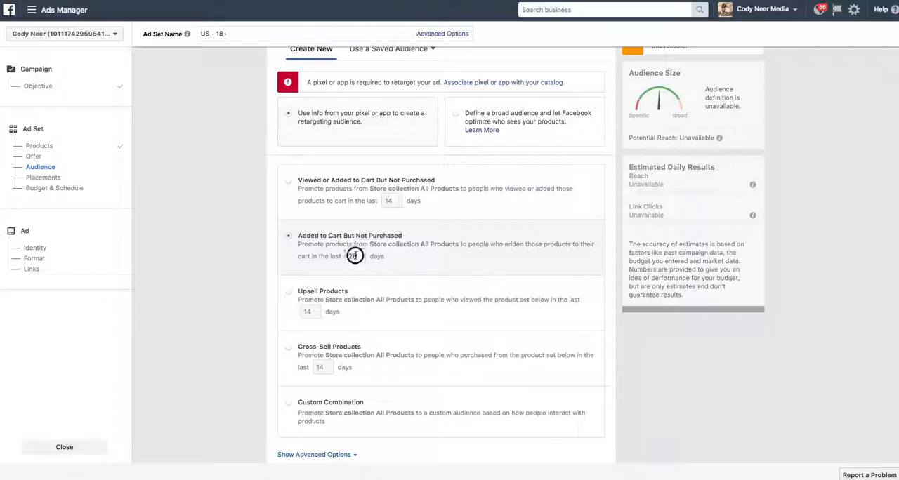
pyautogui.write('7')
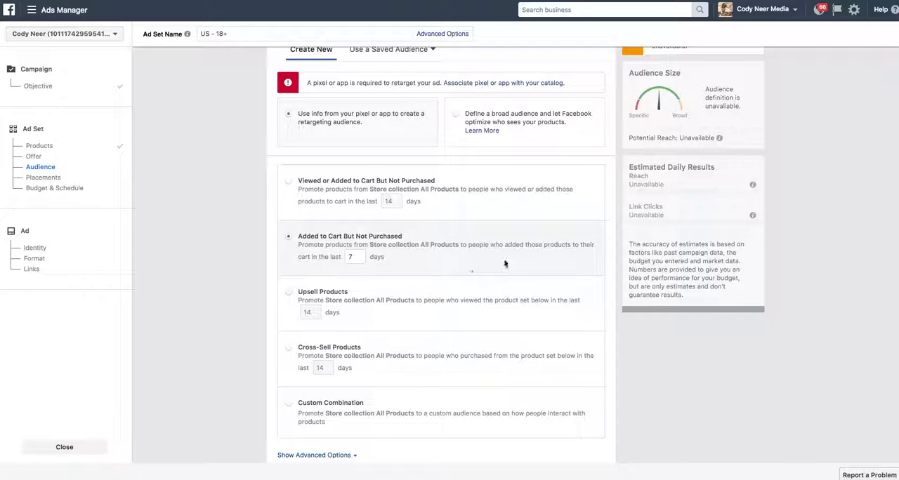
pyautogui.moveTo(336, 239)
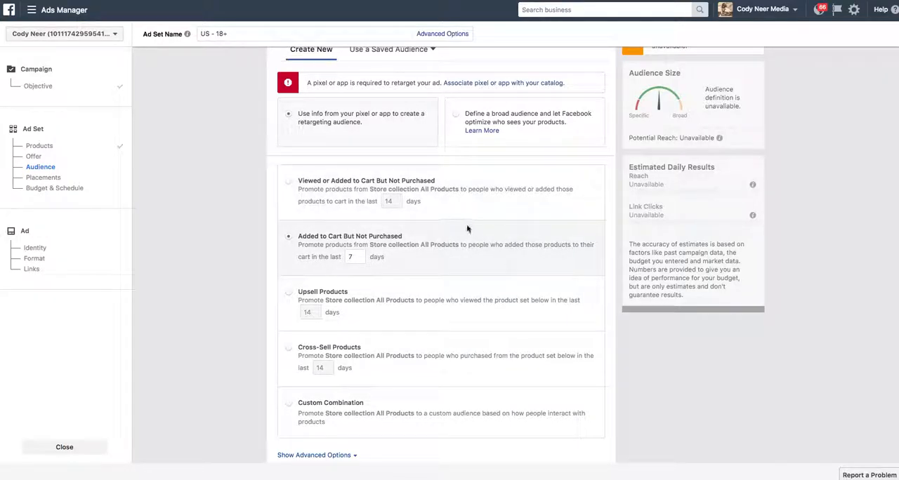
pyautogui.moveTo(556, 259)
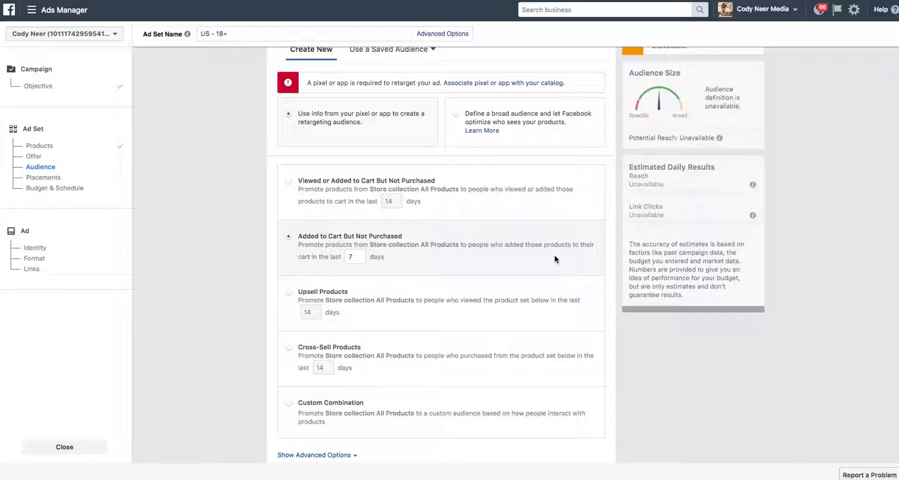
pyautogui.scroll(-3)
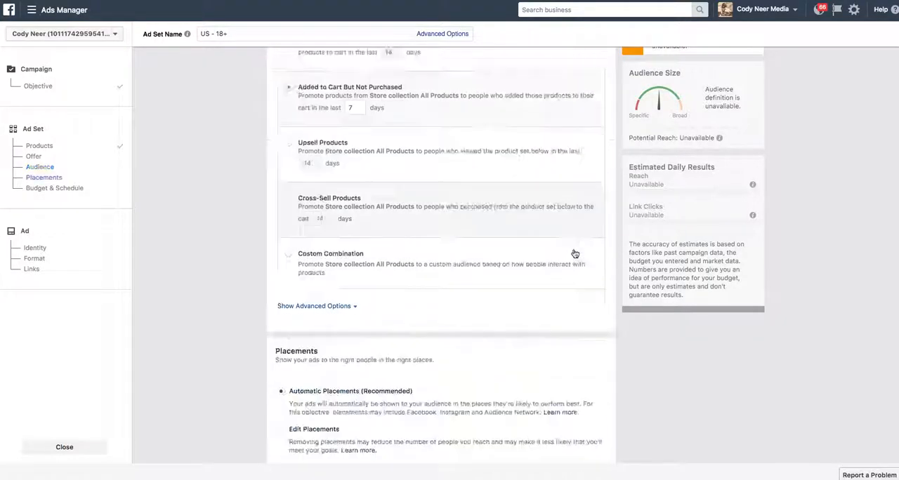
pyautogui.scroll(-3)
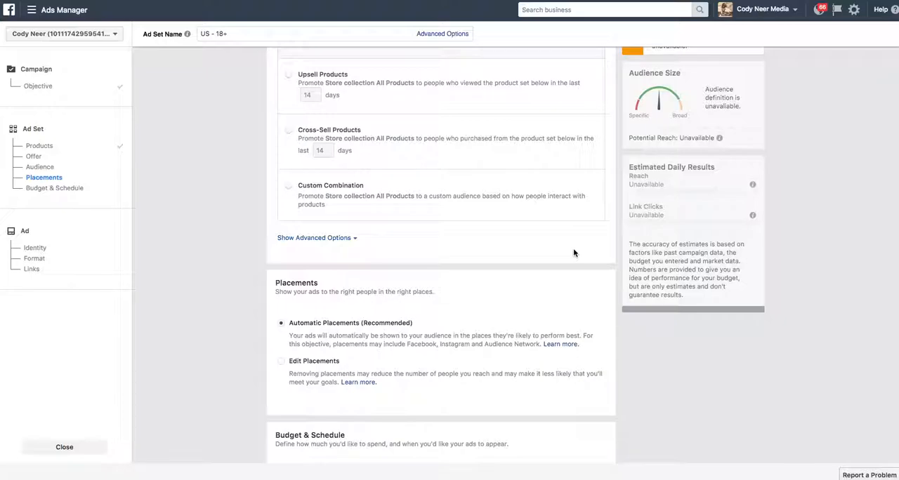
pyautogui.scroll(-3)
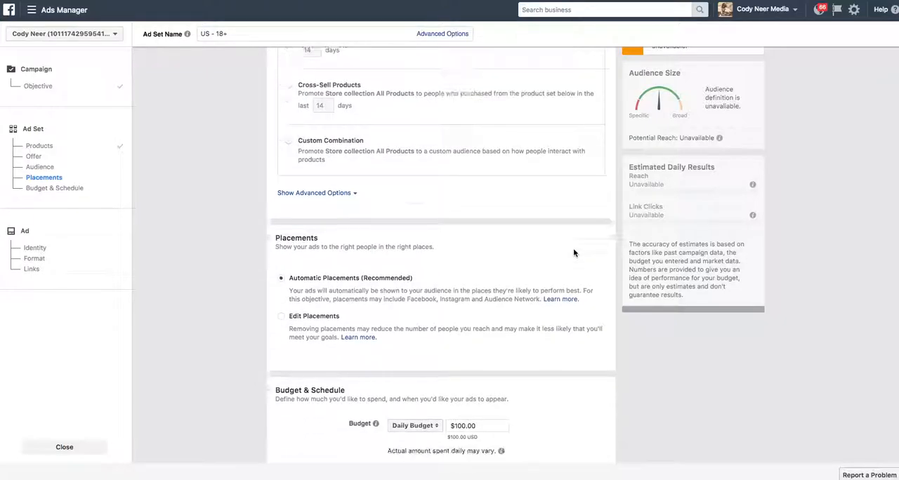
pyautogui.scroll(-3)
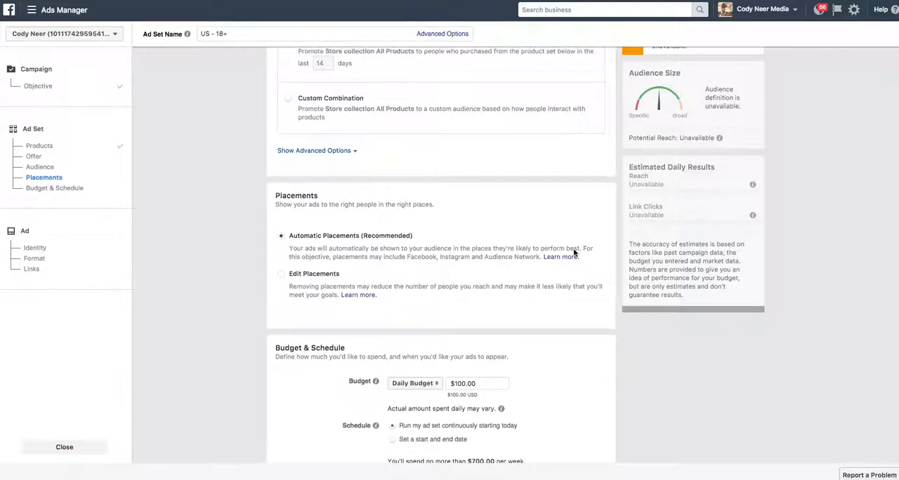
pyautogui.scroll(-3)
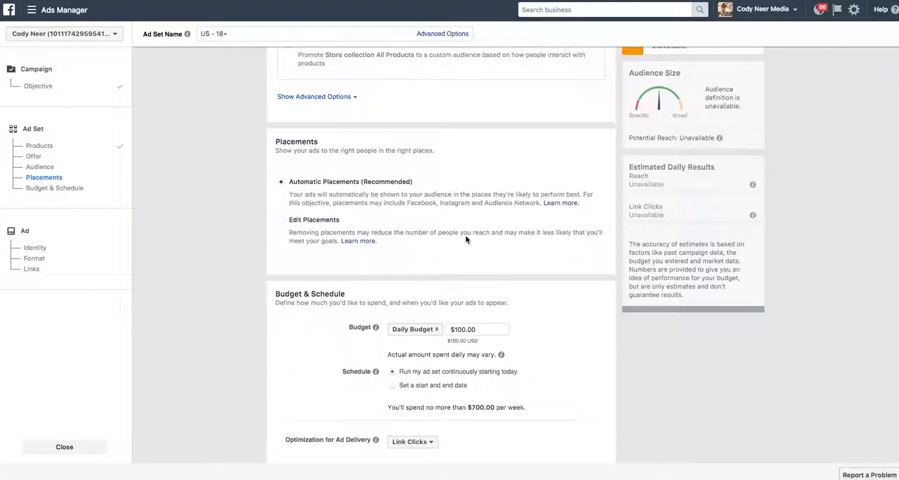
pyautogui.moveTo(466, 236)
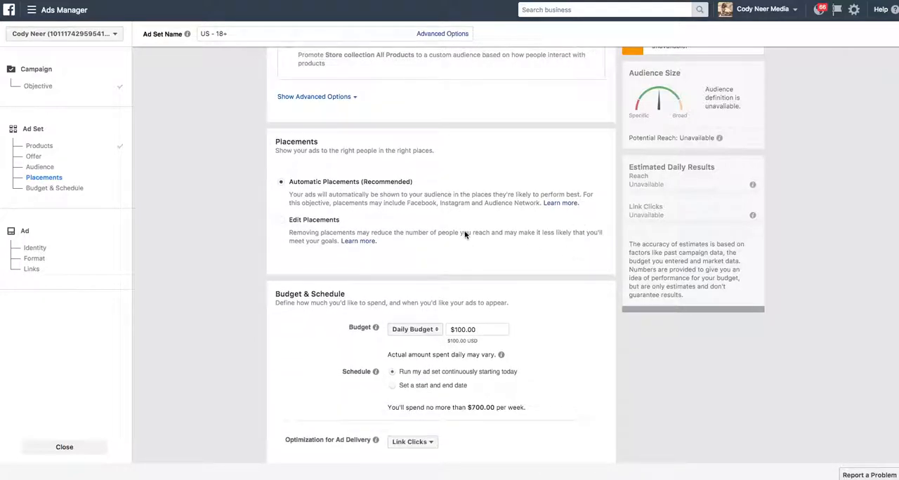
pyautogui.scroll(-3)
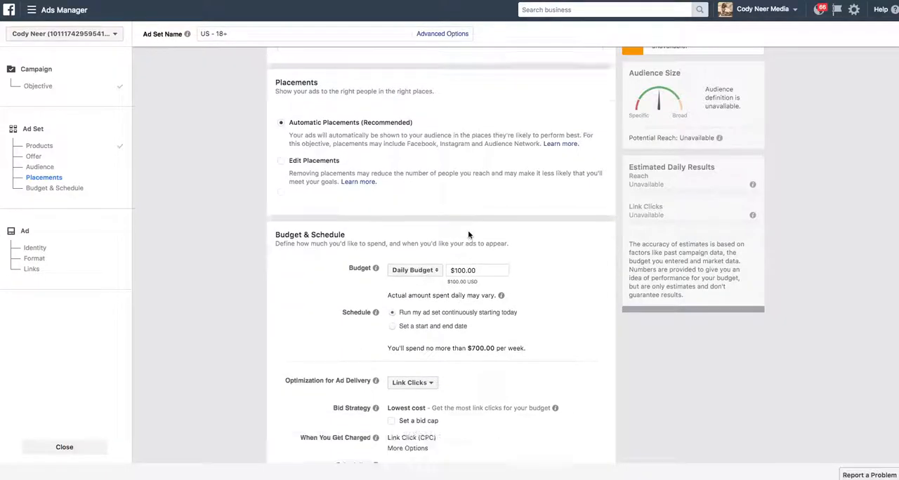
pyautogui.scroll(-3)
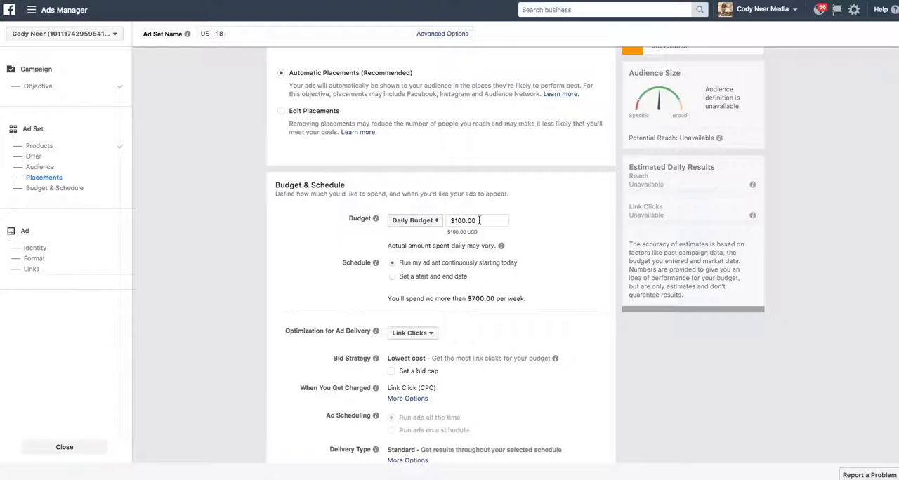
# Set a $10.00 daily budget and optimize ad delivery for conversion events
pyautogui.click(477, 220)
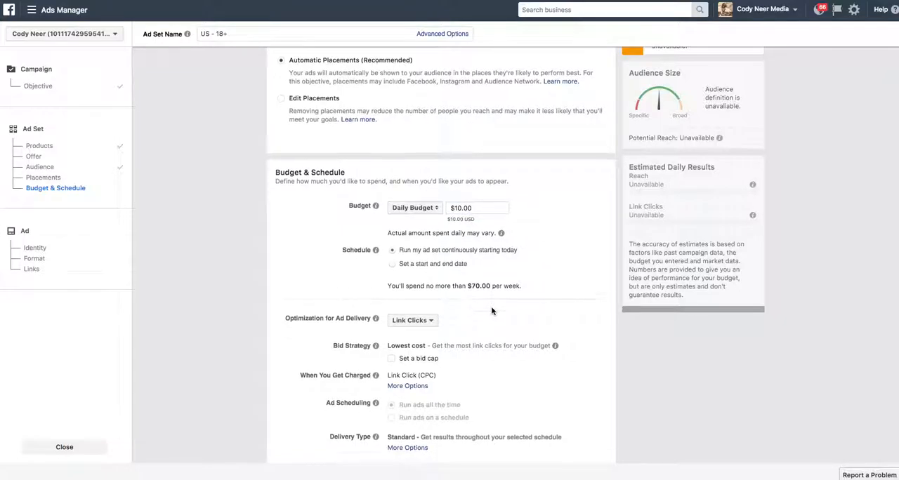
pyautogui.scroll(-3)
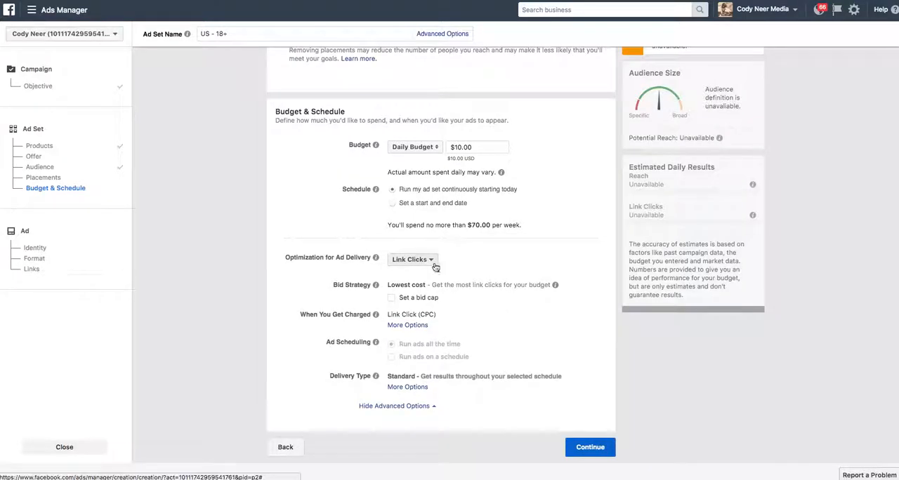
pyautogui.click(411, 258)
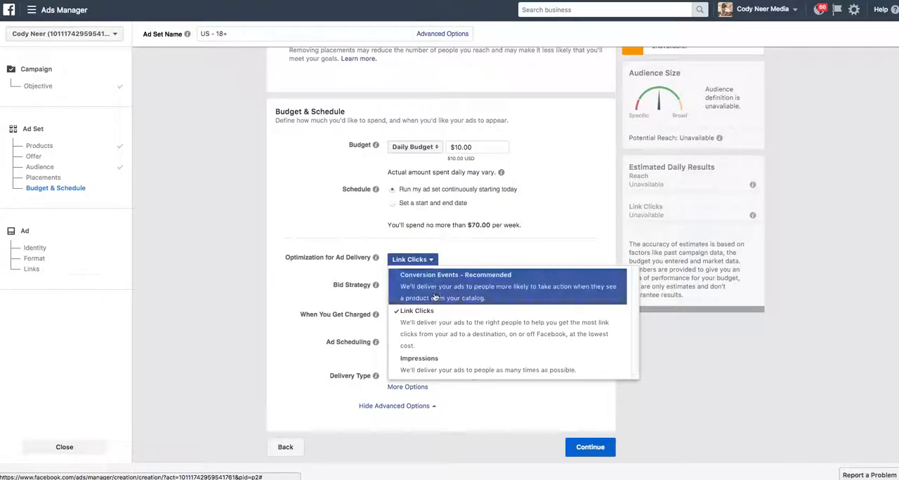
pyautogui.click(454, 275)
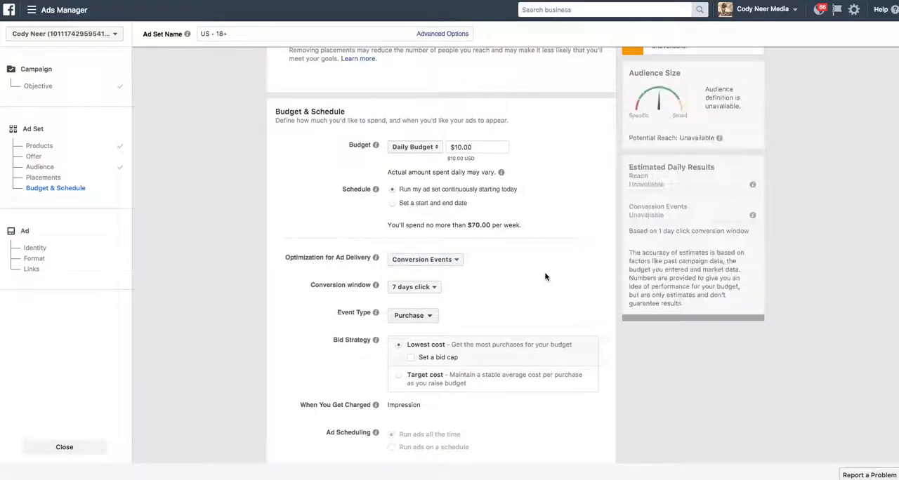
pyautogui.moveTo(505, 282)
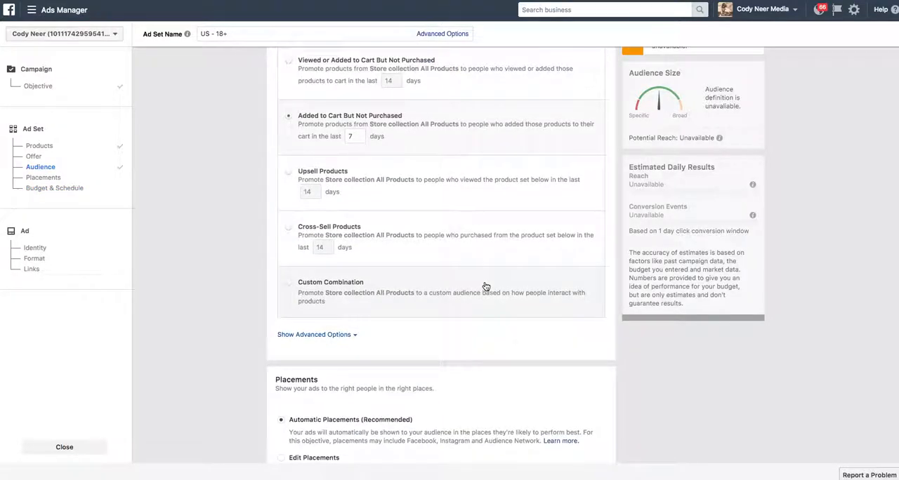
# Adjust the add-to-cart lookback days, trying values such as 14, 10 and 2
pyautogui.click(354, 136)
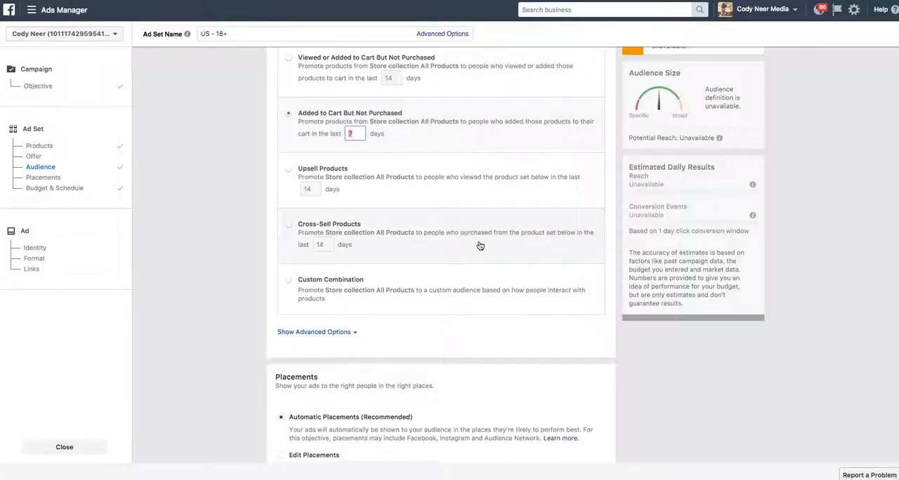
pyautogui.scroll(-3)
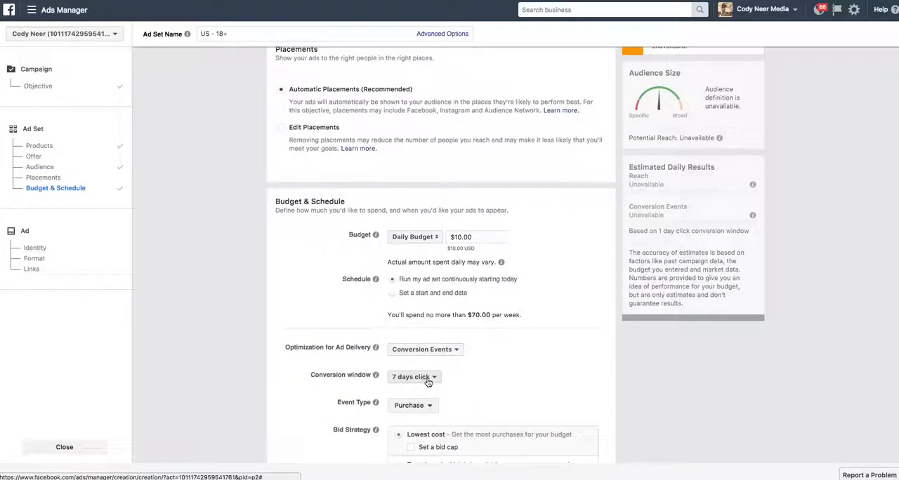
pyautogui.moveTo(376, 375)
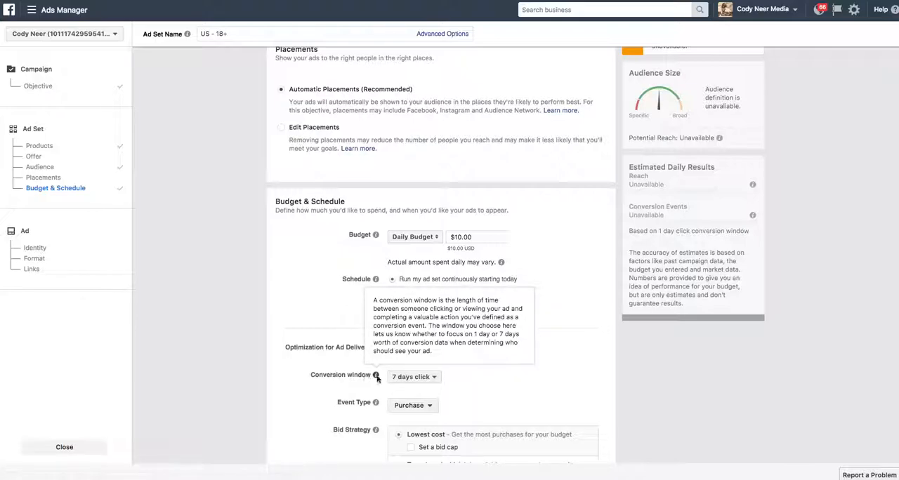
pyautogui.moveTo(379, 381)
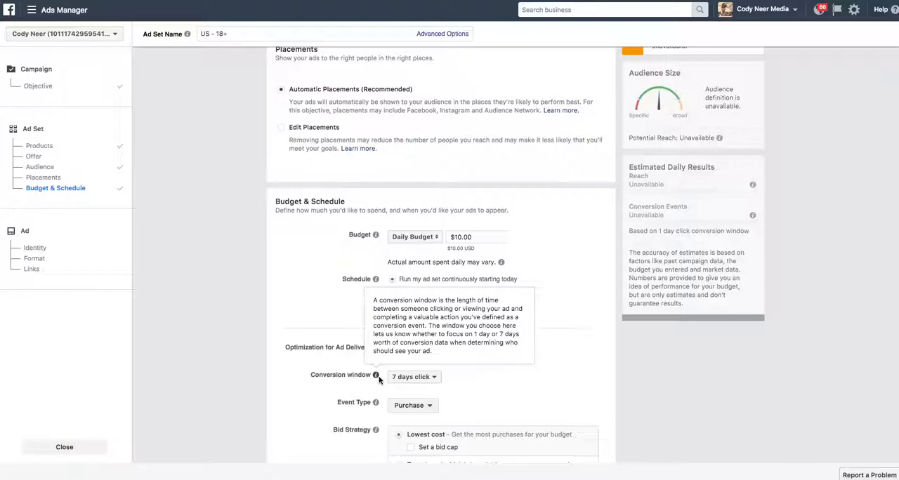
pyautogui.moveTo(491, 365)
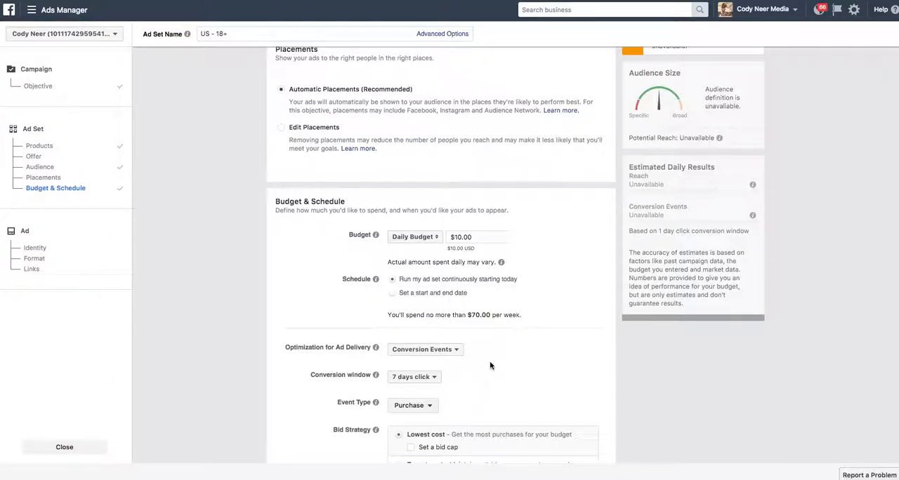
pyautogui.scroll(3)
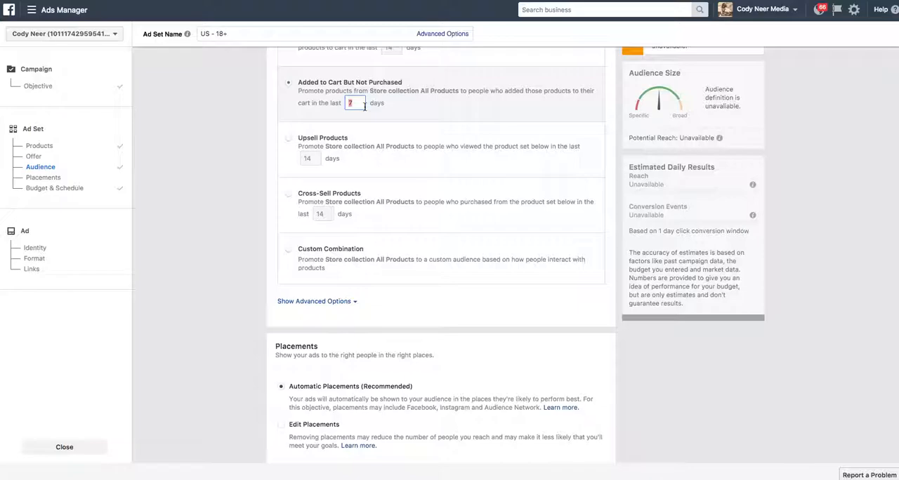
pyautogui.write('14')
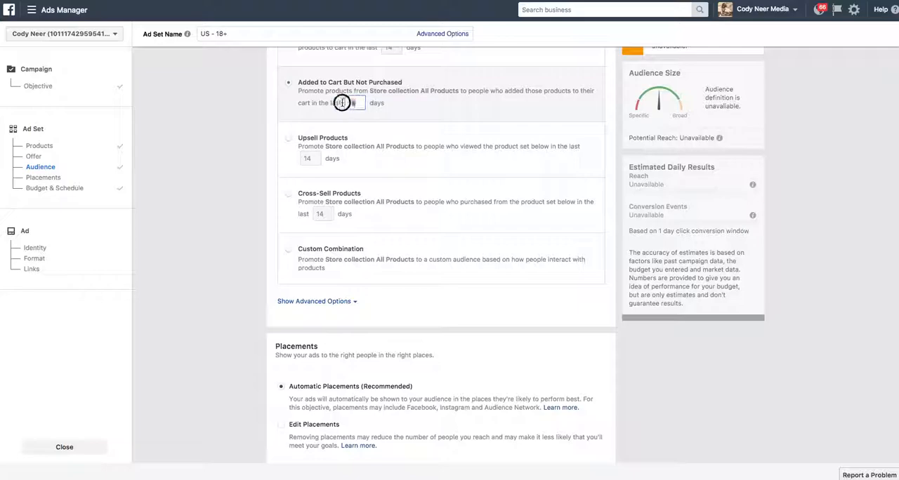
pyautogui.write('10')
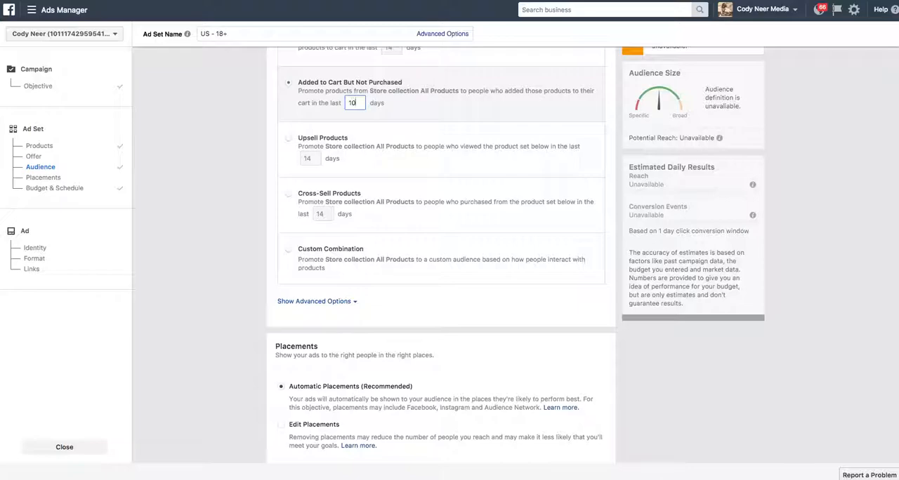
pyautogui.write('0')
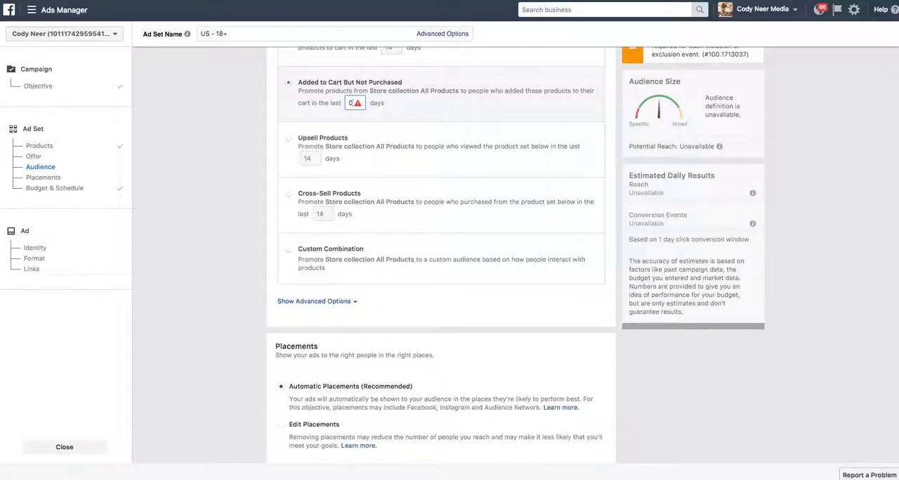
pyautogui.write('2')
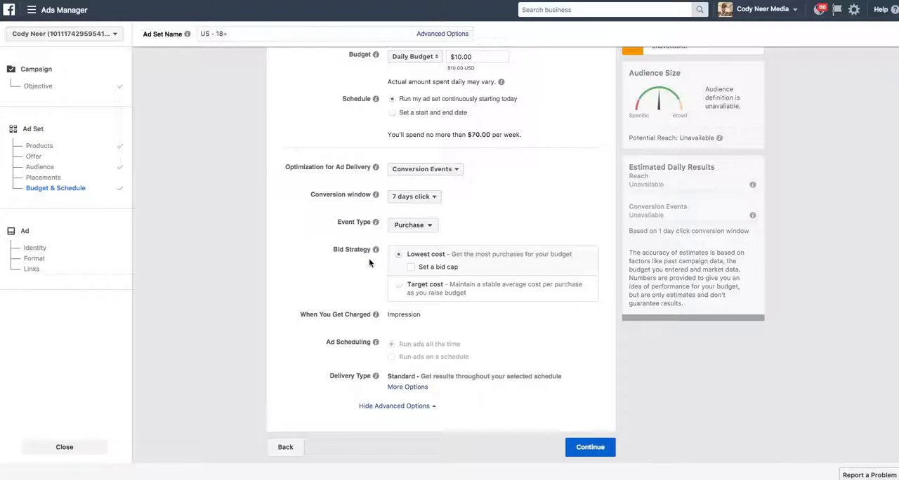
pyautogui.moveTo(590, 447)
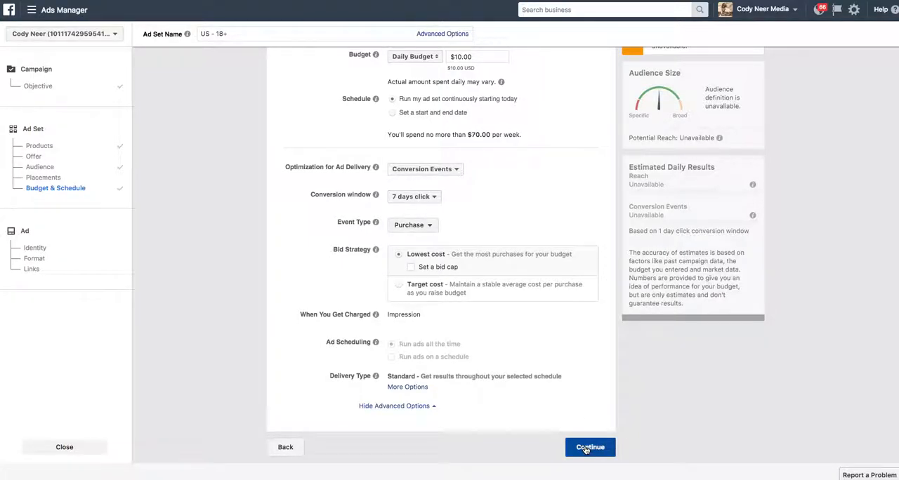
# Continue from the ad set's budget settings to the ad setup step
pyautogui.click(589, 447)
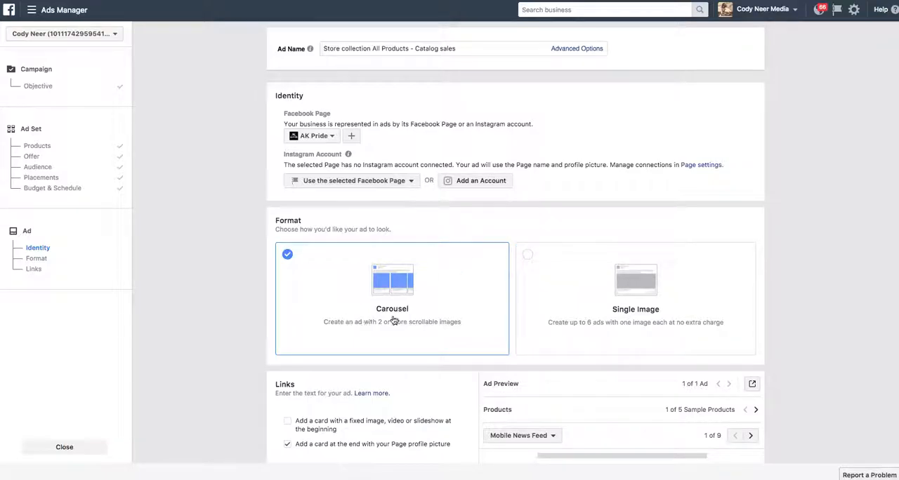
pyautogui.moveTo(529, 276)
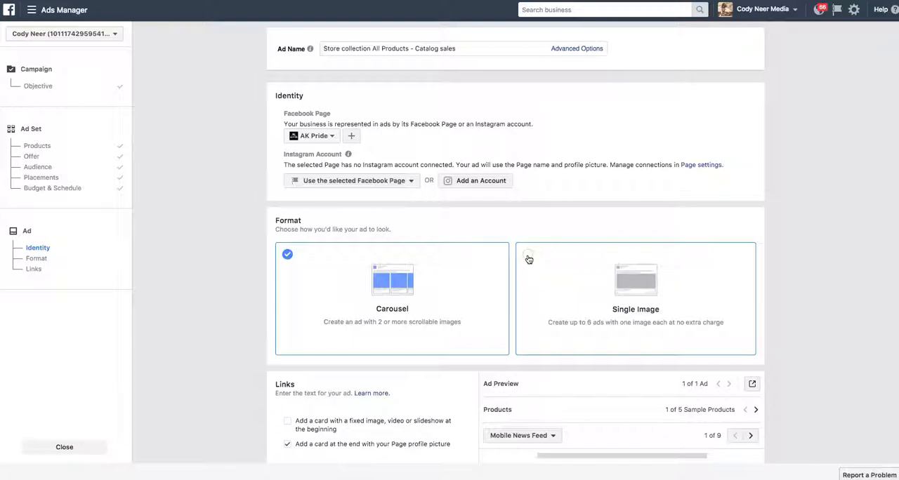
# Choose Single Image format and represent the ad with the Bucks of America page
pyautogui.click(635, 288)
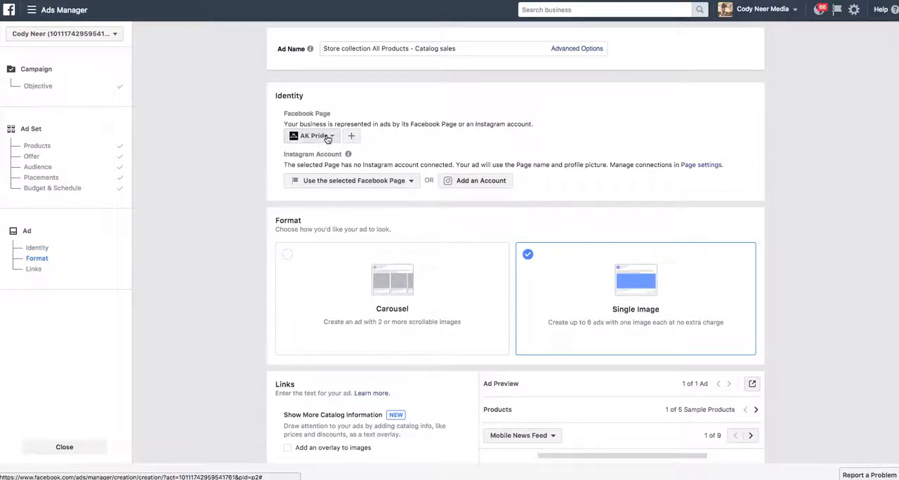
pyautogui.click(310, 136)
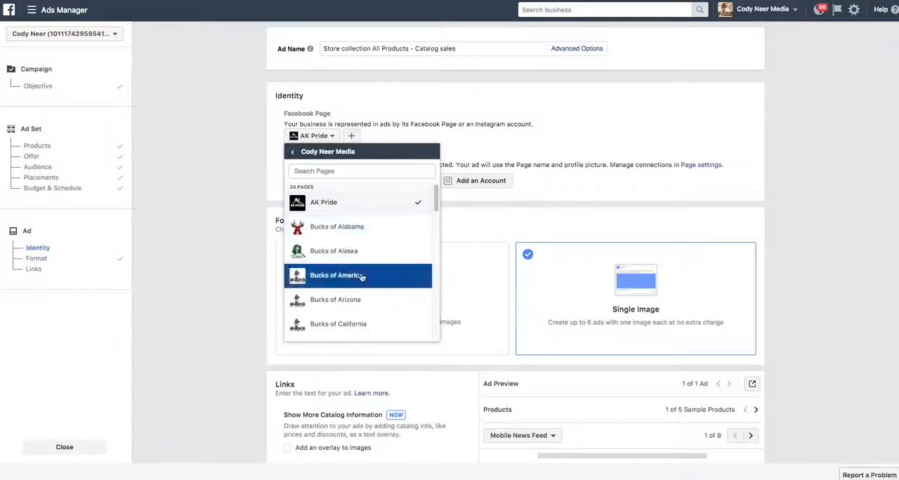
pyautogui.click(357, 275)
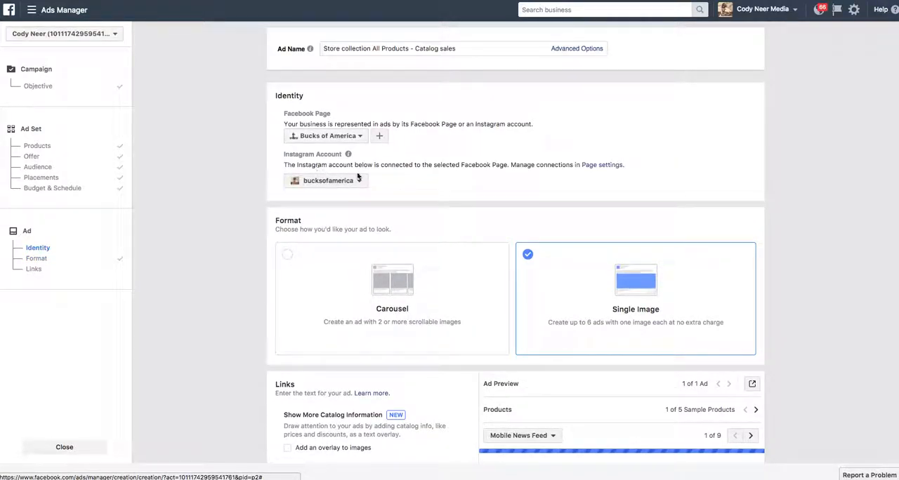
pyautogui.scroll(-3)
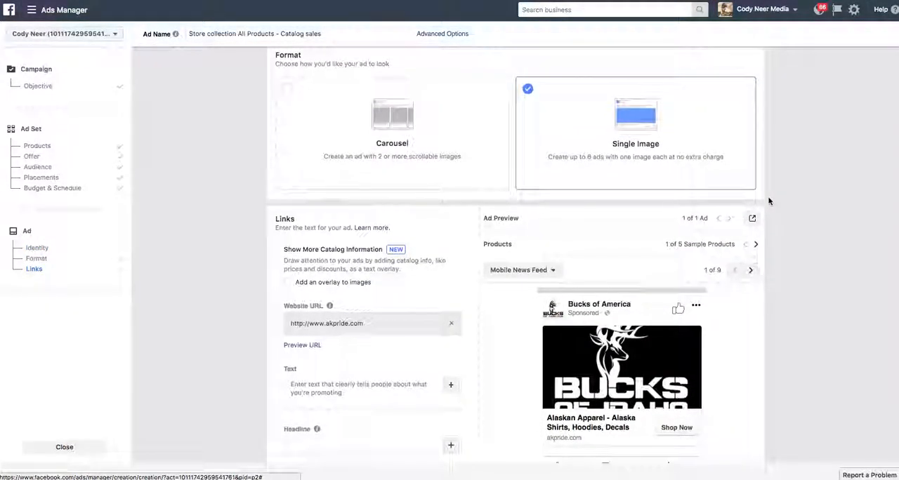
pyautogui.scroll(-3)
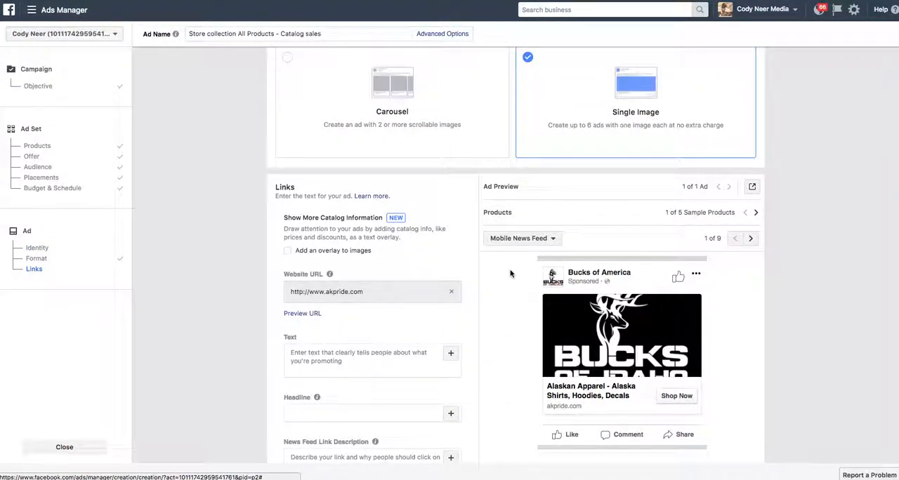
pyautogui.moveTo(341, 254)
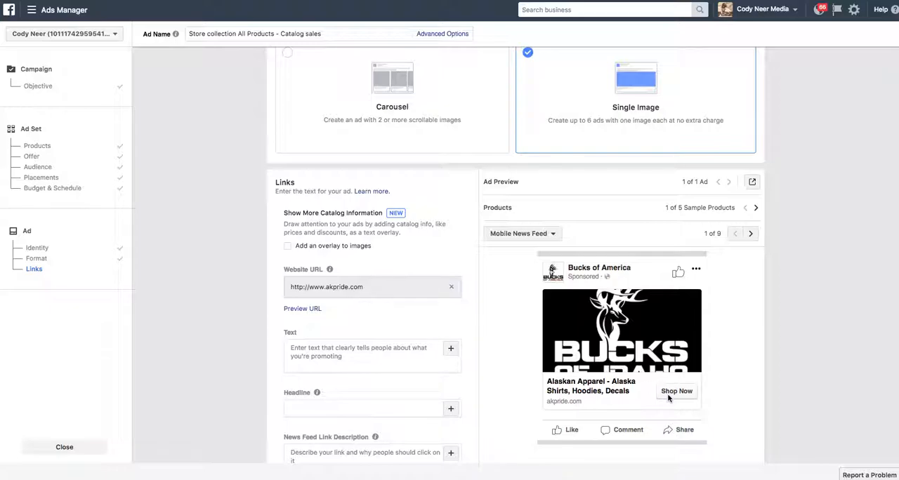
pyautogui.moveTo(564, 313)
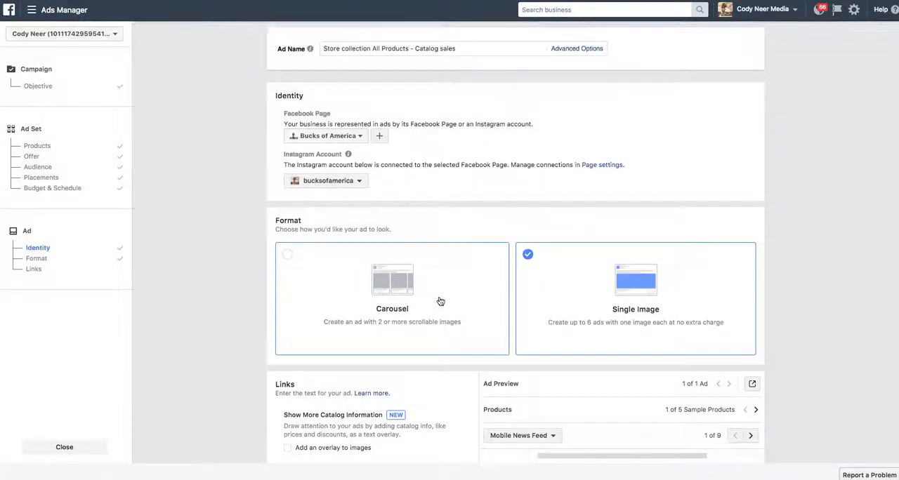
pyautogui.moveTo(365, 156)
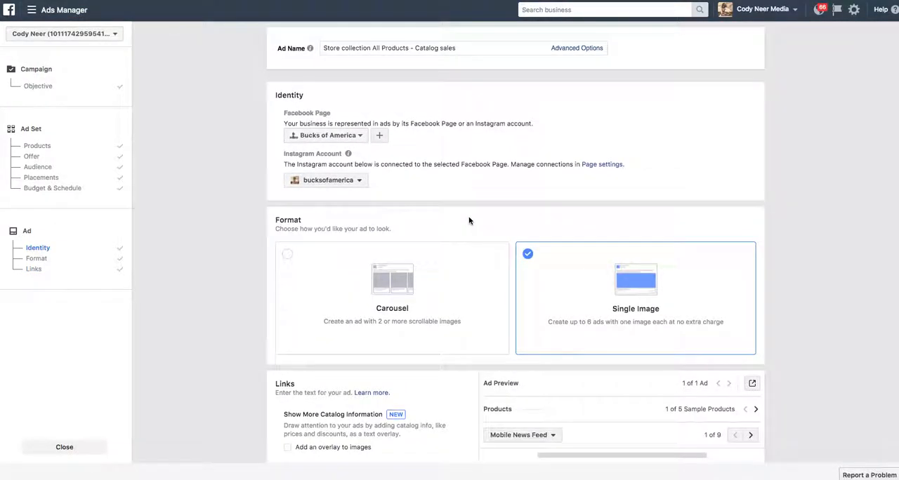
pyautogui.scroll(-3)
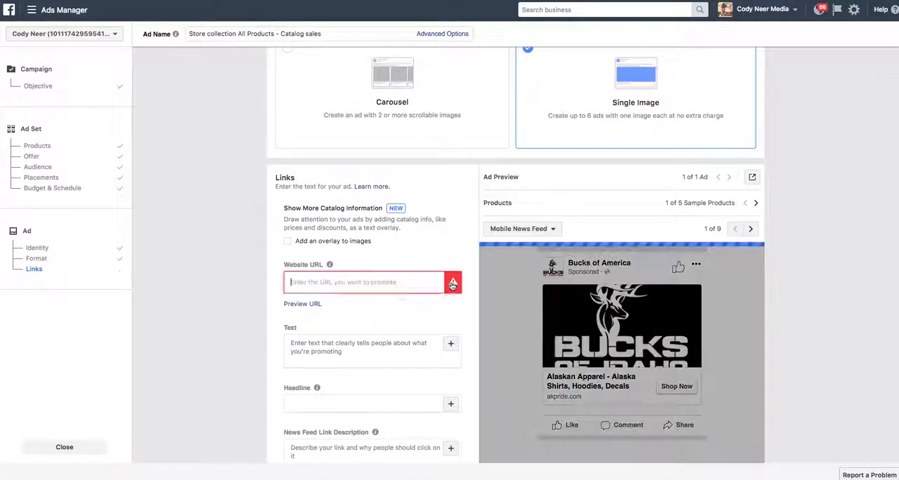
# Enter bucksof.com as the website URL and extend it toward the /cart address
pyautogui.click(365, 282)
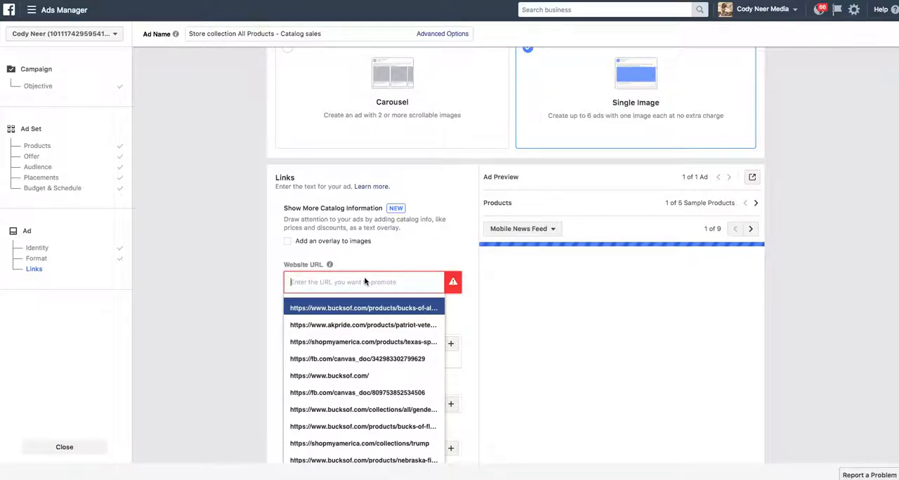
pyautogui.write('bucksof')
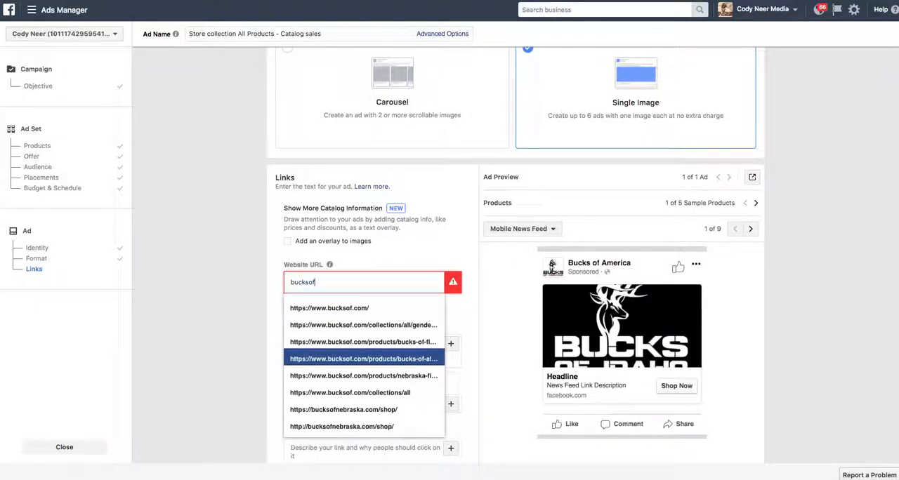
pyautogui.write('.com')
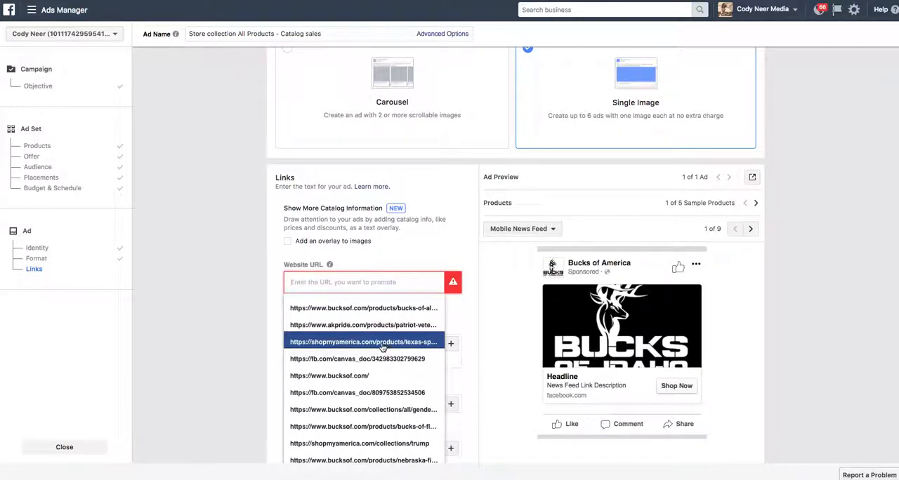
pyautogui.click(329, 377)
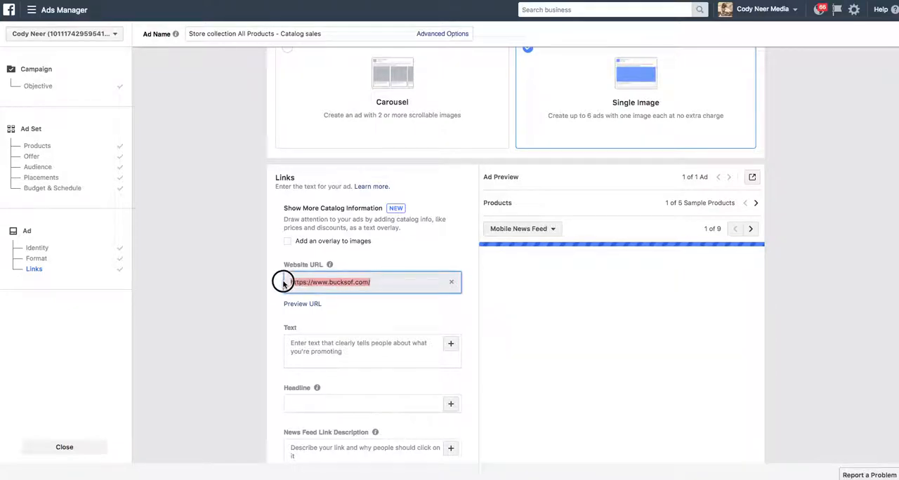
pyautogui.click(388, 282)
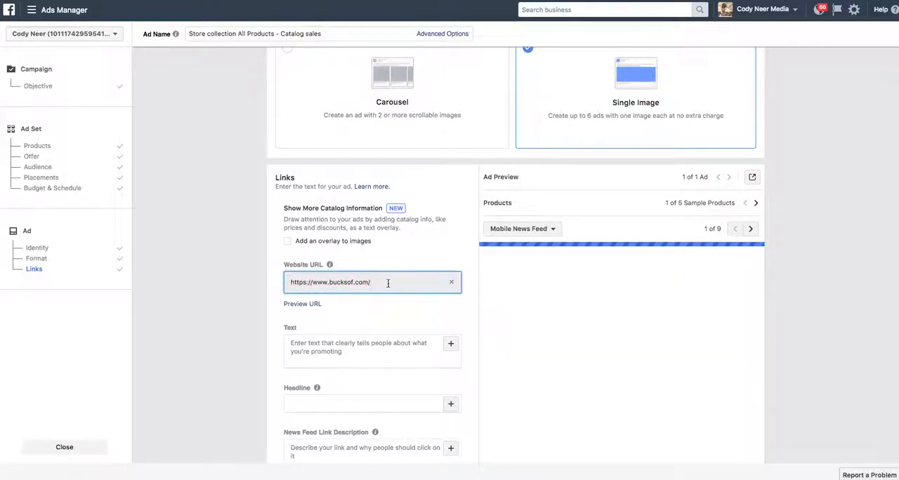
pyautogui.click(365, 282)
pyautogui.write('cart')
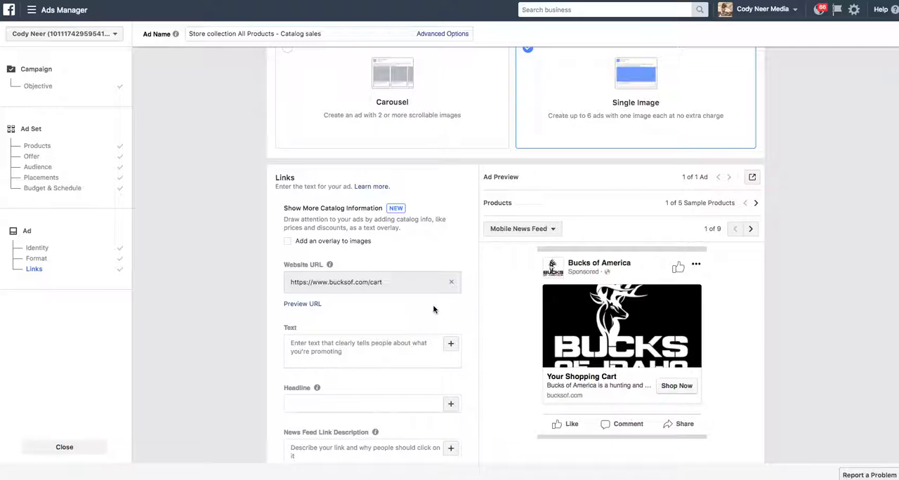
pyautogui.moveTo(434, 309)
pyautogui.write('bucksof.c')
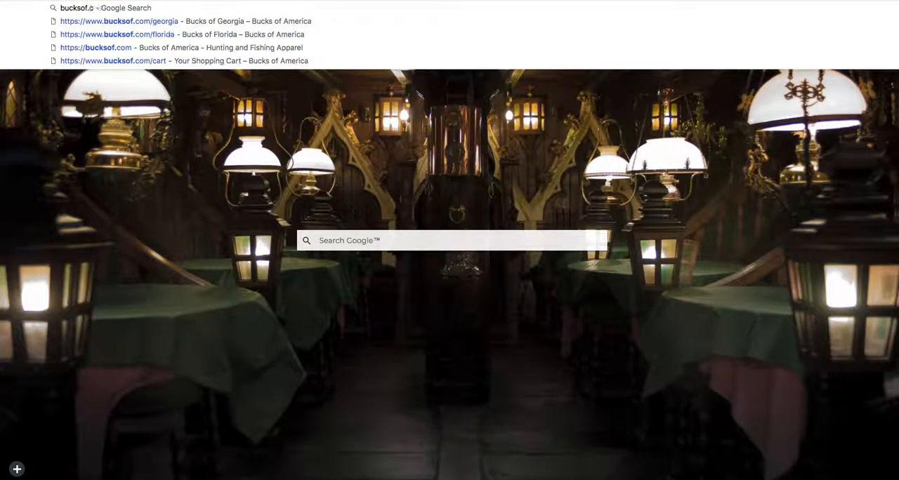
# Load bucksof.com and view the shopping cart holding the two hats
pyautogui.click(101, 48)
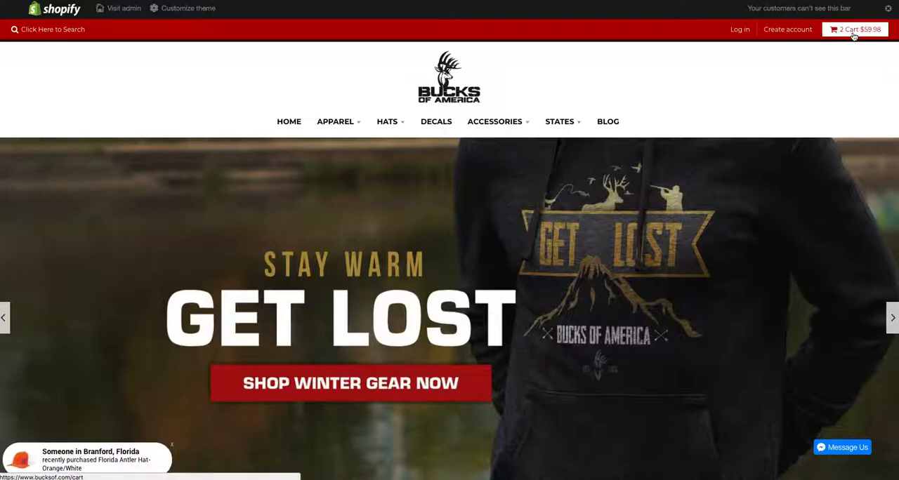
pyautogui.moveTo(842, 38)
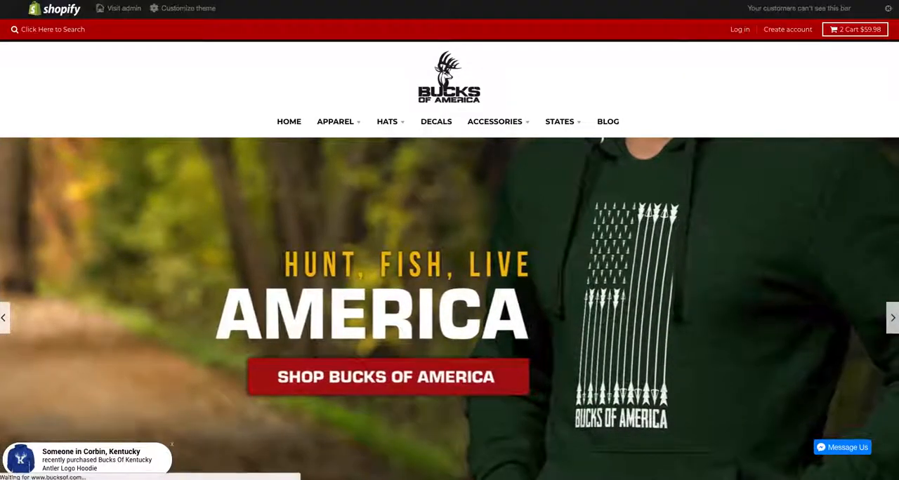
pyautogui.click(853, 28)
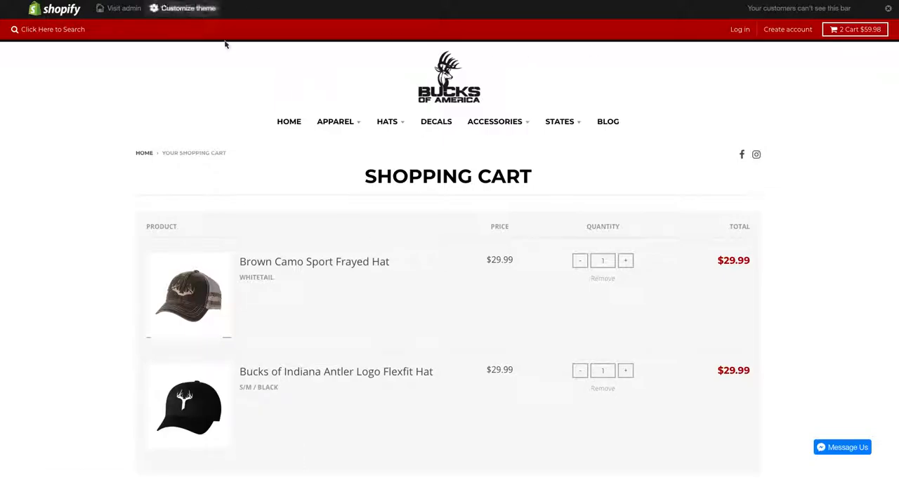
pyautogui.scroll(-3)
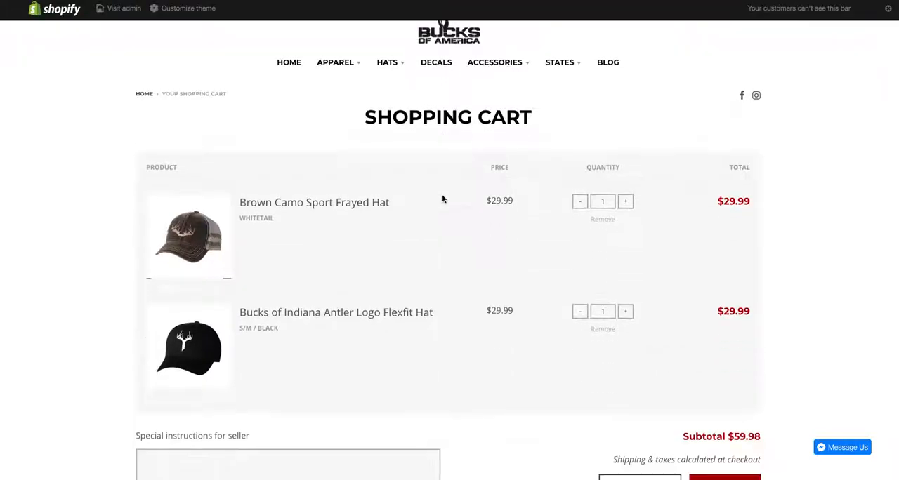
pyautogui.scroll(-3)
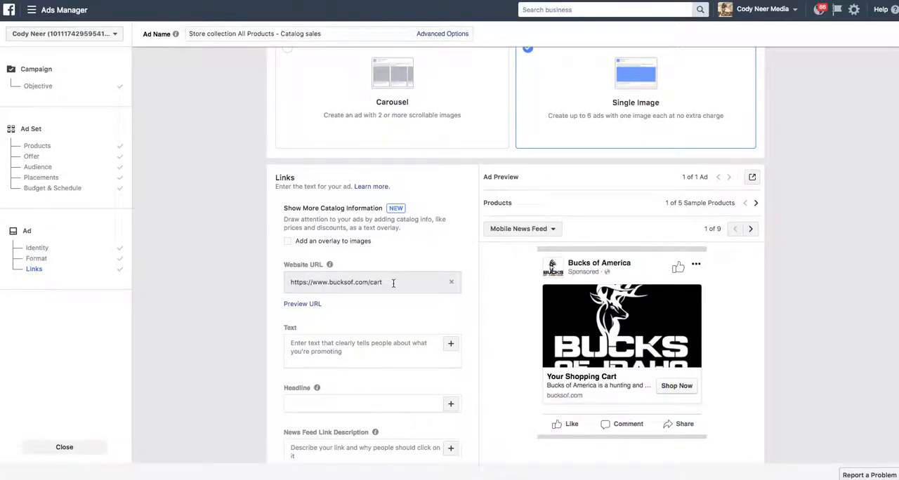
pyautogui.tripleClick(334, 282)
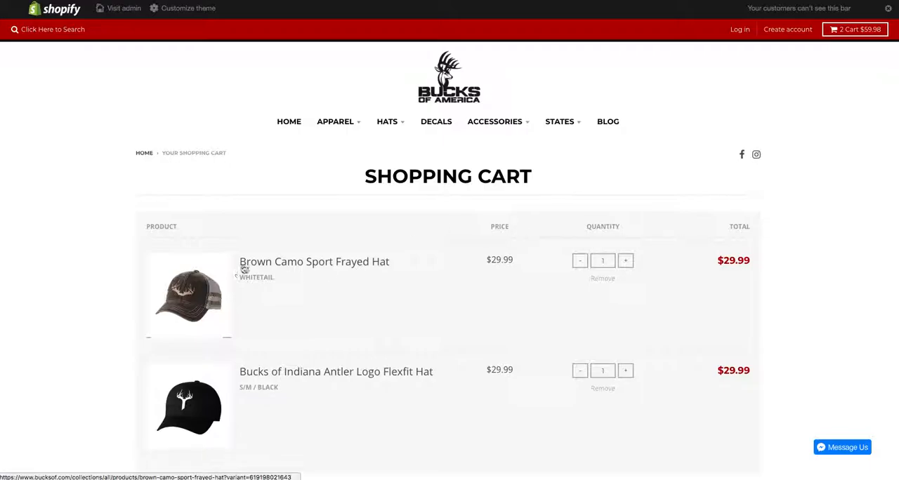
pyautogui.moveTo(646, 291)
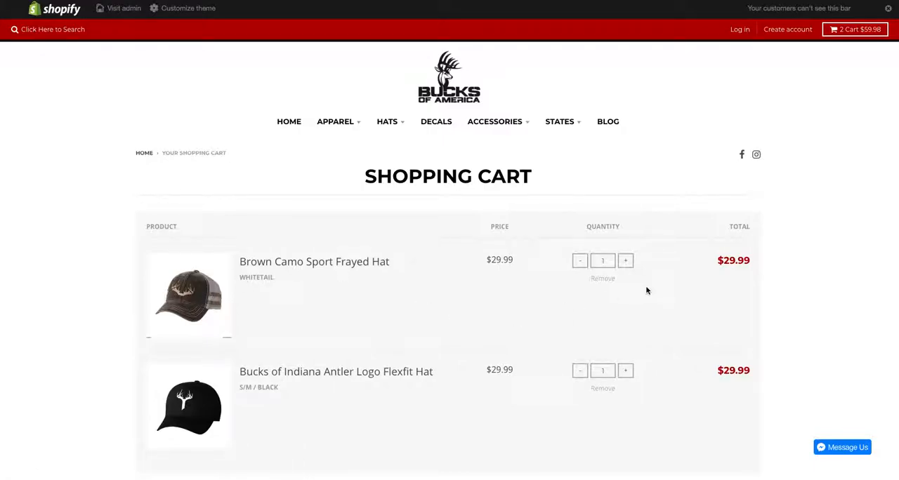
pyautogui.moveTo(597, 297)
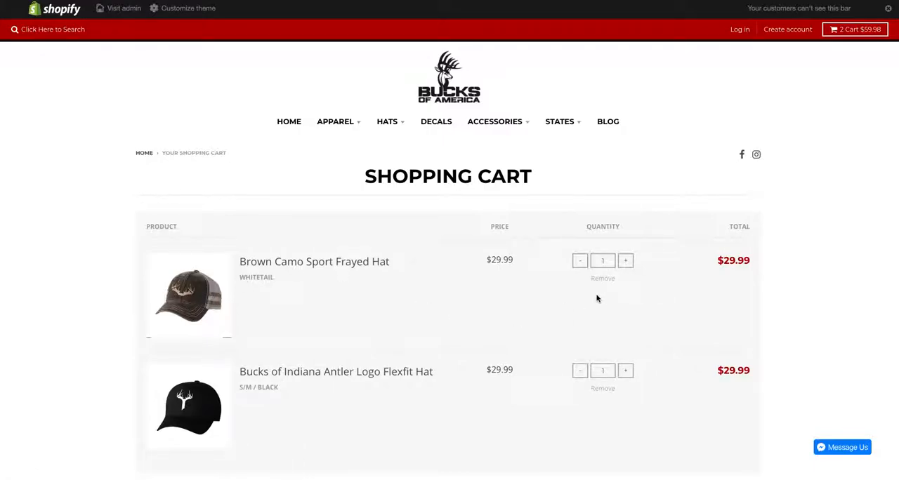
pyautogui.moveTo(682, 107)
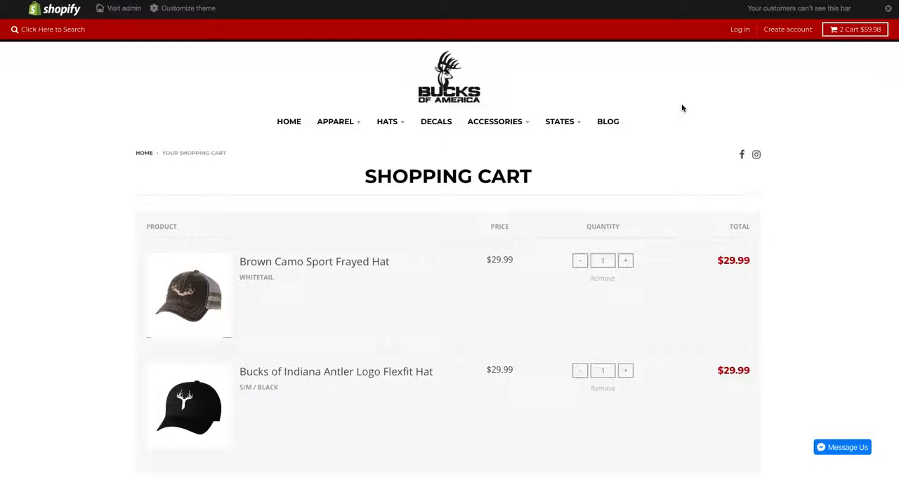
pyautogui.moveTo(629, 136)
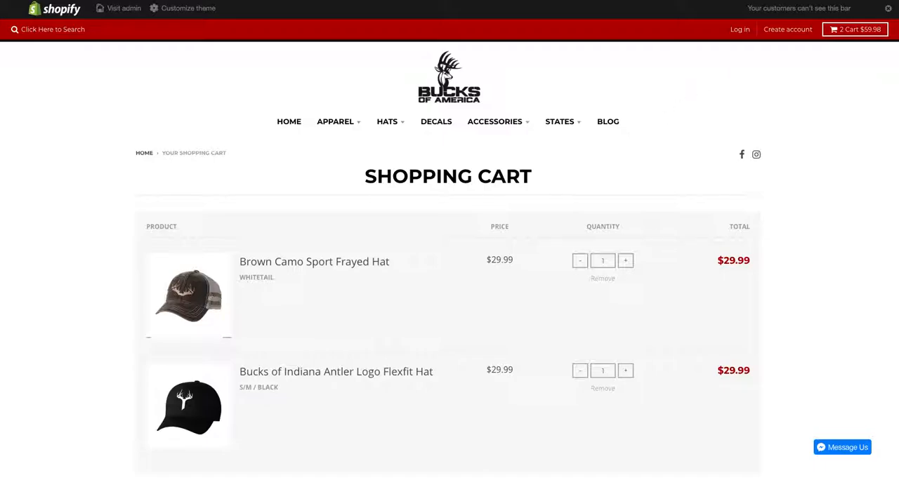
pyautogui.scroll(-3)
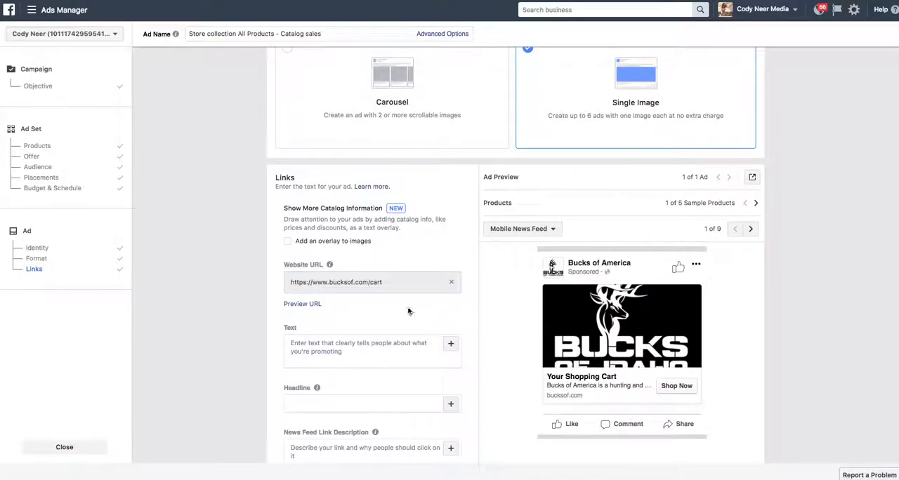
pyautogui.moveTo(422, 296)
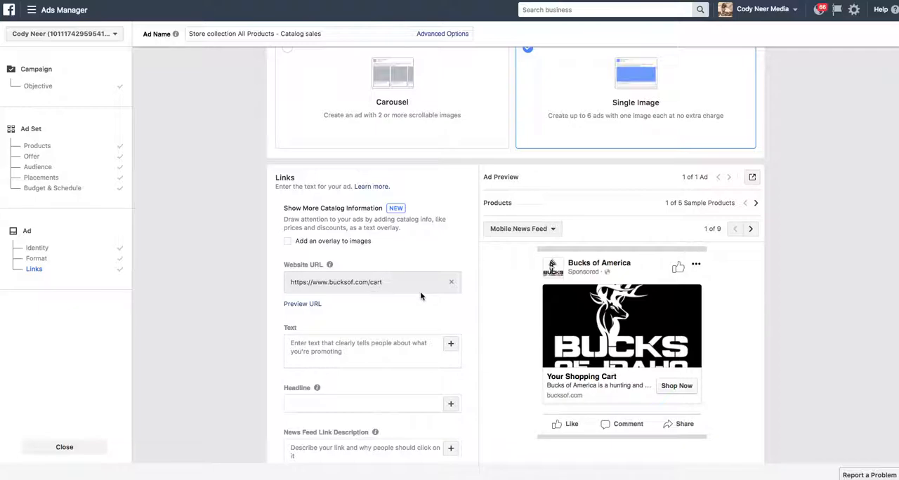
pyautogui.moveTo(477, 317)
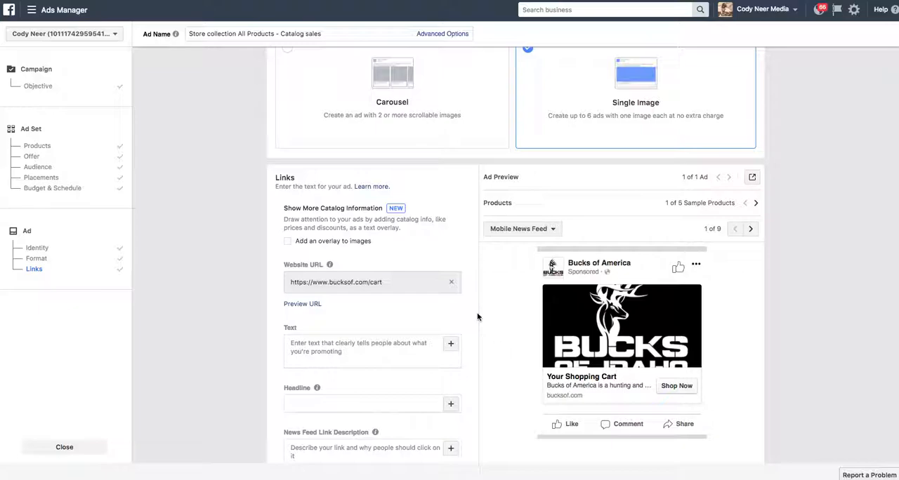
pyautogui.moveTo(473, 312)
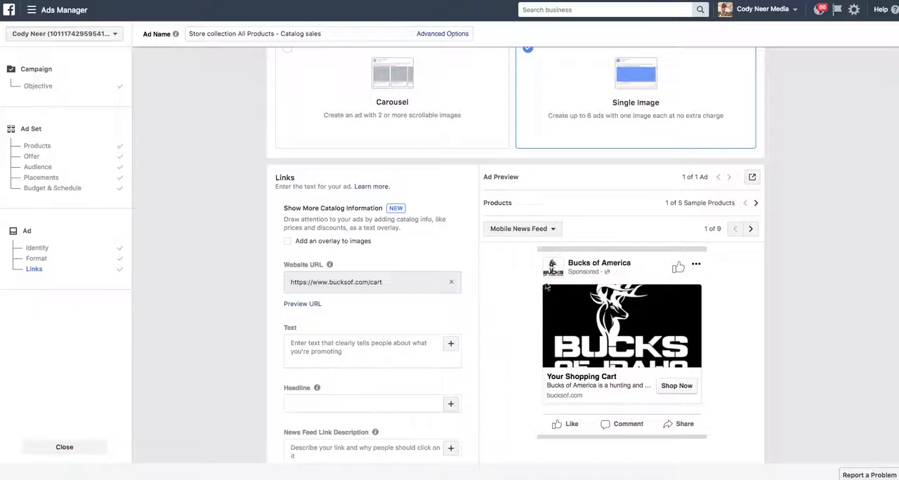
pyautogui.scroll(-3)
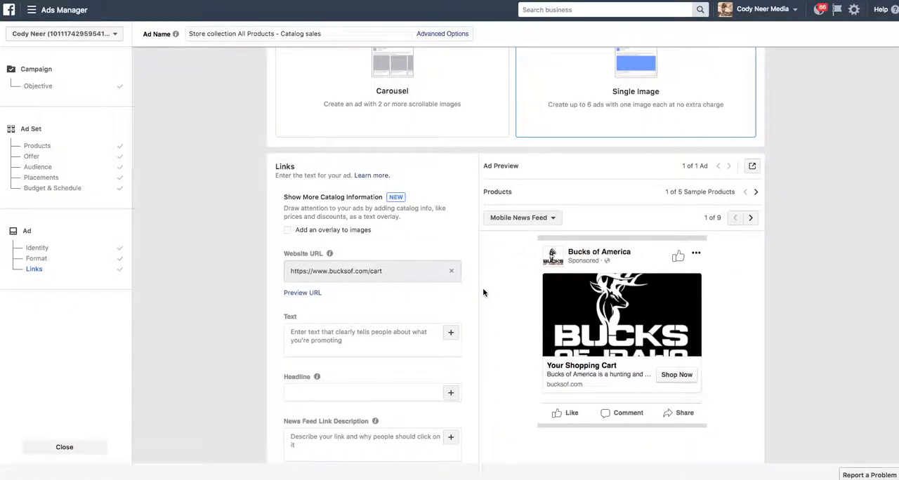
pyautogui.scroll(-3)
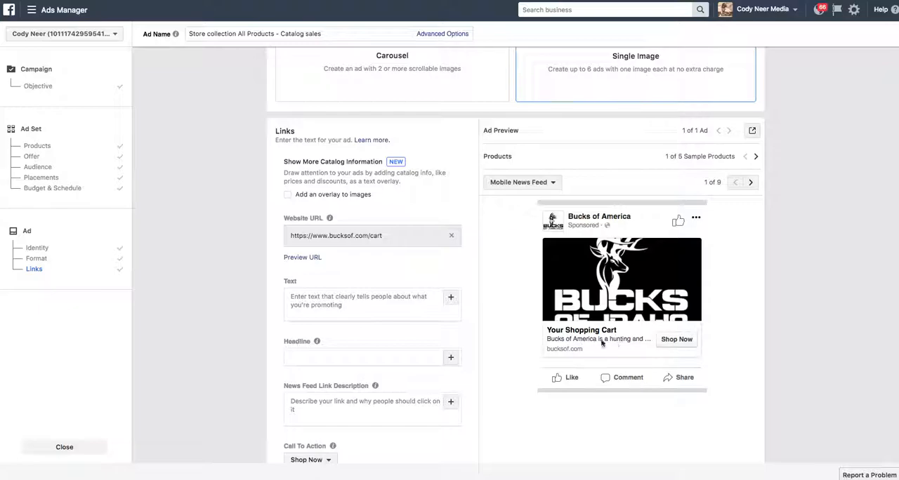
pyautogui.moveTo(592, 230)
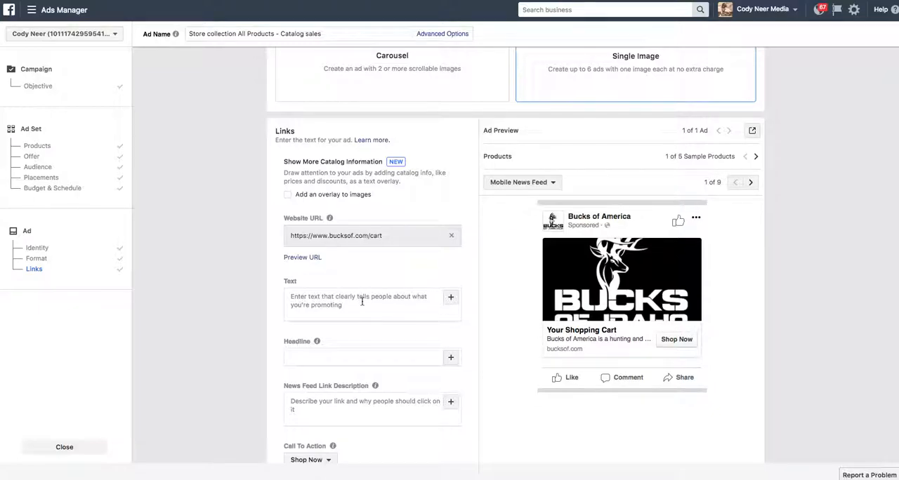
# Write the primary text's opening: 'Hey!' noting they didn't finish their order
pyautogui.click(363, 302)
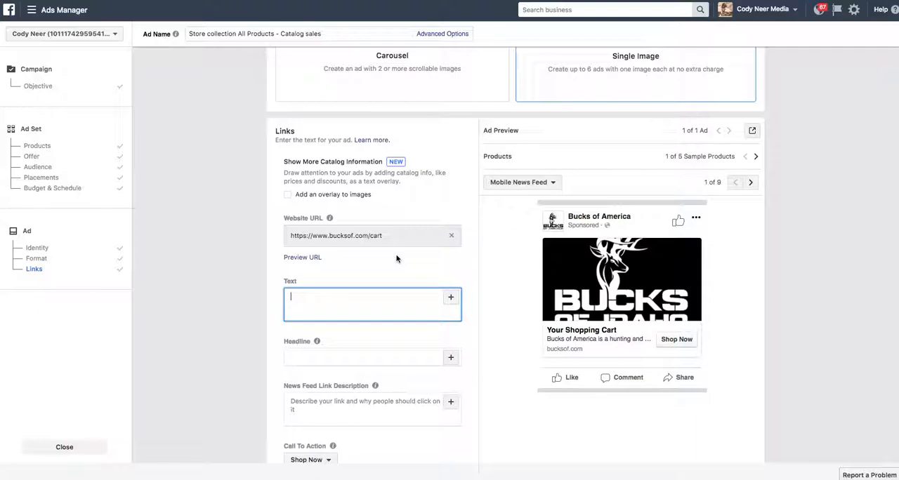
pyautogui.write('Hey! We saw you added this product to your cart')
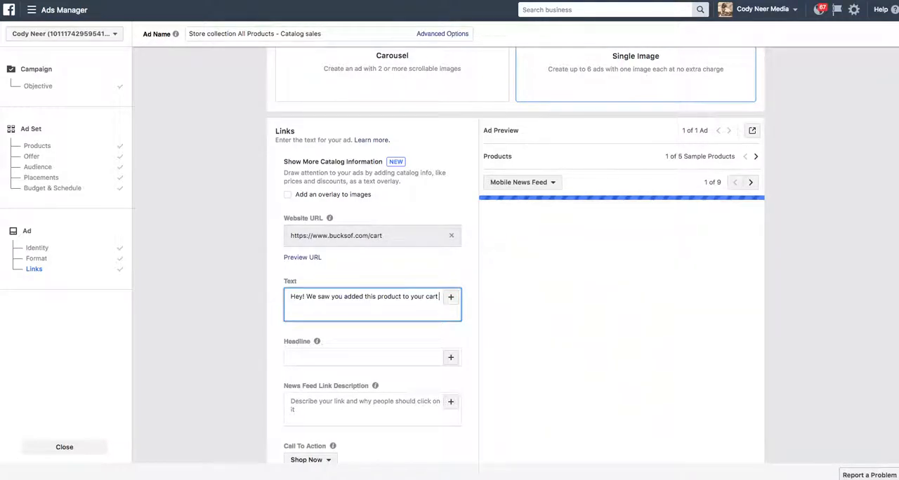
pyautogui.write("and didn't")
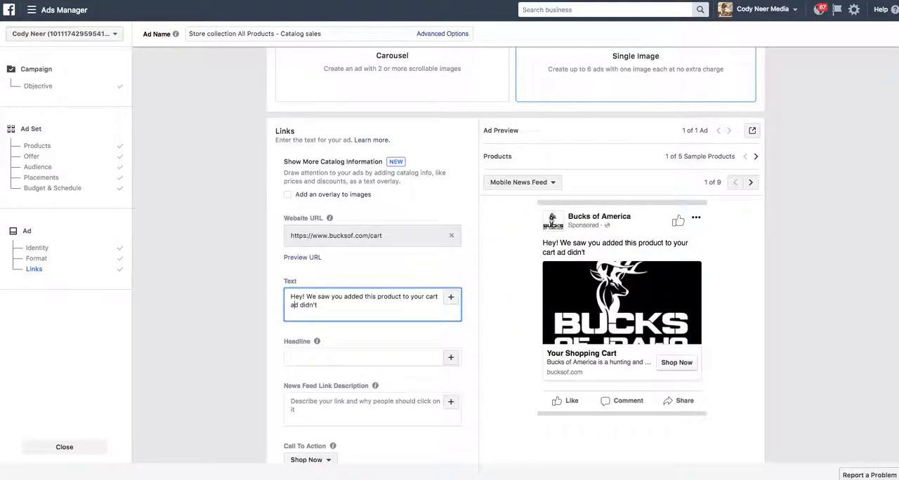
pyautogui.write('and')
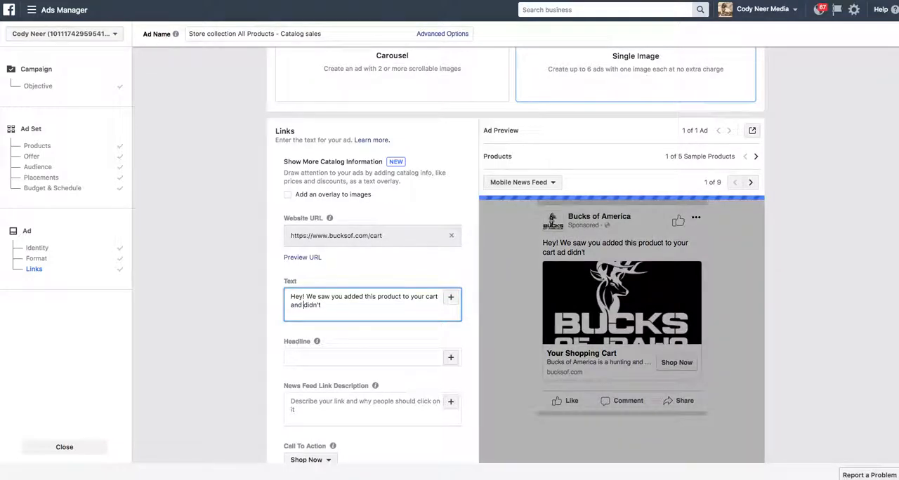
pyautogui.write('didnt')
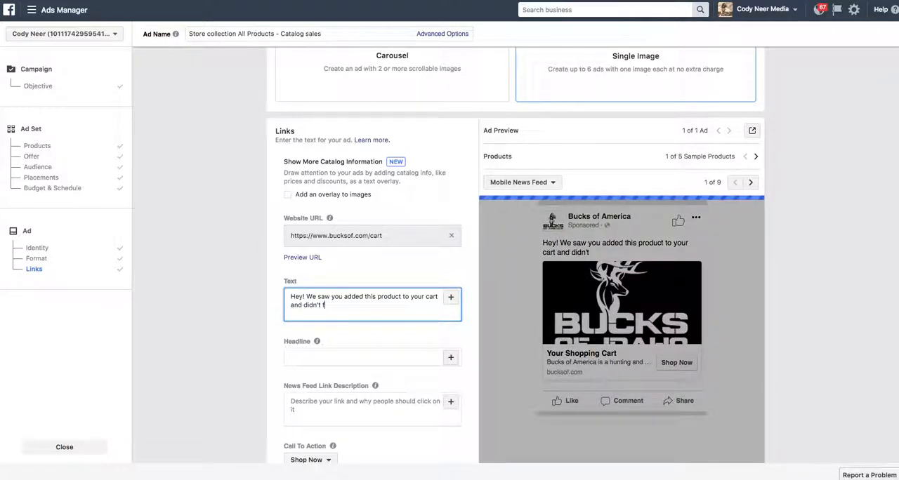
pyautogui.write('inish your checkout. Woul')
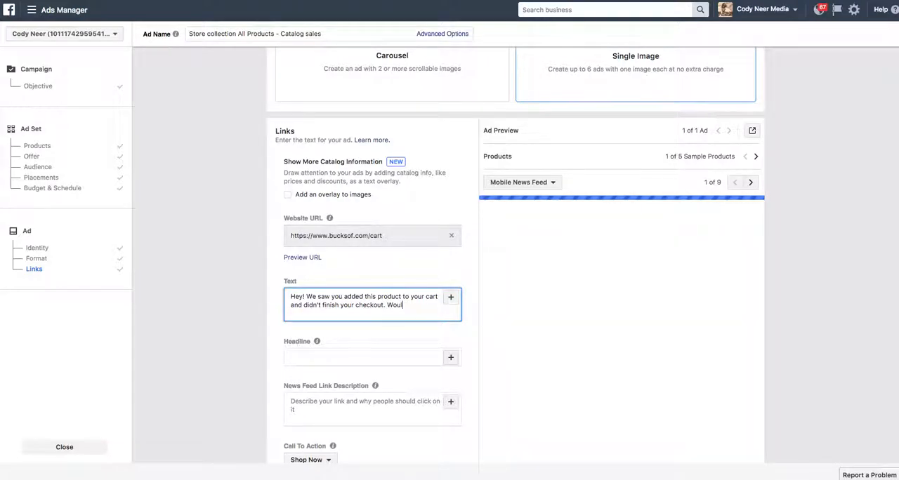
# Add a new paragraph offering to save 10% by ordering today
pyautogui.press('Enter')
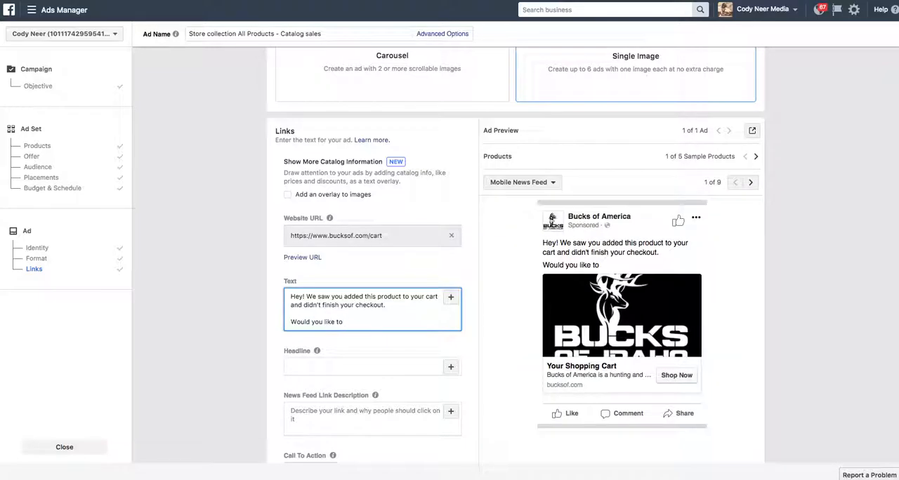
pyautogui.write('save')
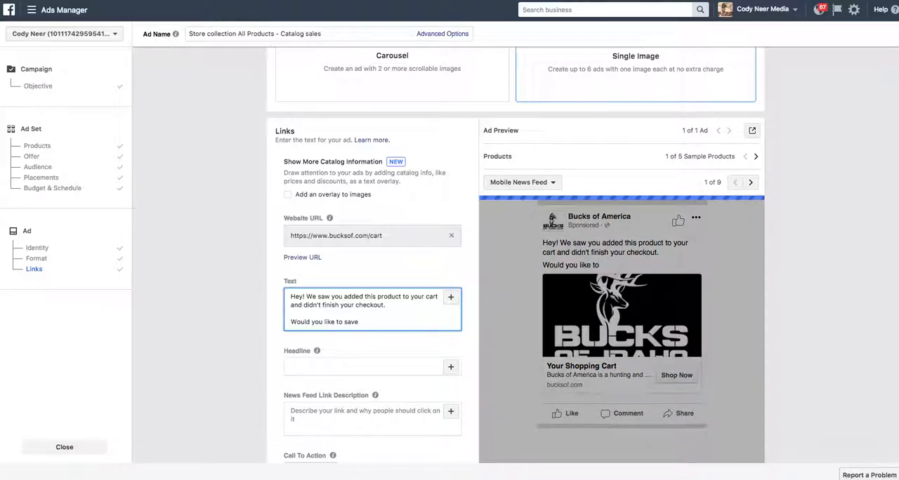
pyautogui.write('10% now by')
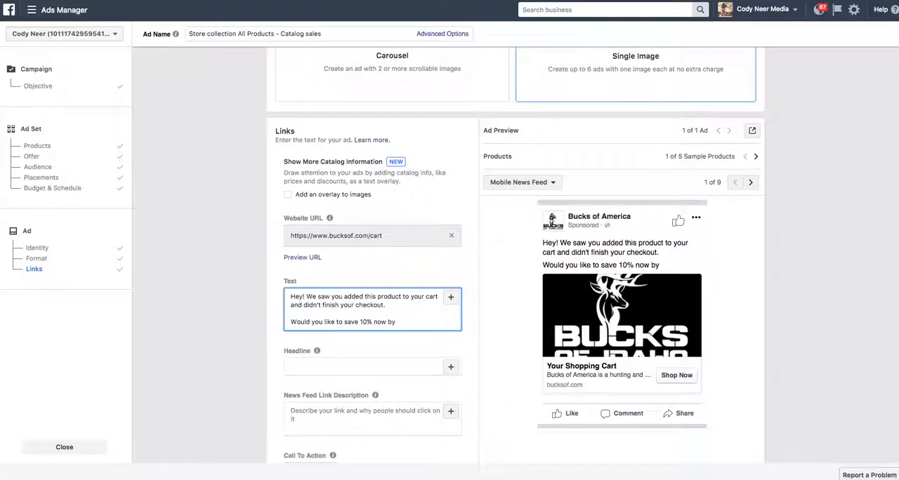
pyautogui.write('checki')
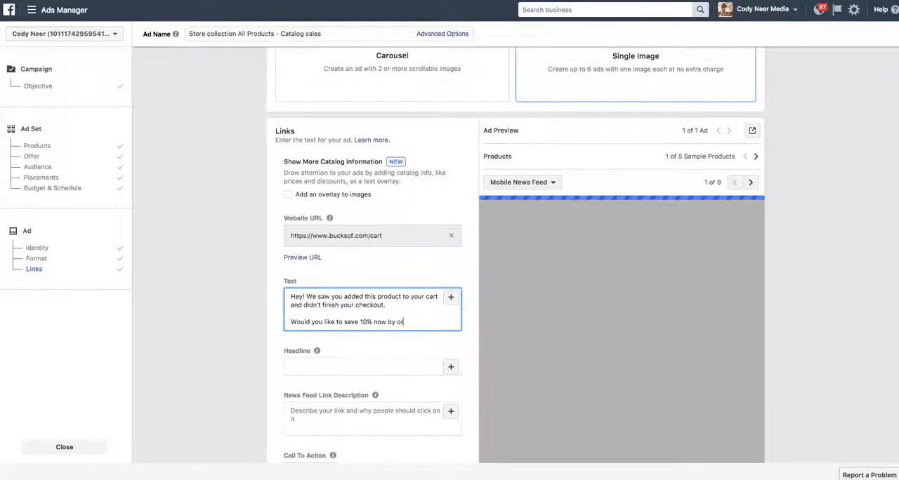
pyautogui.write('ordering today?')
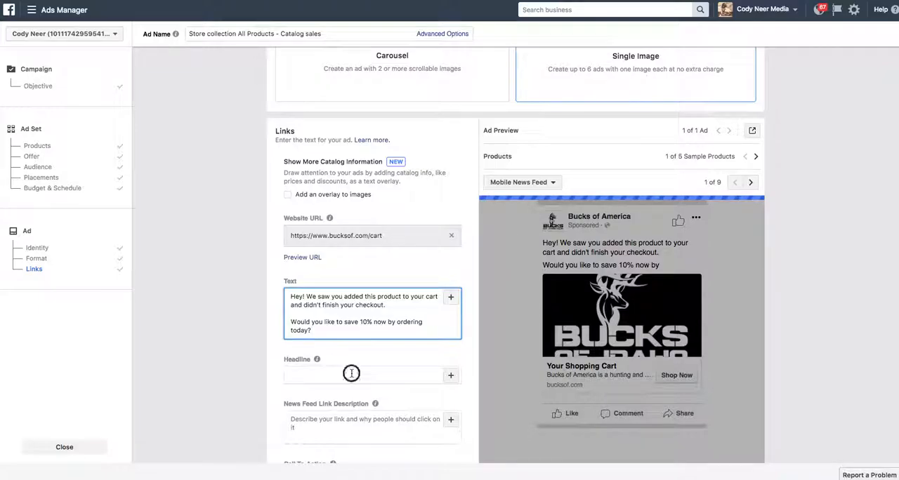
# Enter the headline 10% Off With Code "Cody10"
pyautogui.click(351, 374)
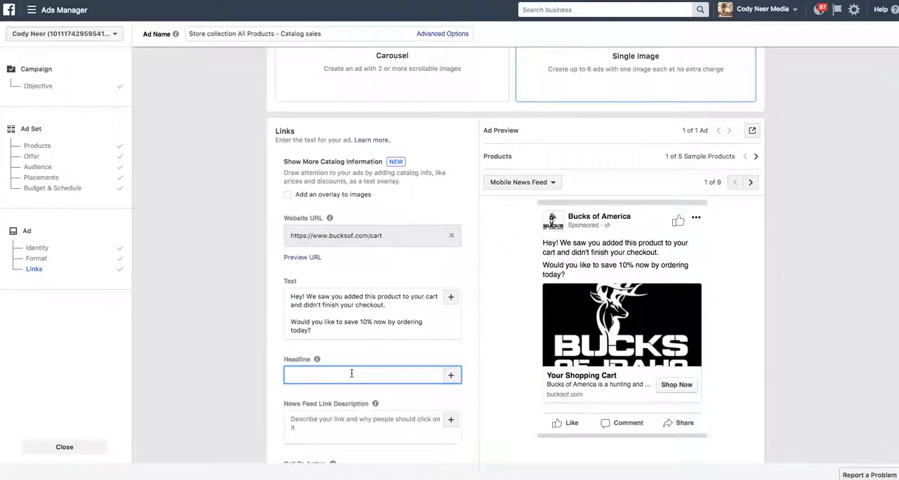
pyautogui.write('10% off With Code "')
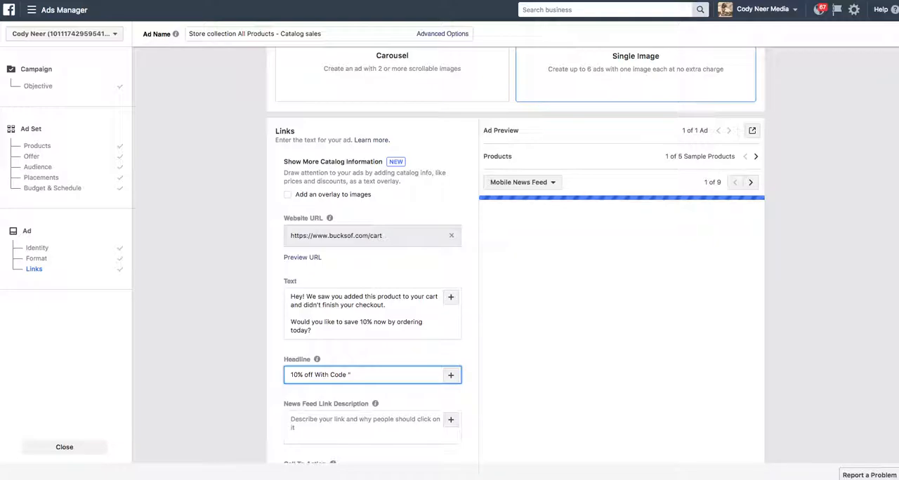
pyautogui.write('Cody10')
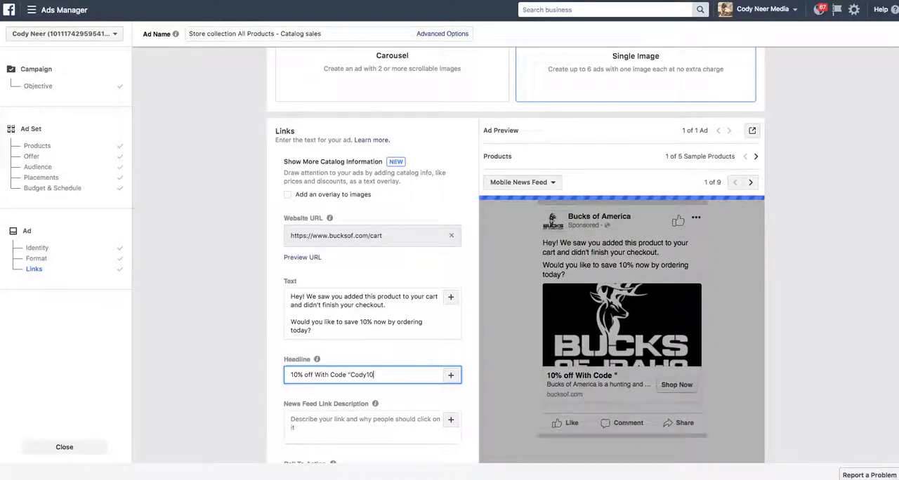
pyautogui.write('"')
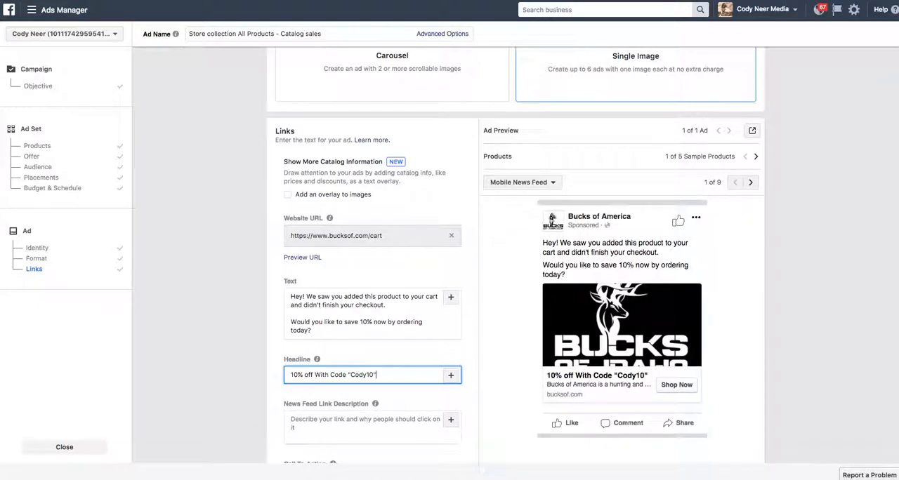
pyautogui.moveTo(667, 241)
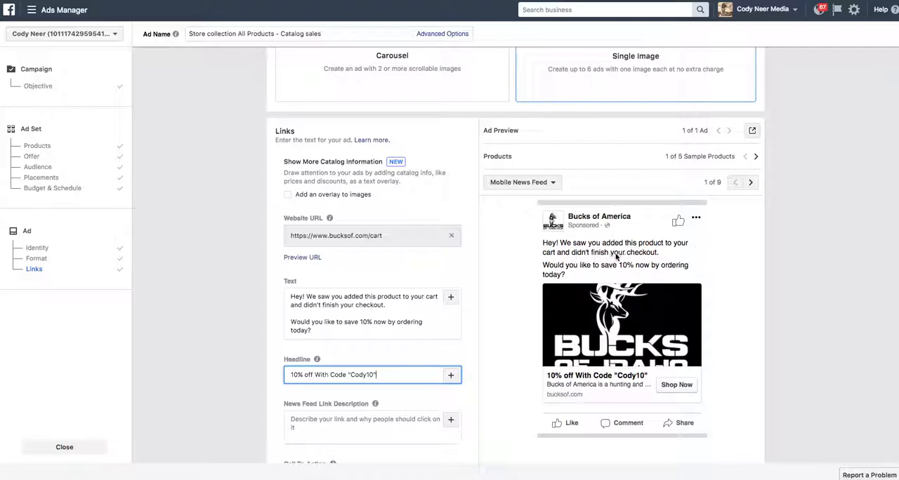
pyautogui.moveTo(647, 273)
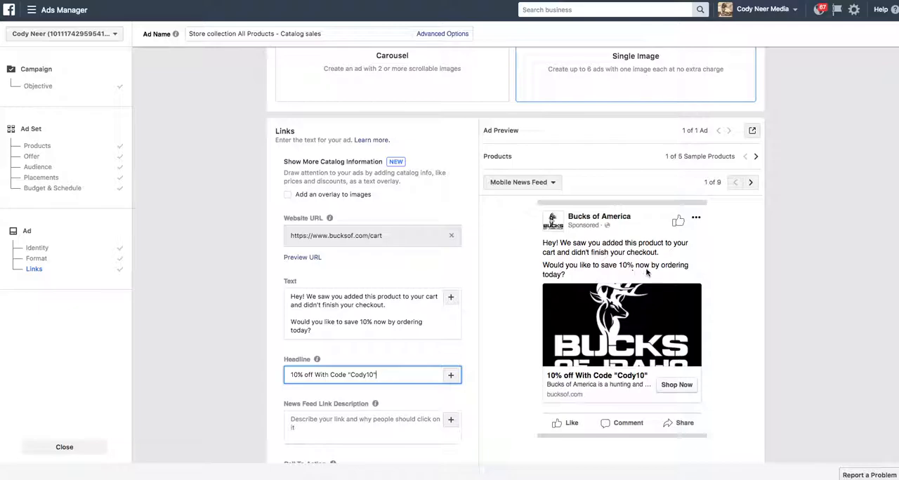
pyautogui.moveTo(581, 281)
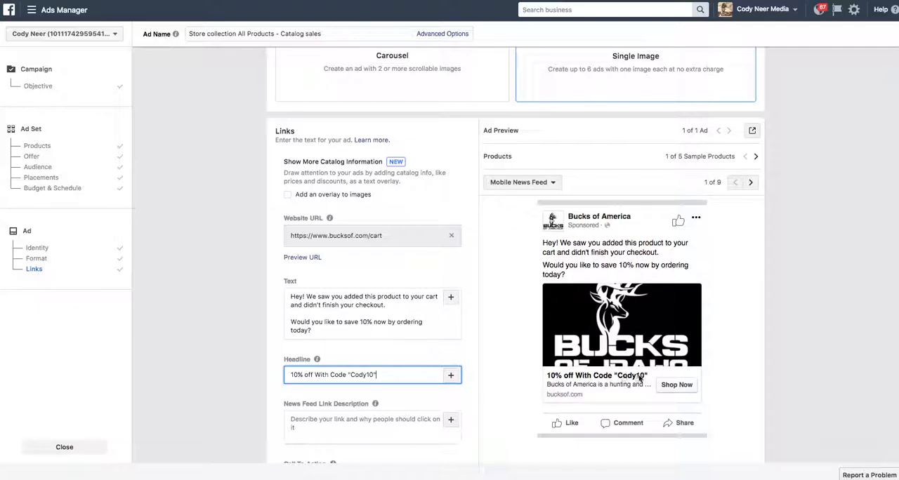
pyautogui.moveTo(675, 385)
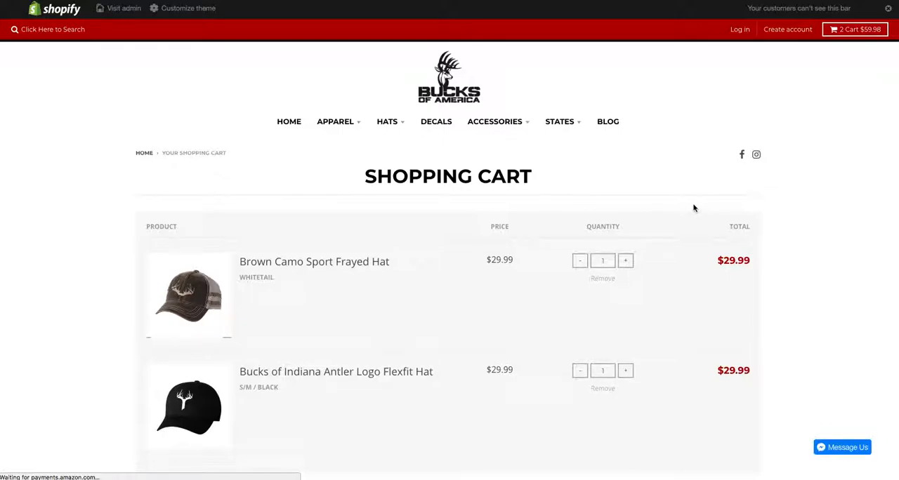
# Proceed from the cart to checkout and enter the discount code cody10
pyautogui.scroll(-3)
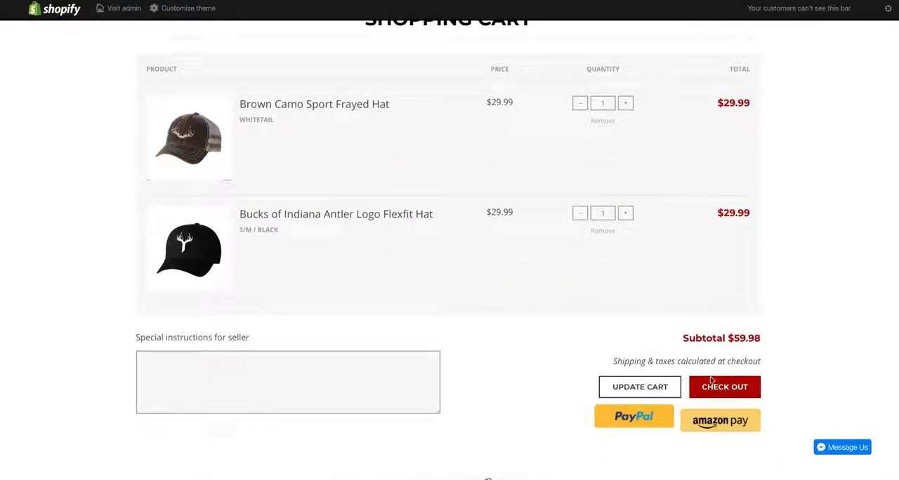
pyautogui.click(724, 387)
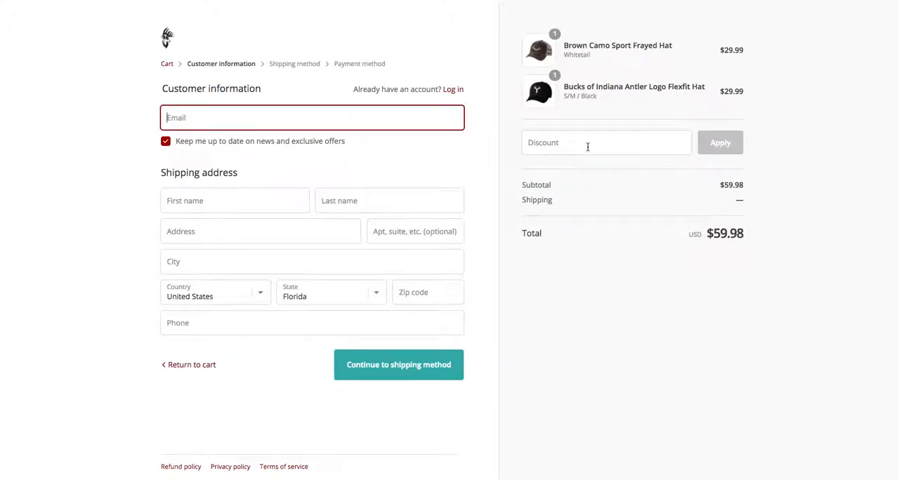
pyautogui.write('cody10')
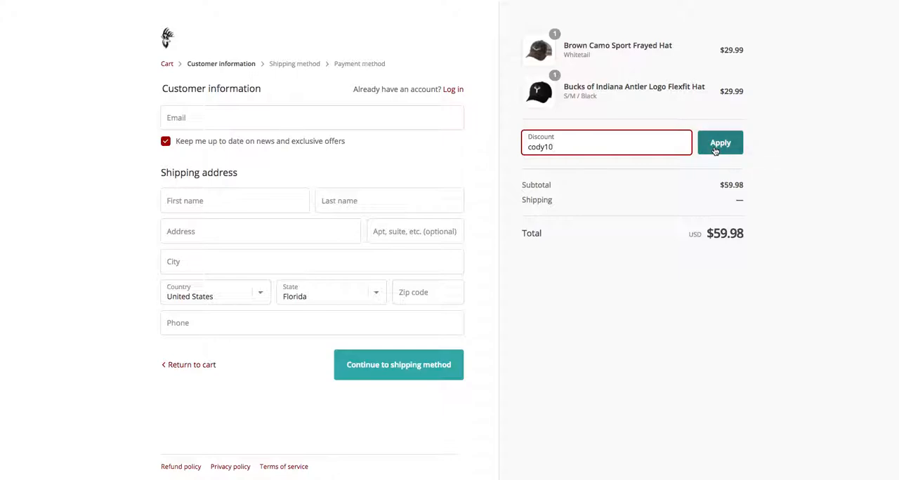
pyautogui.moveTo(176, 76)
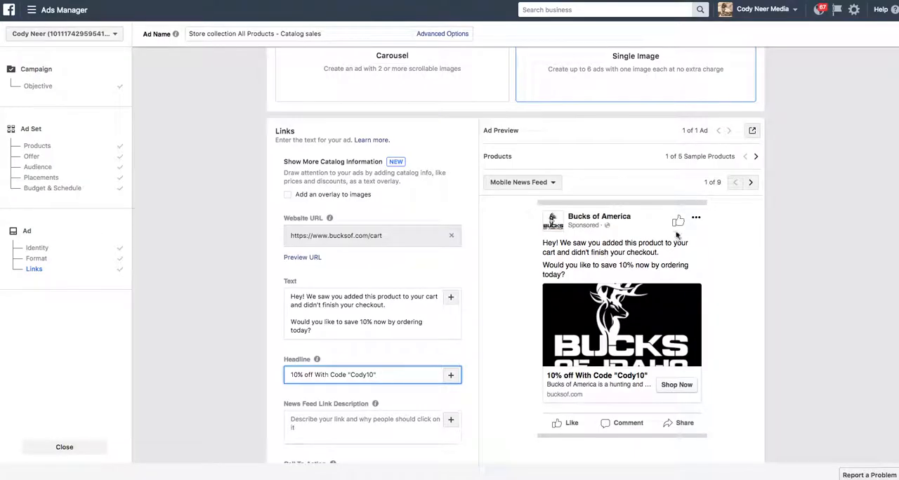
pyautogui.scroll(-3)
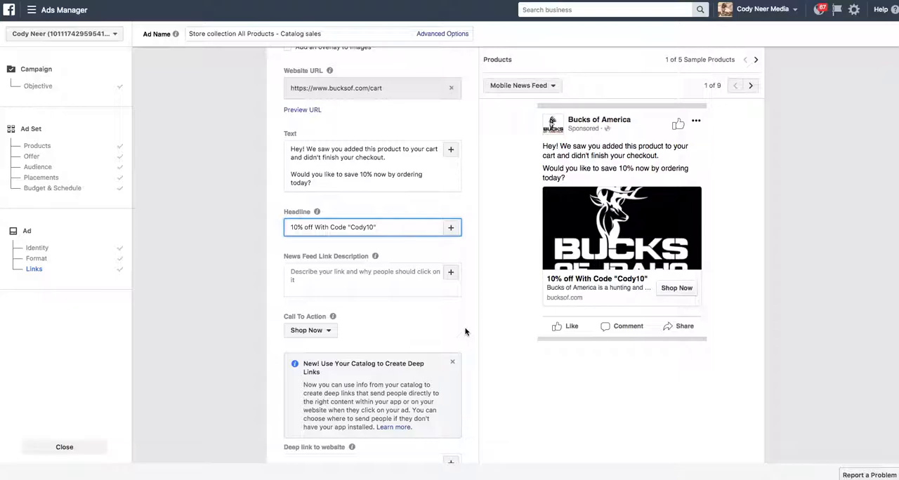
pyautogui.scroll(-3)
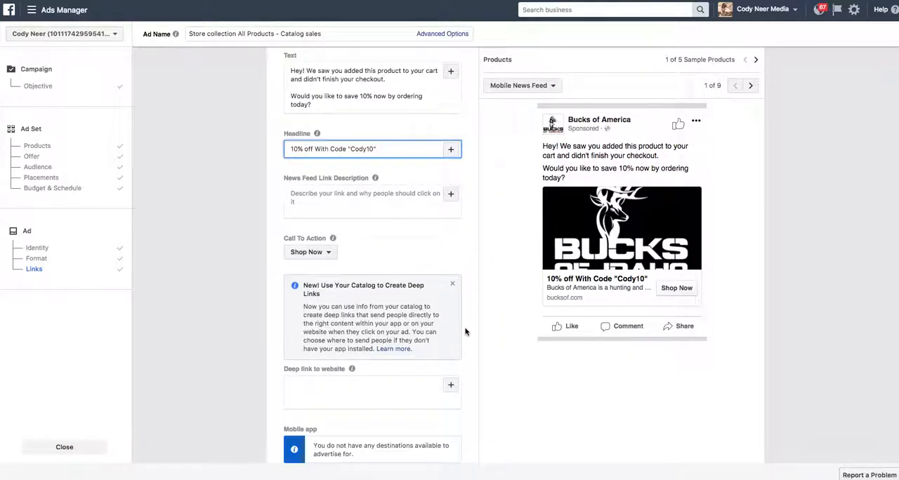
pyautogui.scroll(-3)
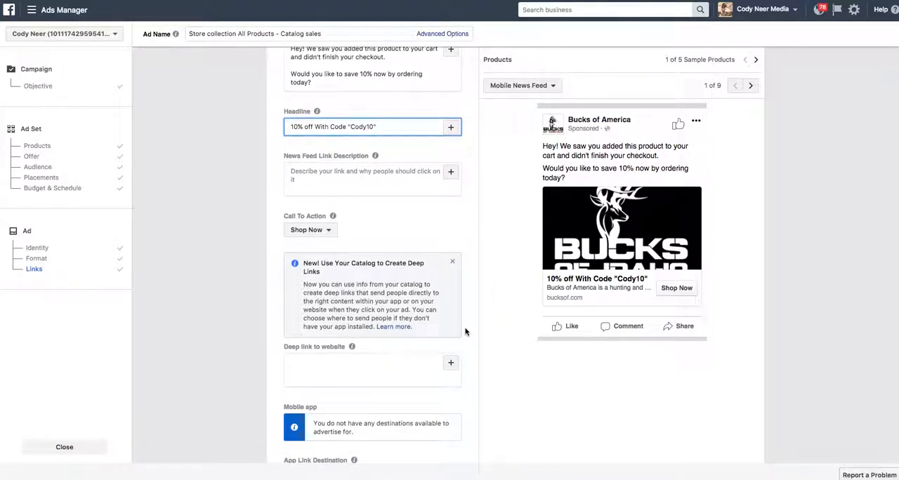
pyautogui.moveTo(456, 307)
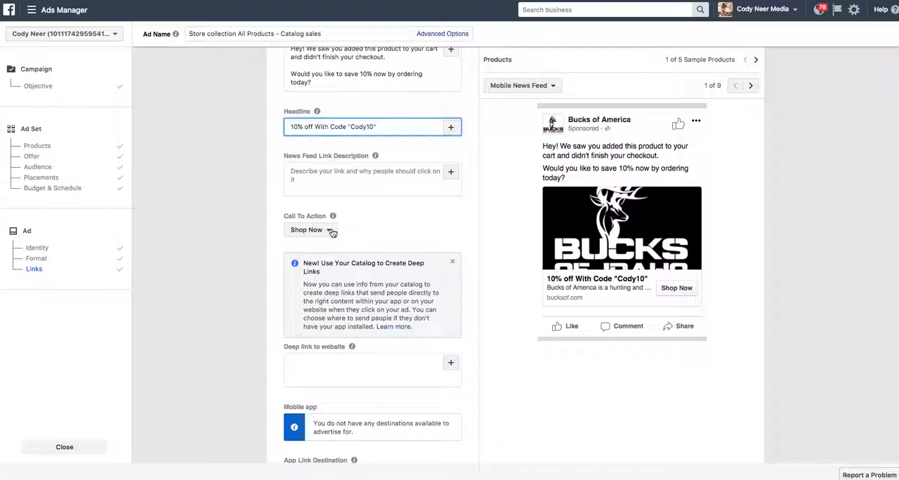
pyautogui.click(309, 230)
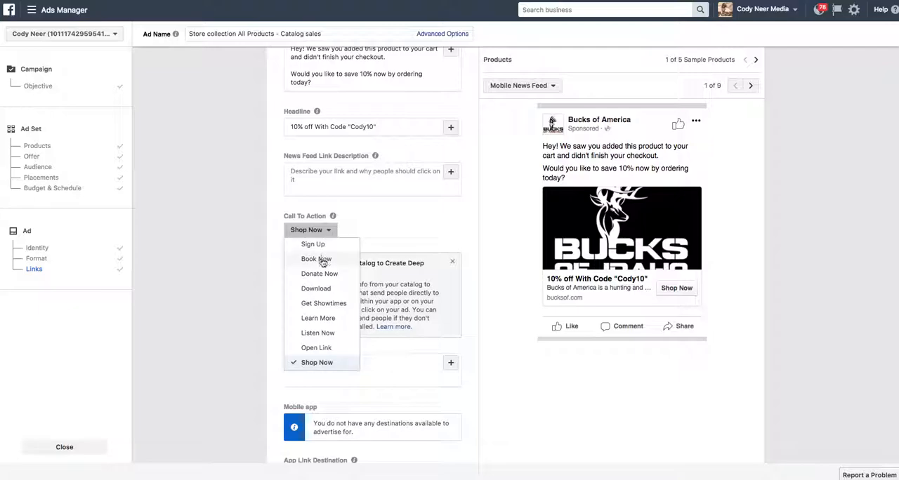
pyautogui.moveTo(329, 289)
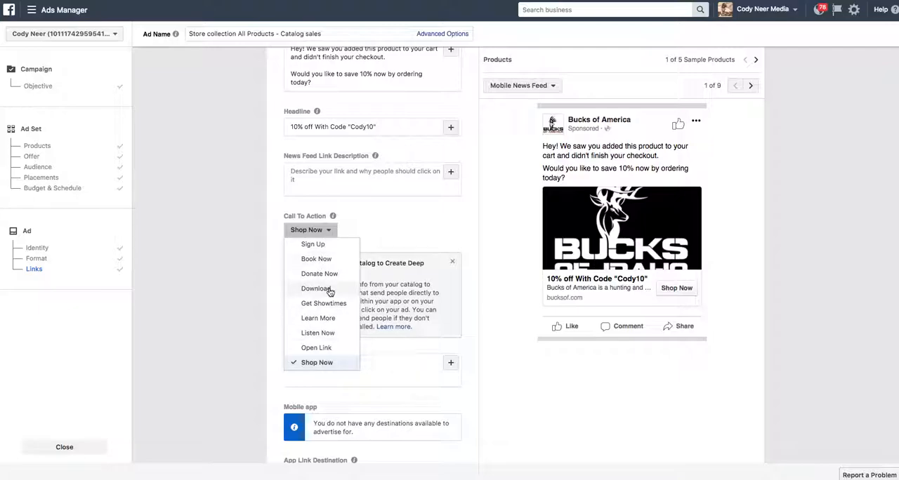
pyautogui.moveTo(330, 351)
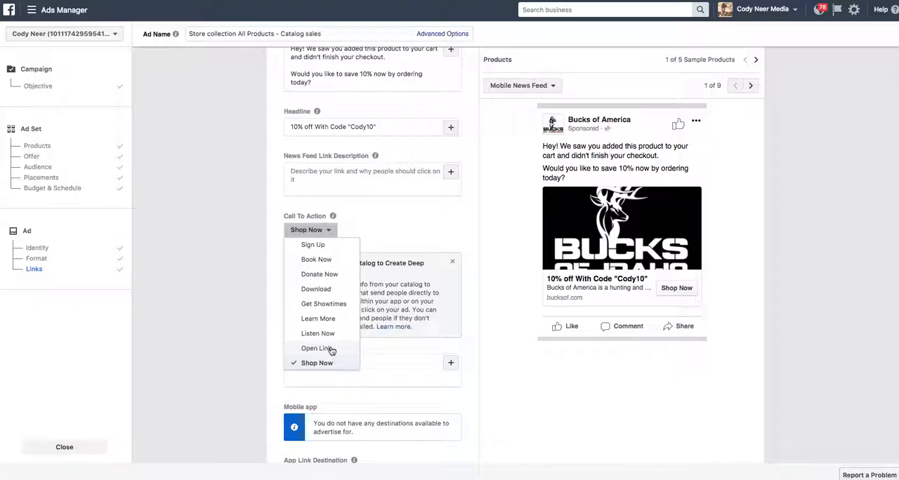
pyautogui.moveTo(329, 351)
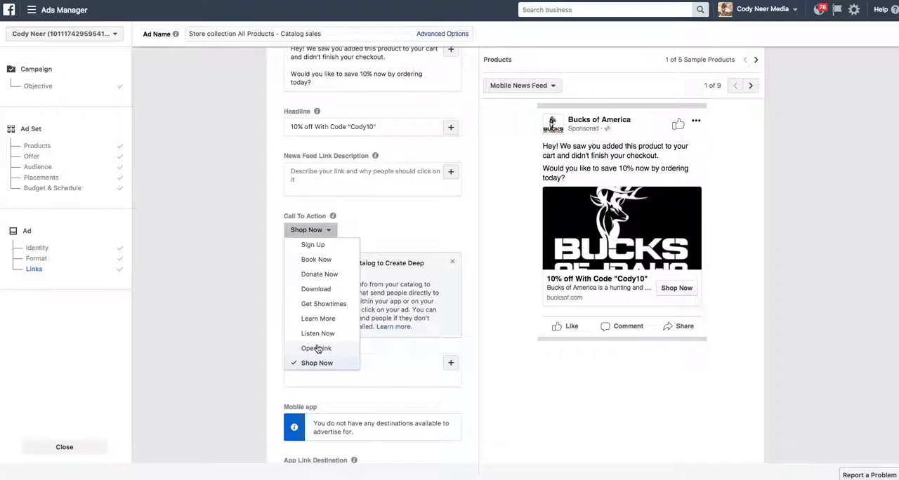
pyautogui.moveTo(313, 250)
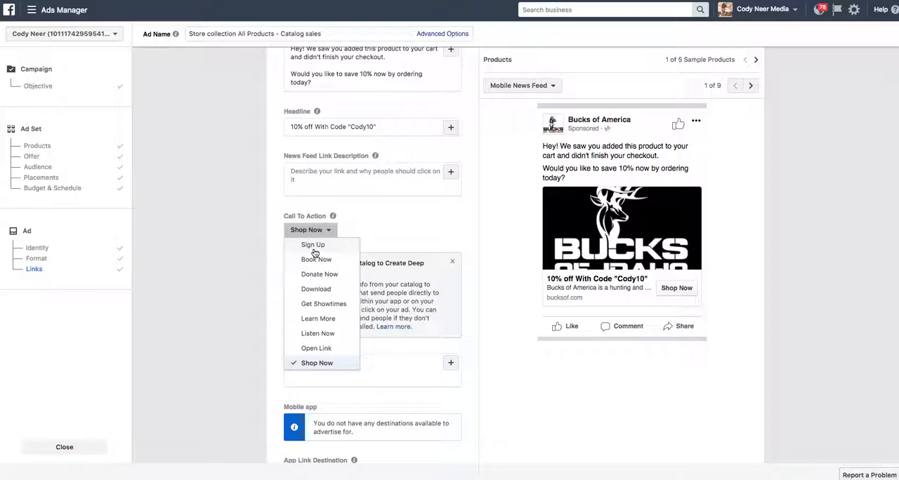
pyautogui.click(317, 362)
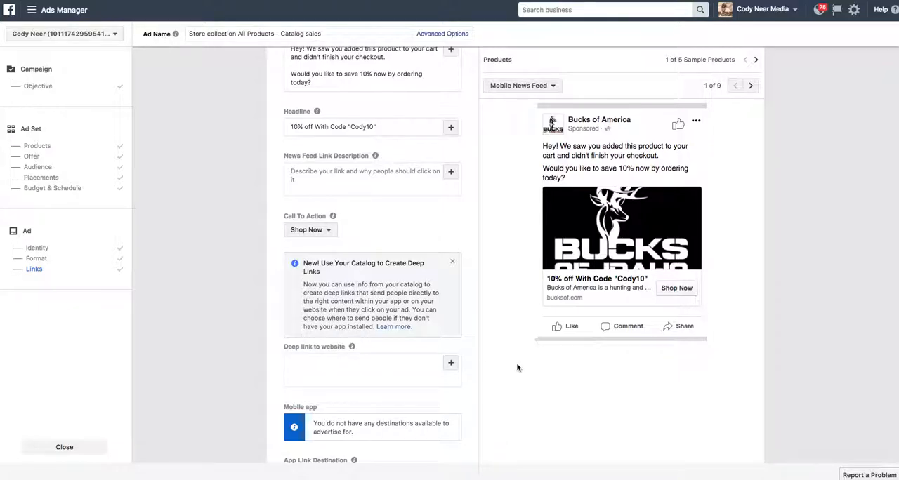
# Confirm the finished ad and continue to submit it for review
pyautogui.scroll(-3)
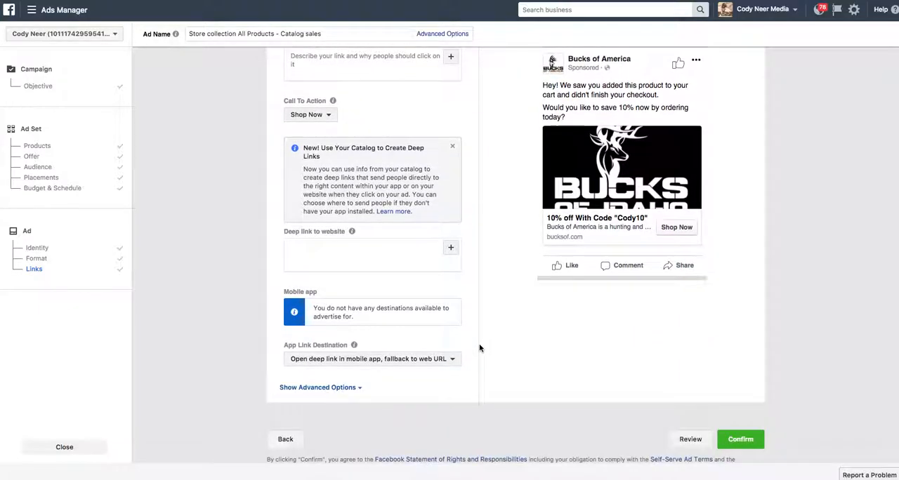
pyautogui.moveTo(495, 340)
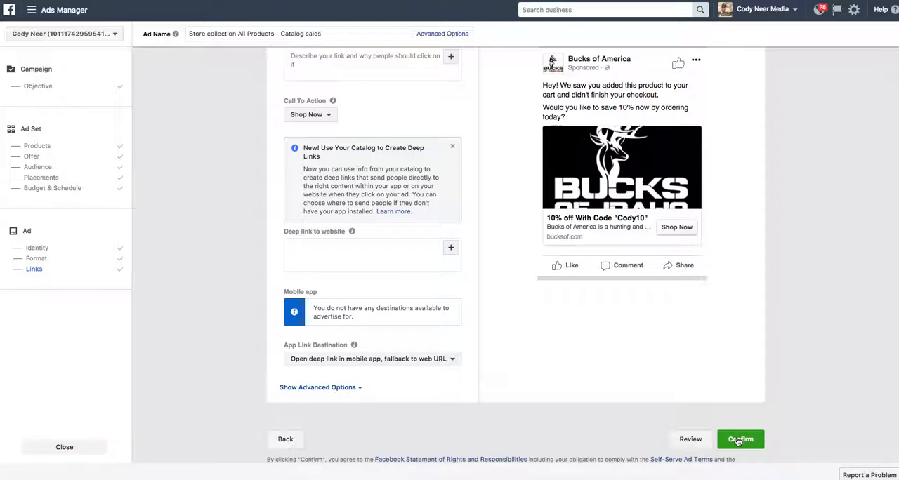
pyautogui.click(740, 438)
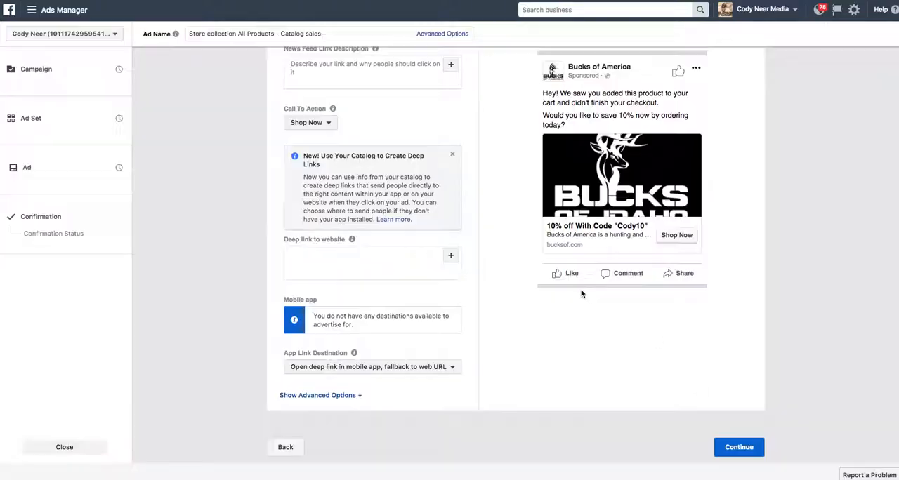
pyautogui.click(738, 447)
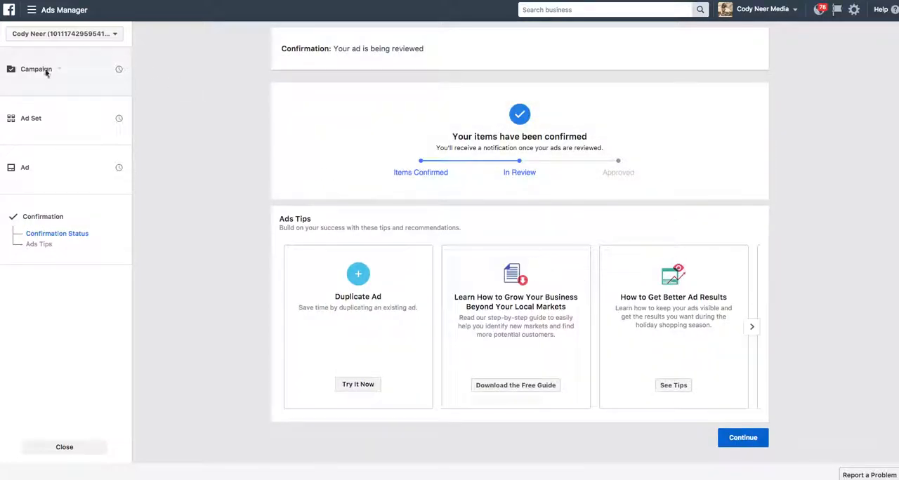
pyautogui.moveTo(156, 78)
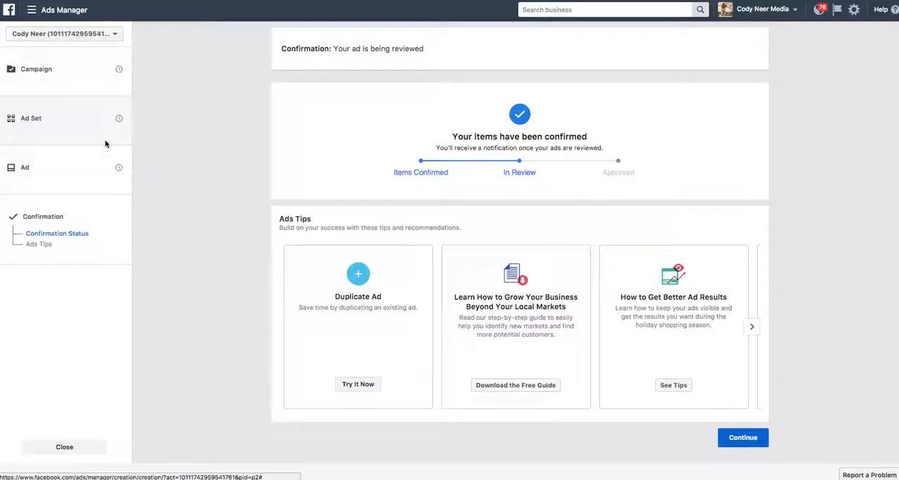
pyautogui.moveTo(190, 77)
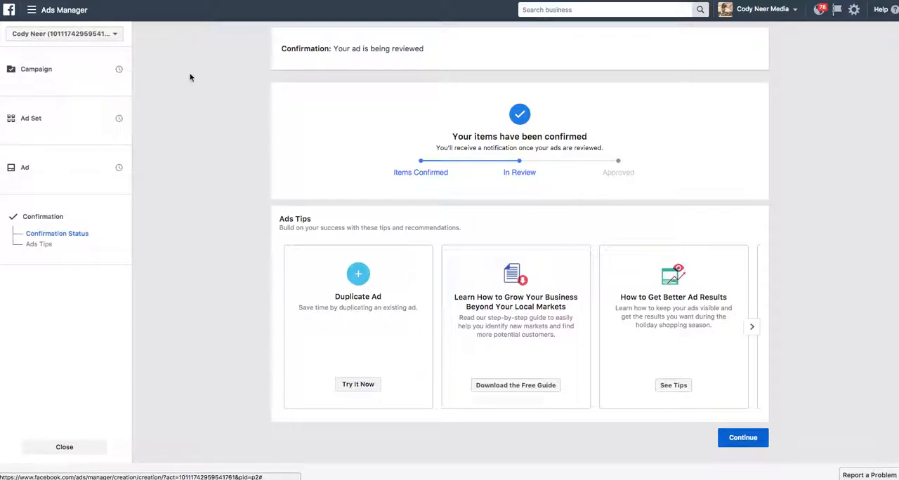
# Return to the Ads Manager campaigns overview and dismiss the ad-approved notice
pyautogui.click(31, 10)
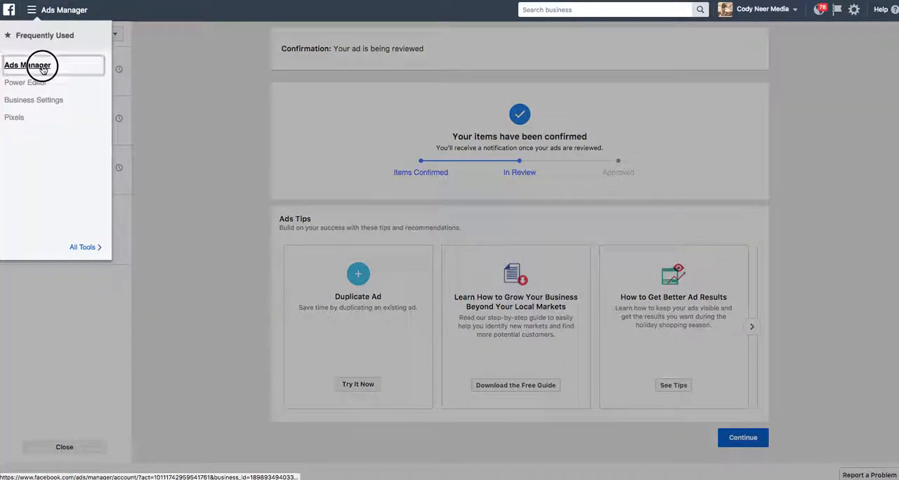
pyautogui.click(28, 64)
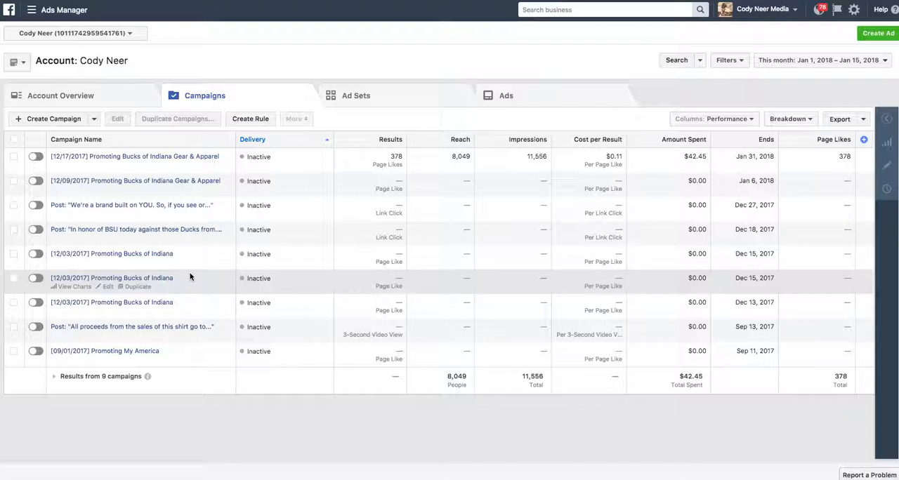
pyautogui.moveTo(435, 56)
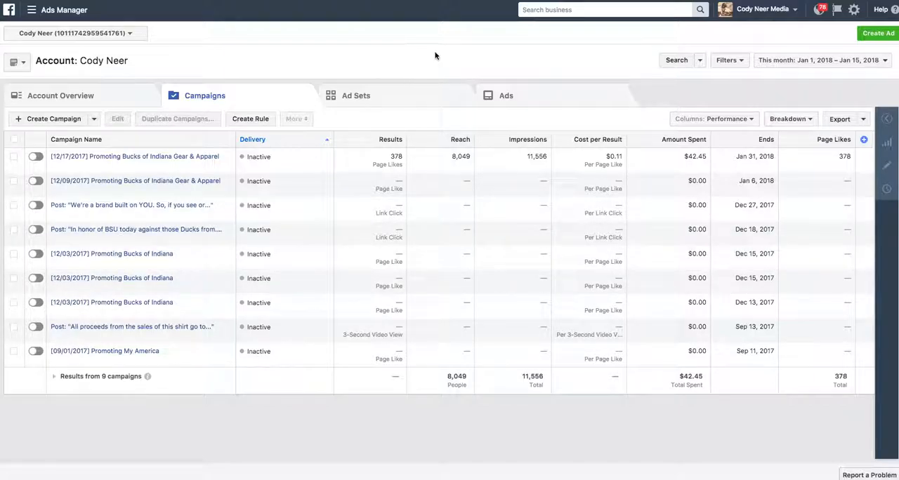
pyautogui.moveTo(517, 1)
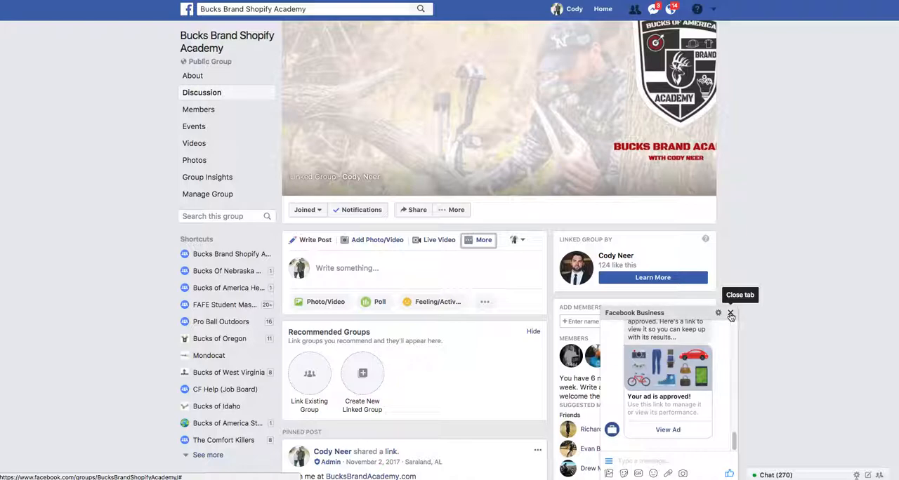
pyautogui.click(730, 314)
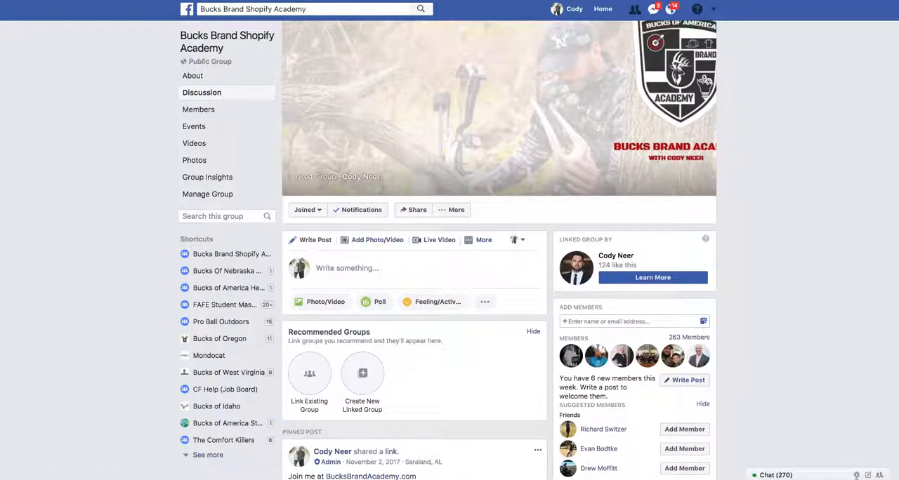